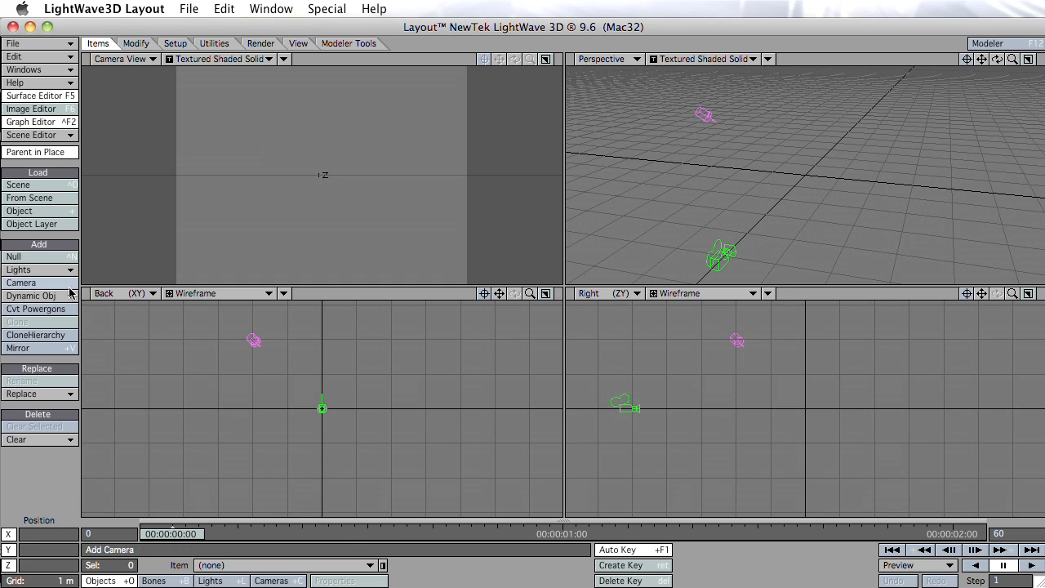
Step: Add a Particle dynamic object named Water with HV Emitter type and dismiss its FX_Emitter panel
left_click(32, 296)
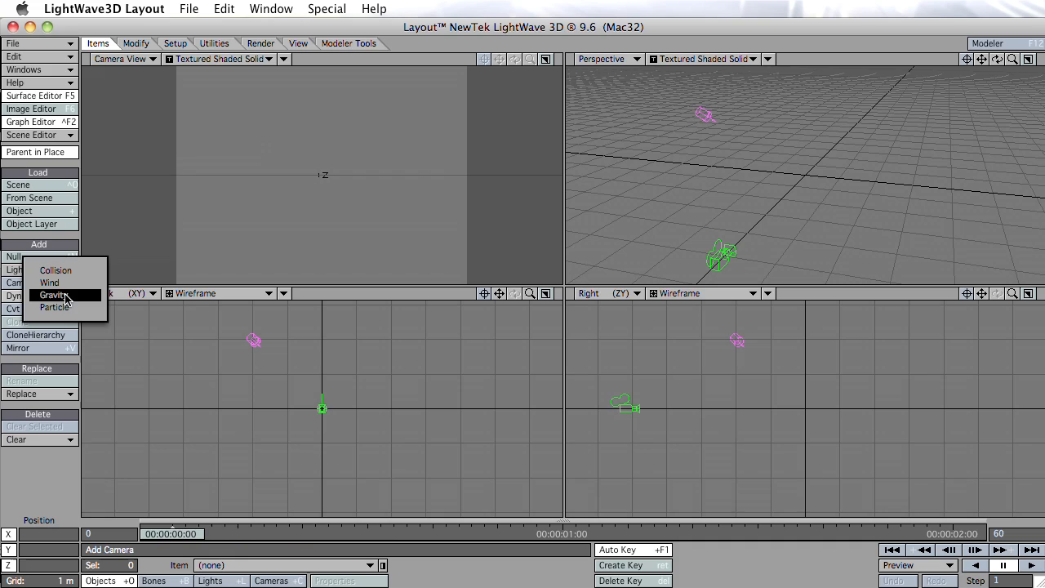
mouse_move(55, 307)
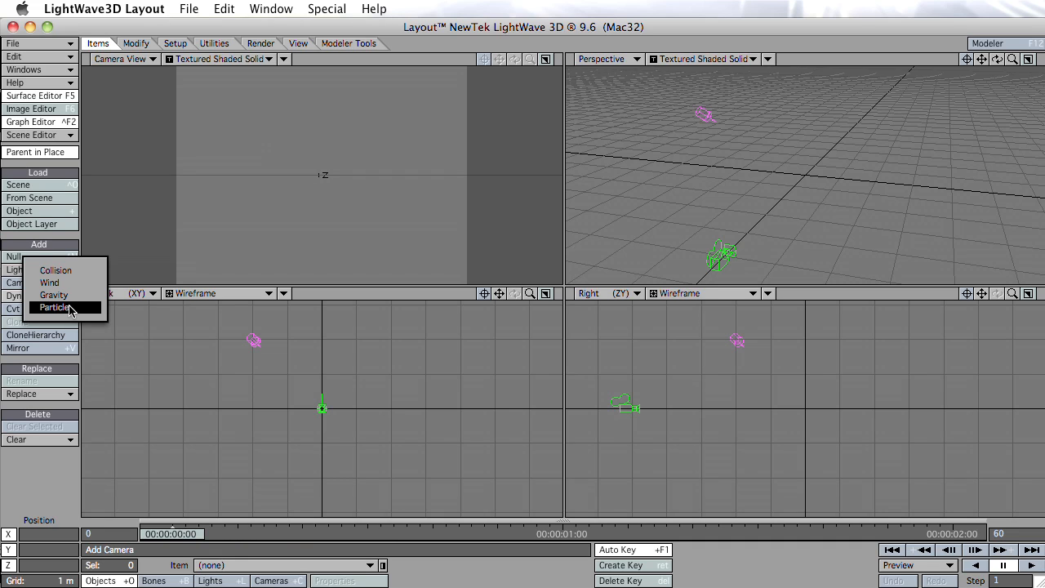
mouse_move(79, 312)
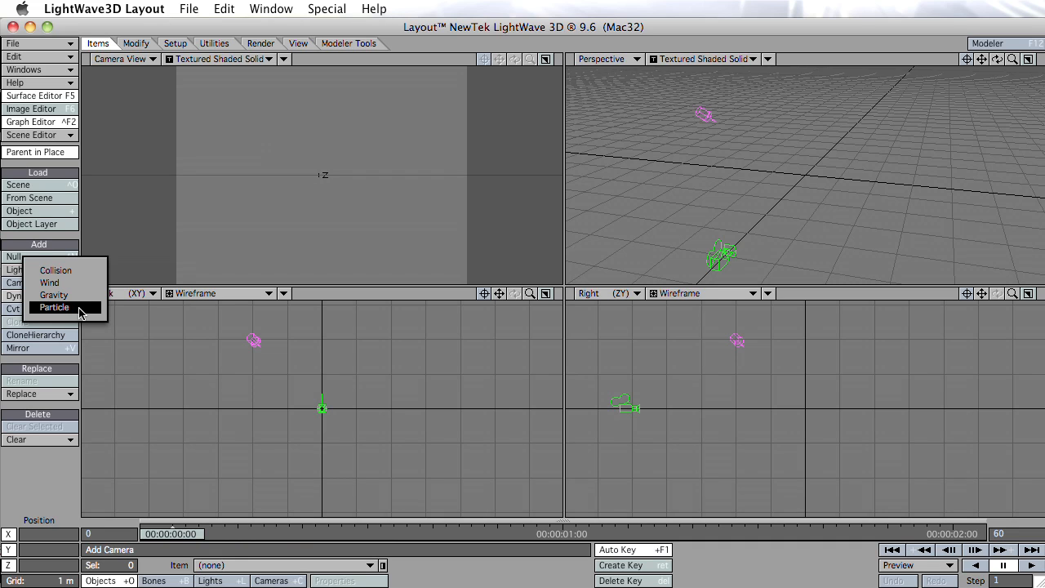
mouse_move(127, 285)
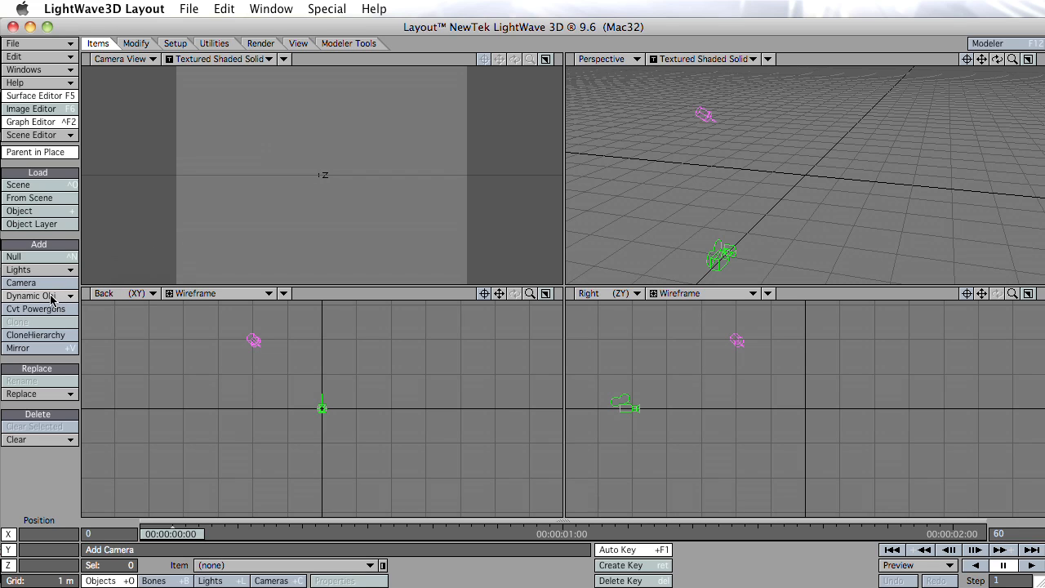
left_click(35, 296)
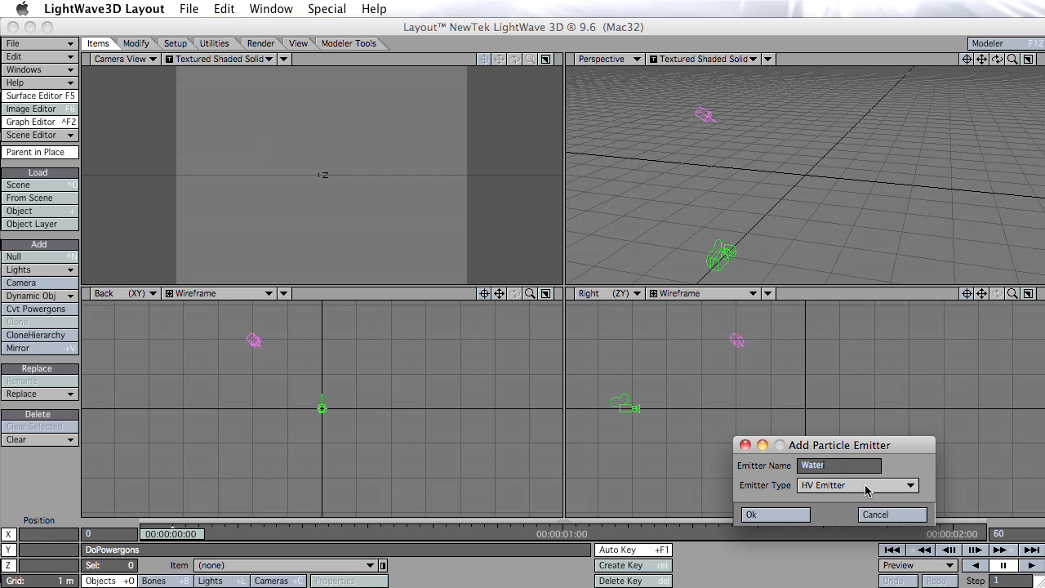
mouse_move(815, 495)
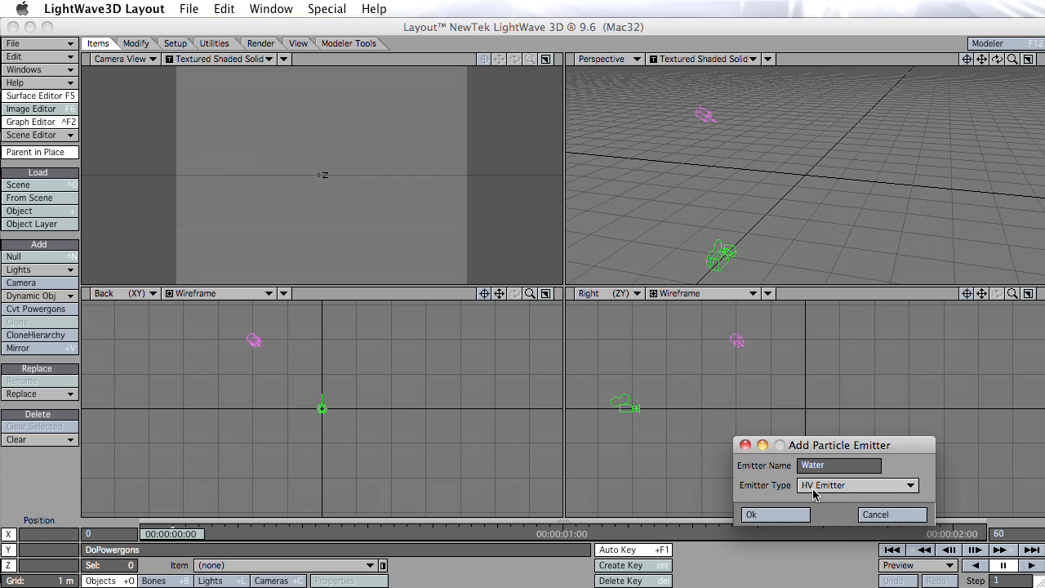
left_click(751, 514)
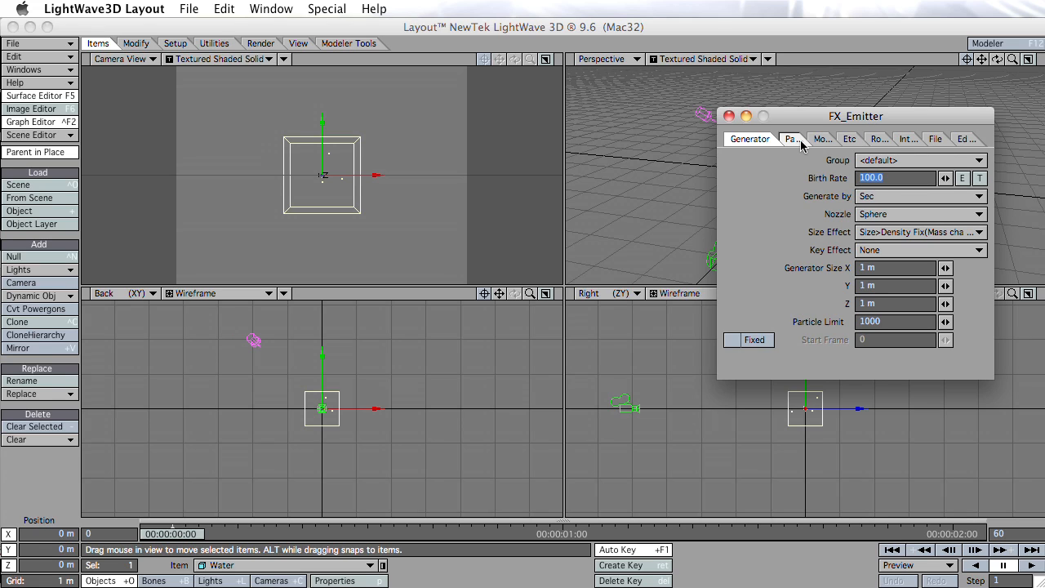
mouse_move(761, 129)
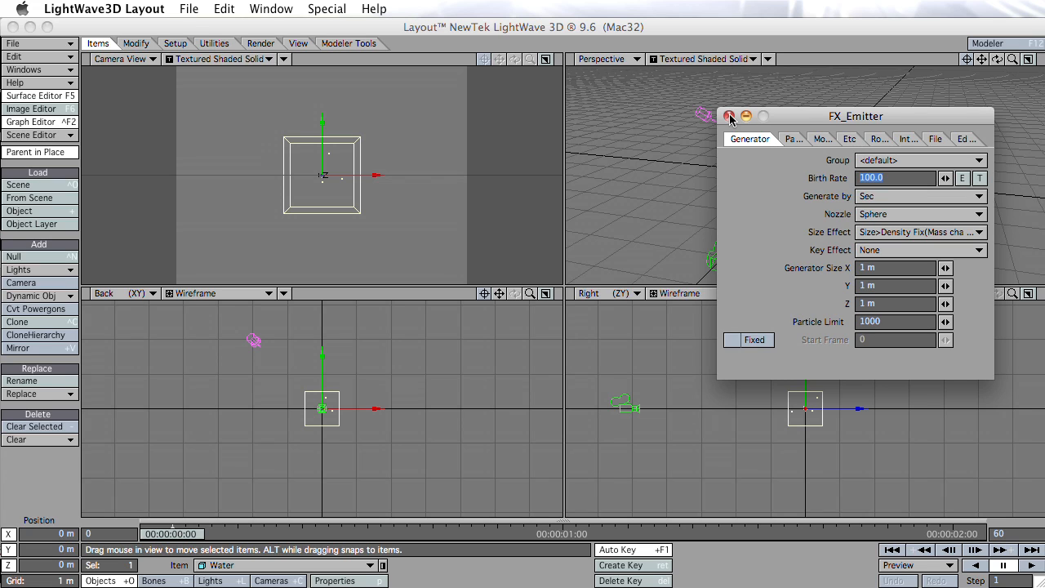
left_click(729, 116)
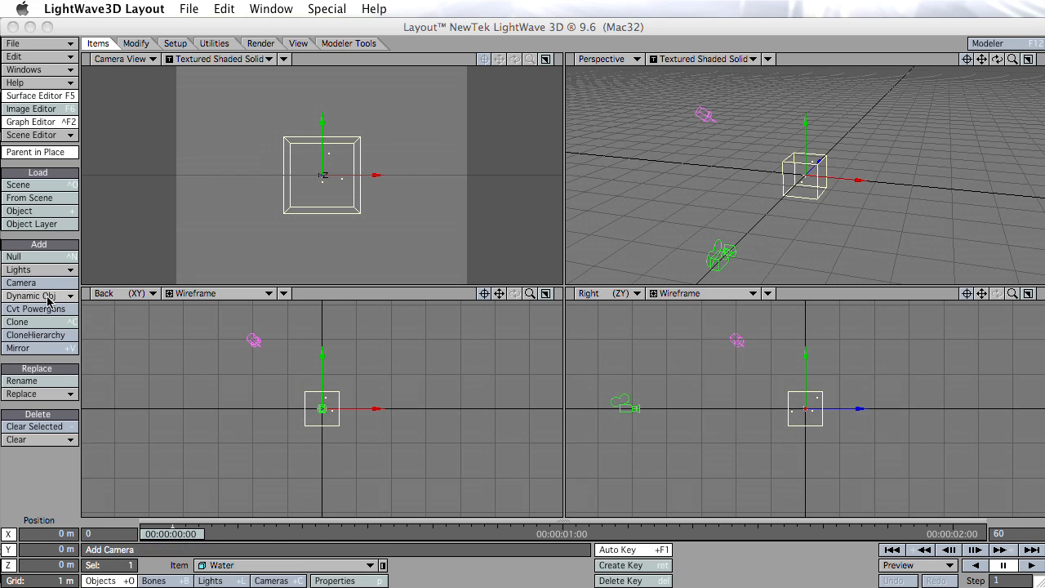
Step: Add a Collision effector set to plane type, tilted about -25° below Water, then pull the camera back
left_click(35, 295)
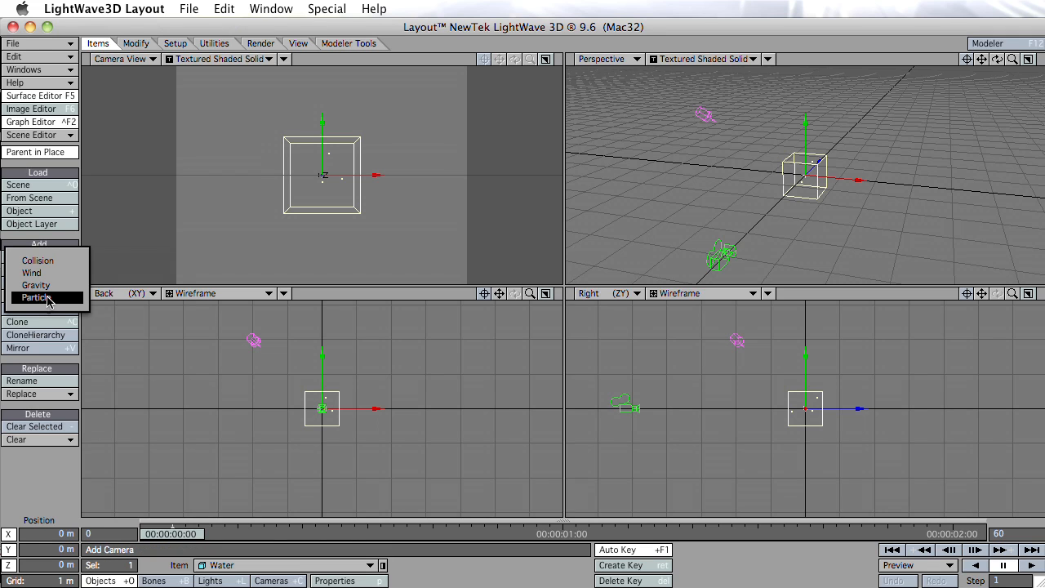
mouse_move(37, 261)
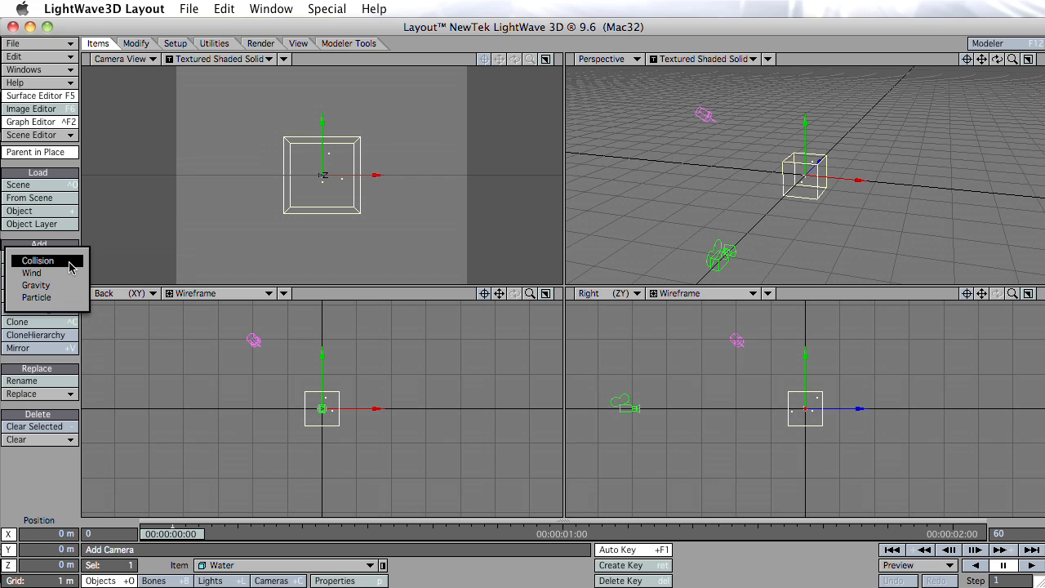
left_click(38, 261)
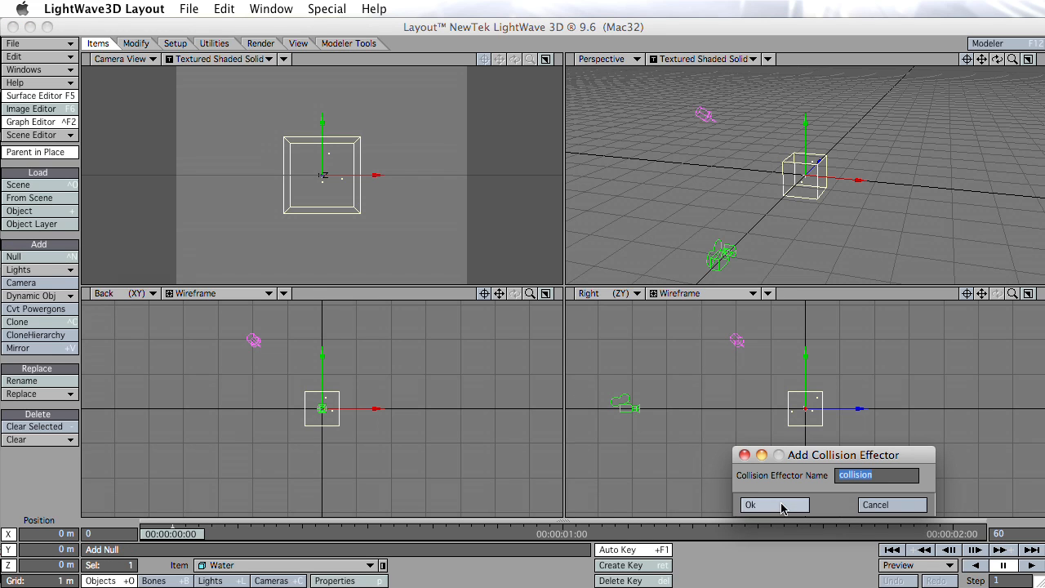
left_click(751, 504)
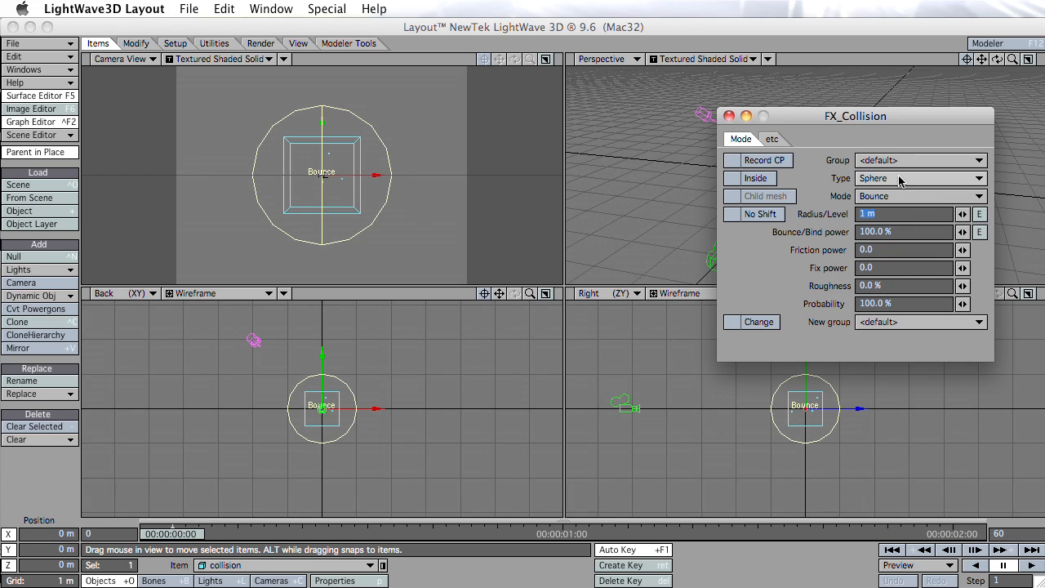
left_click(920, 178)
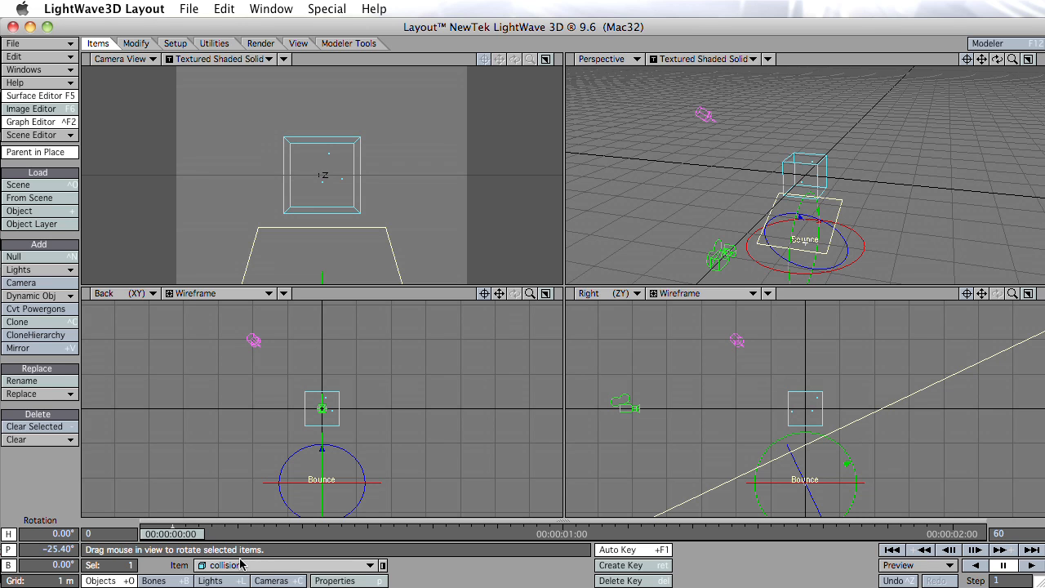
left_click(211, 580)
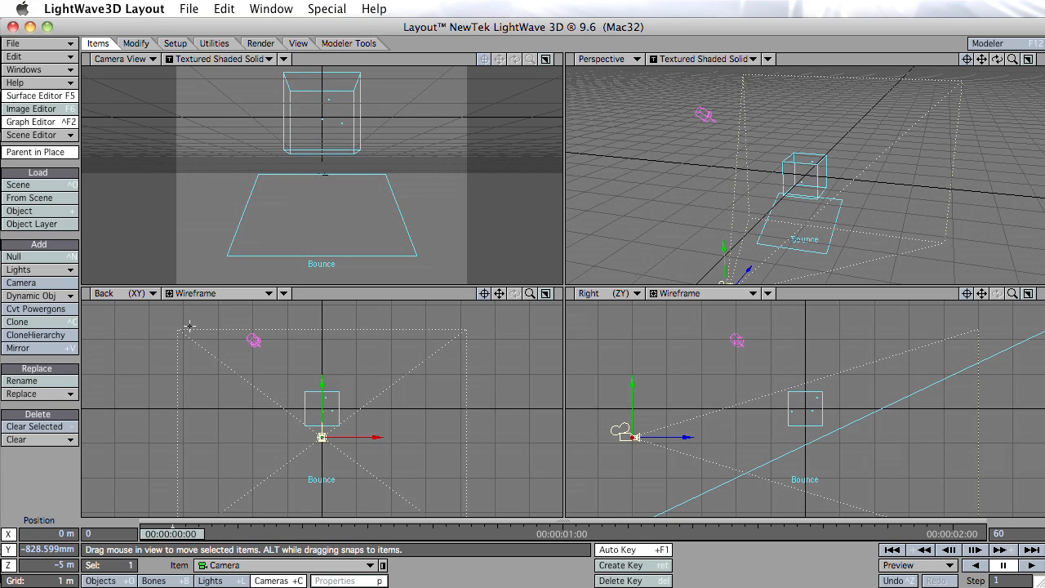
Step: Add a Gravity effector with 5 m radius and -9.81 in Y, then dismiss the FX_Gravity panel
left_click(34, 295)
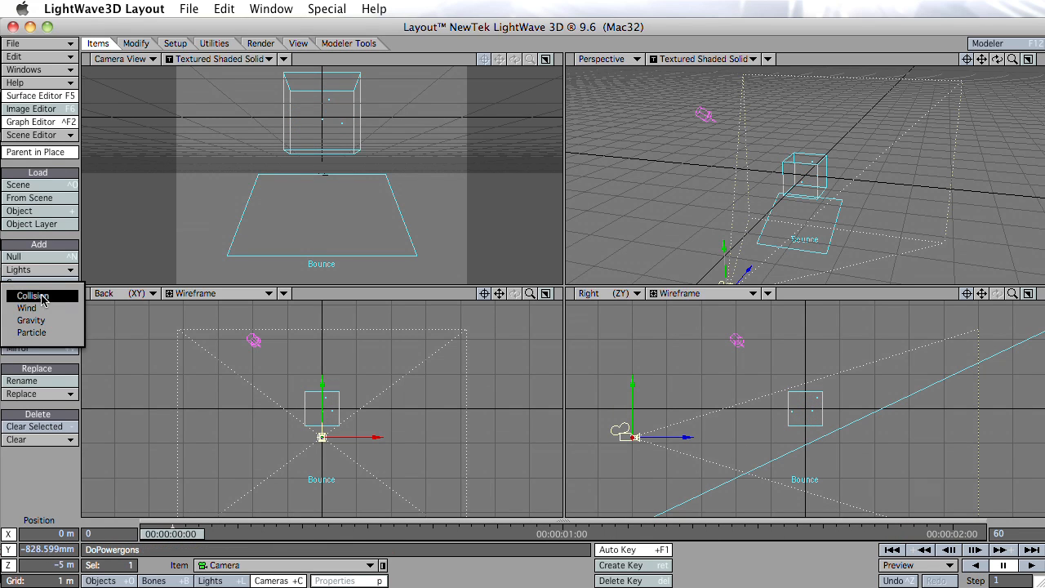
left_click(32, 319)
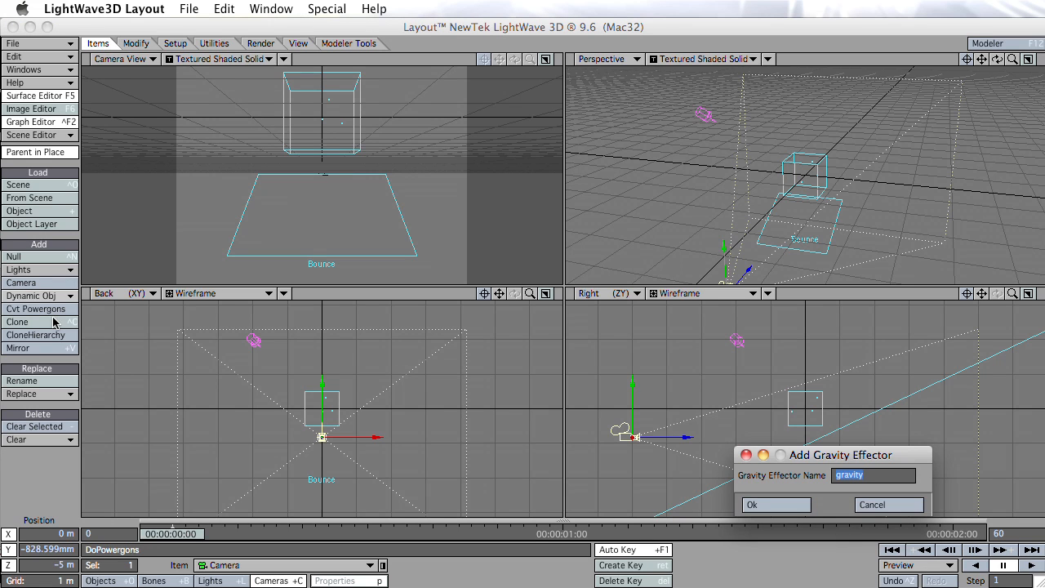
left_click(775, 505)
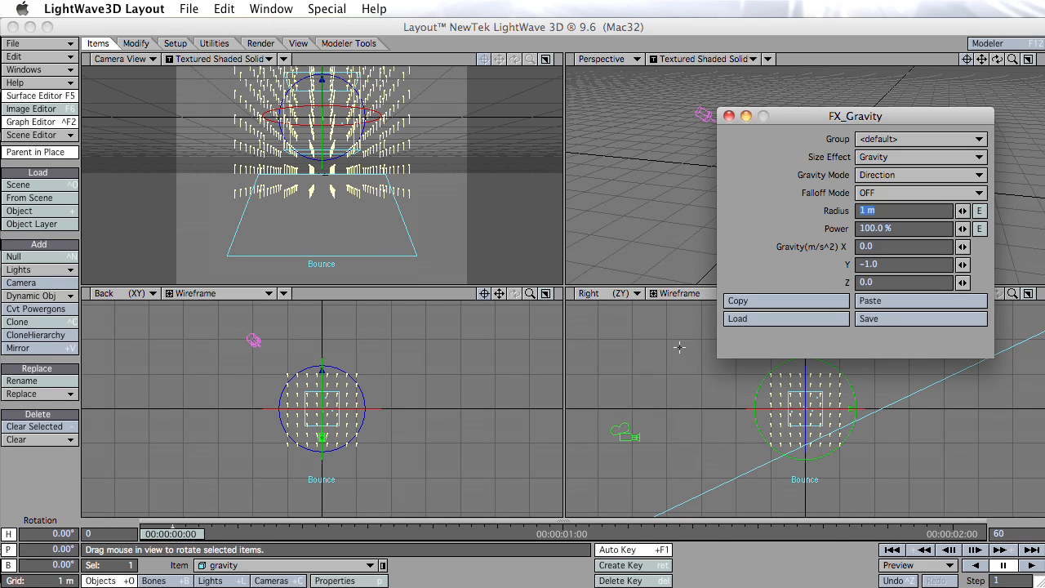
mouse_move(925, 227)
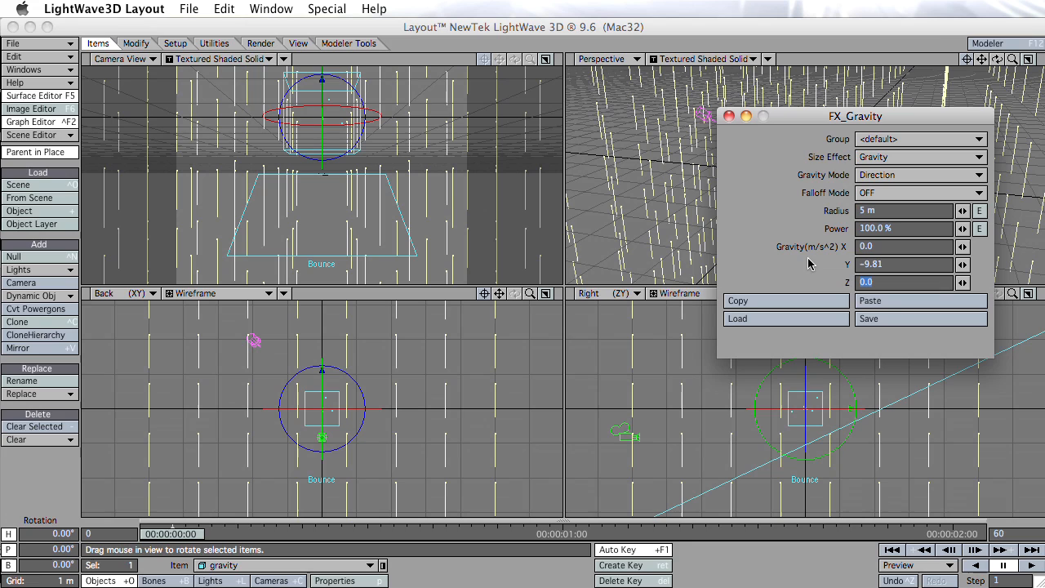
mouse_move(889, 275)
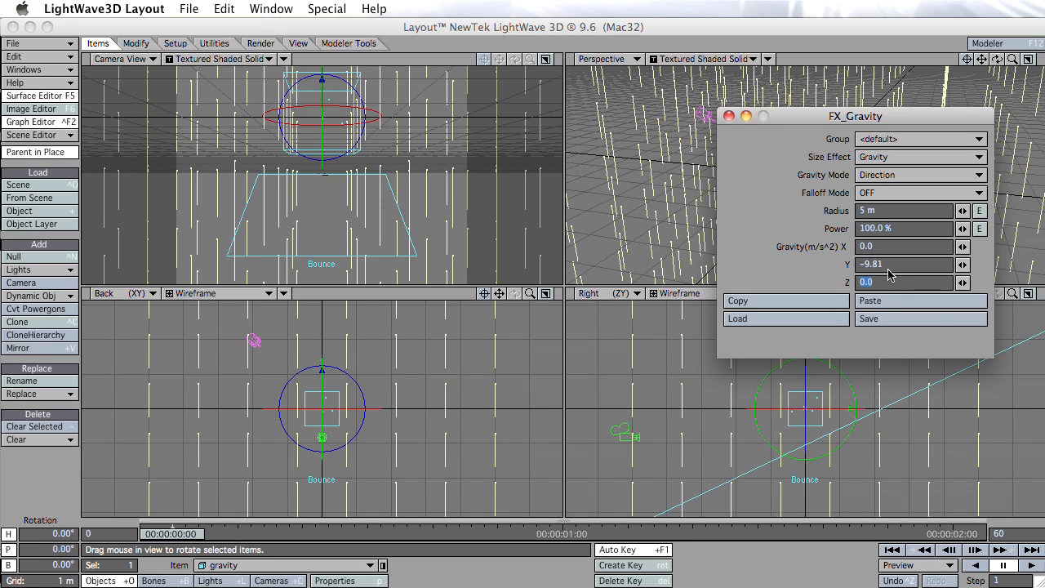
left_click(729, 116)
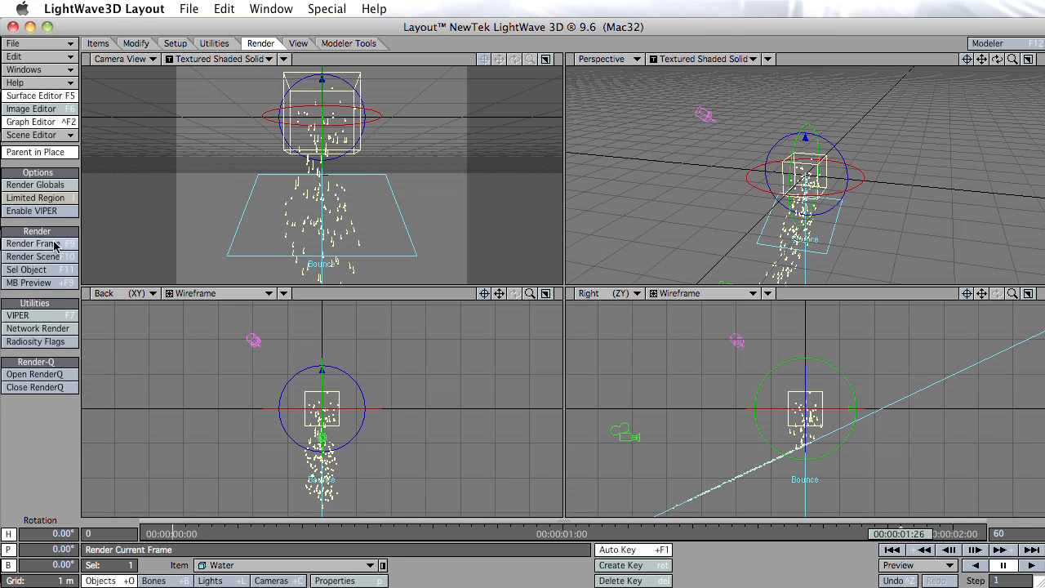
Step: Add HyperVoxels 3.0 as a volumetric and activate the Water object as a Surface
left_click(34, 243)
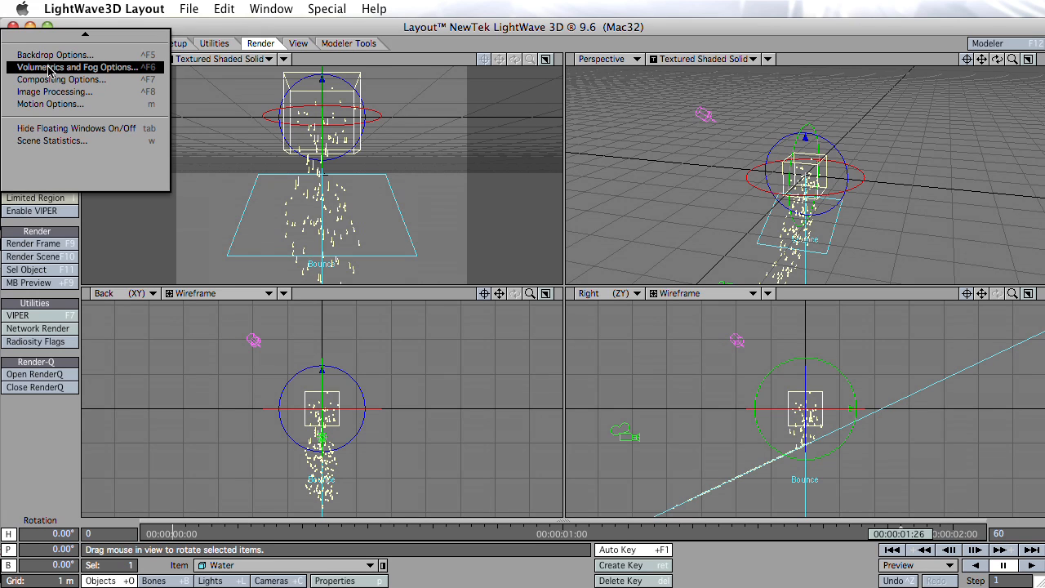
left_click(76, 67)
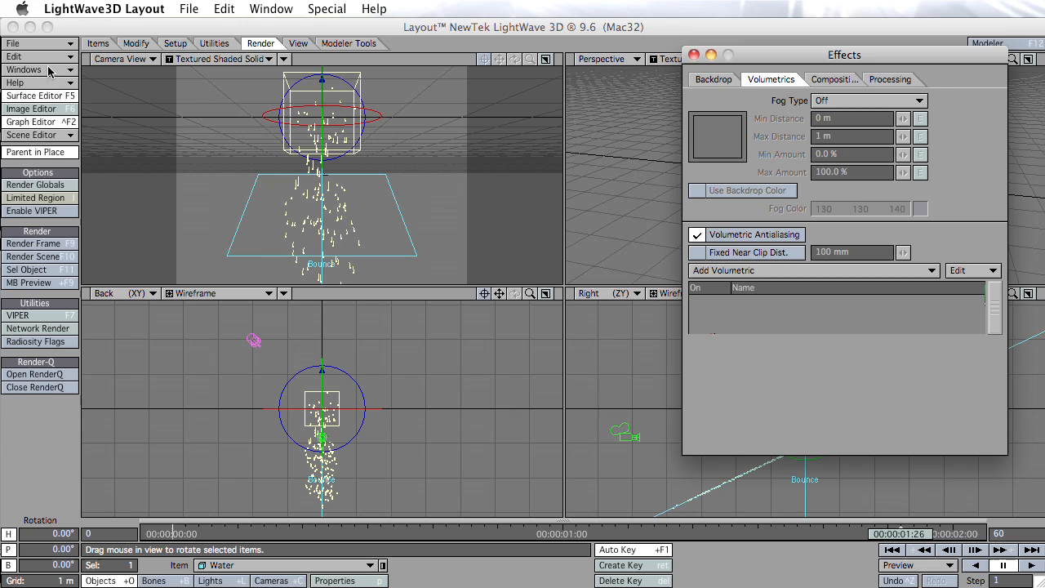
left_click(812, 270)
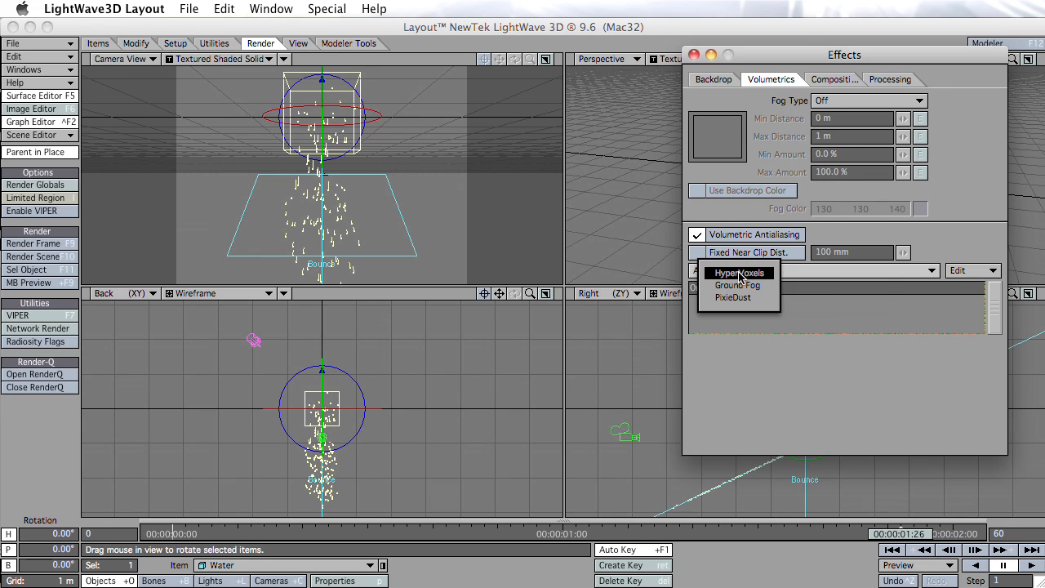
mouse_move(768, 280)
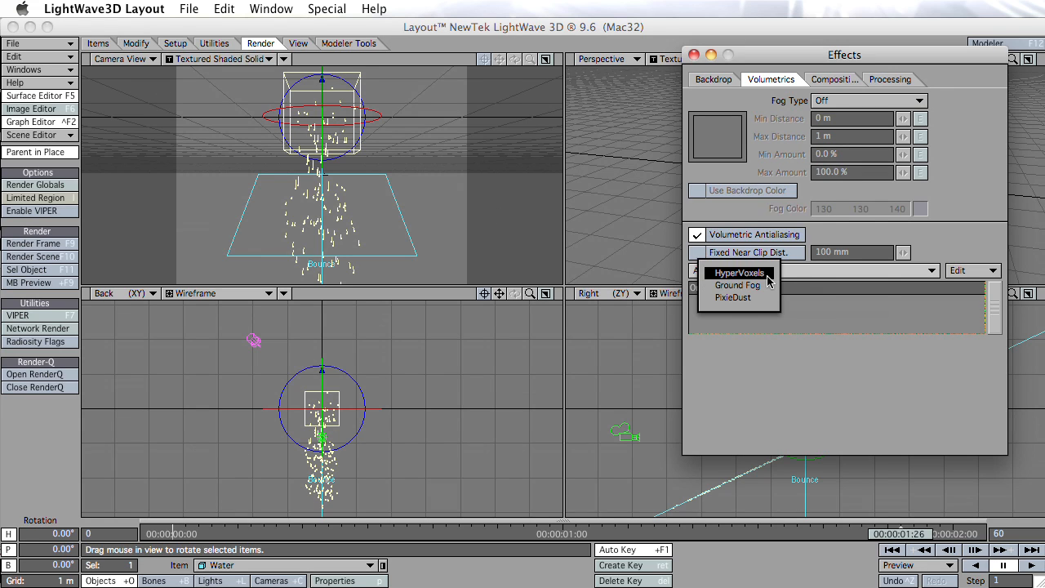
left_click(738, 272)
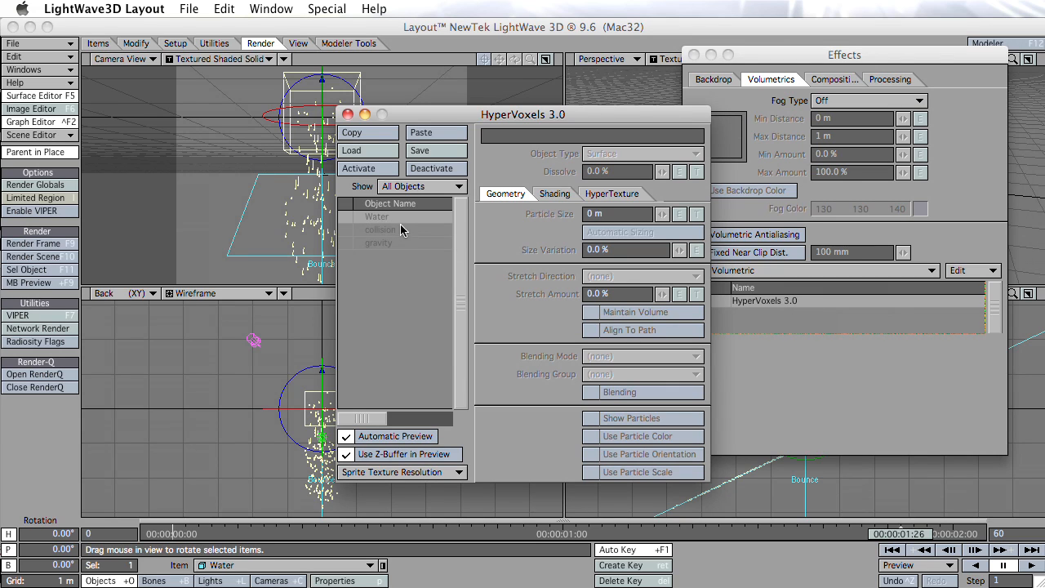
left_click(368, 168)
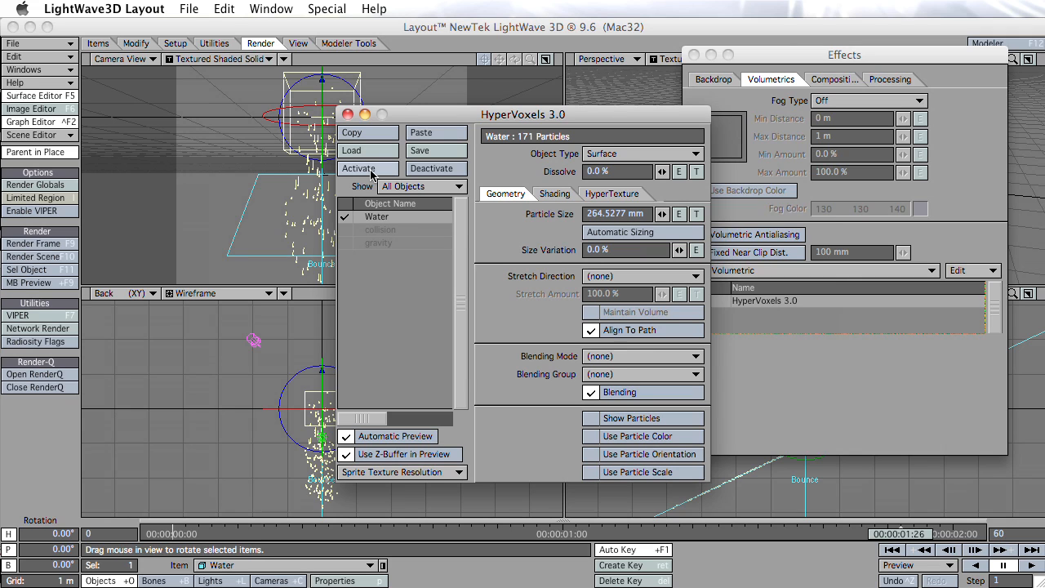
Step: Render a test frame of the white blobby water stream and dismiss the preview
left_click(34, 243)
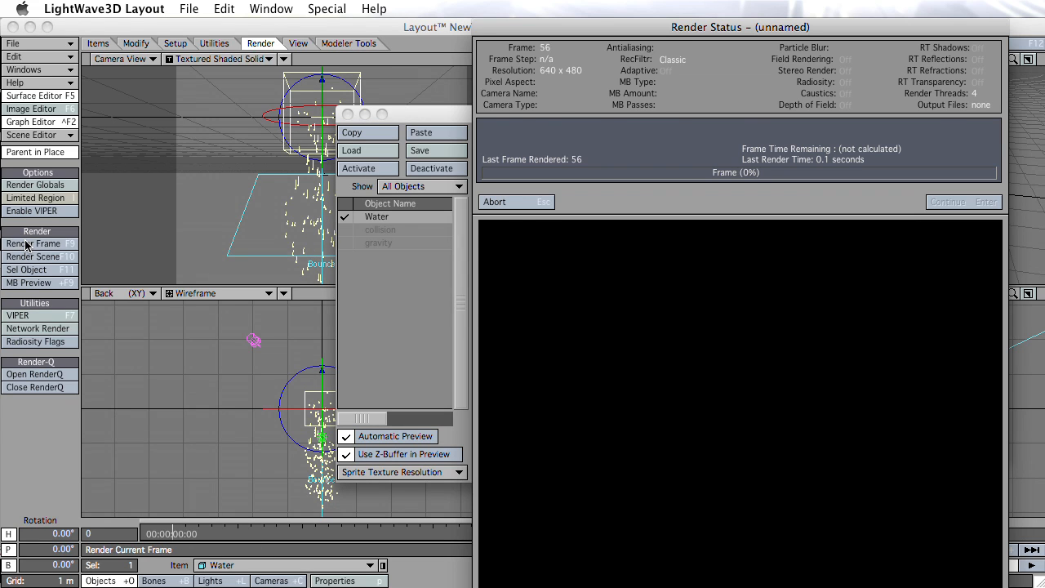
left_click(35, 243)
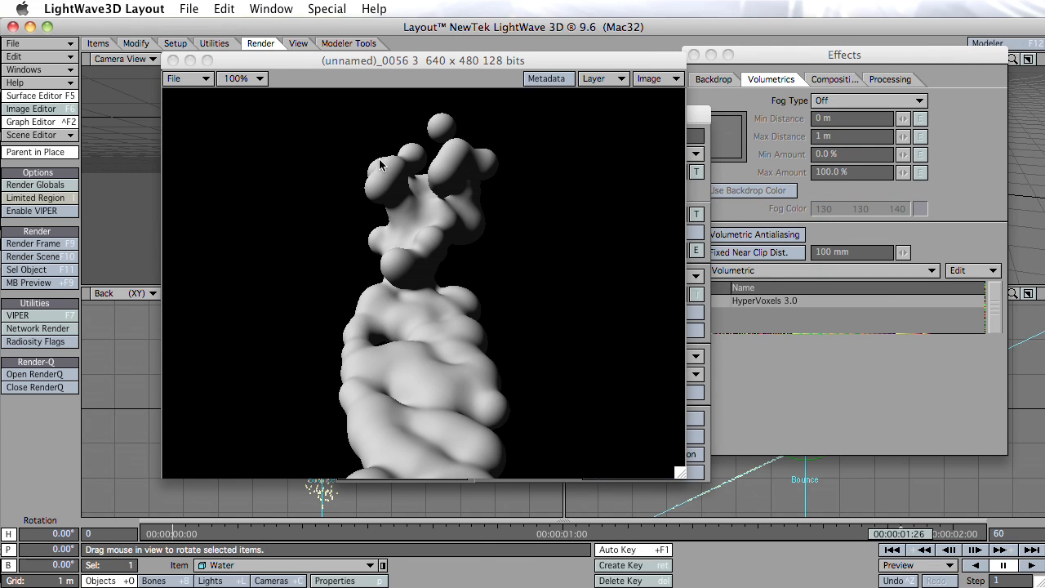
double_click(765, 301)
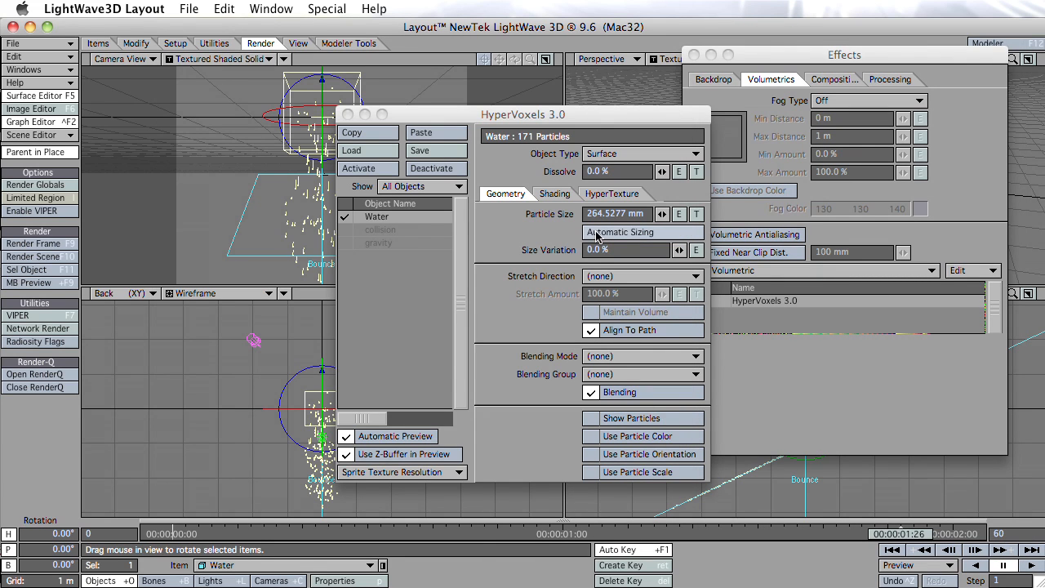
Step: Shade the water black with 95% specularity, 91% glossiness, 36% reflection, 77.5% transparency, and start a test render
left_click(555, 194)
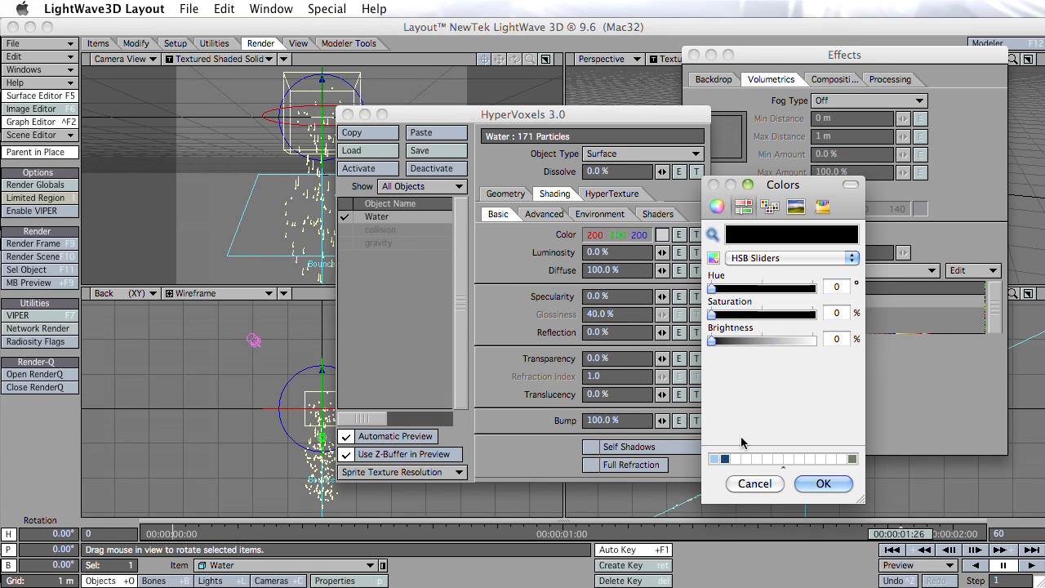
left_click(823, 483)
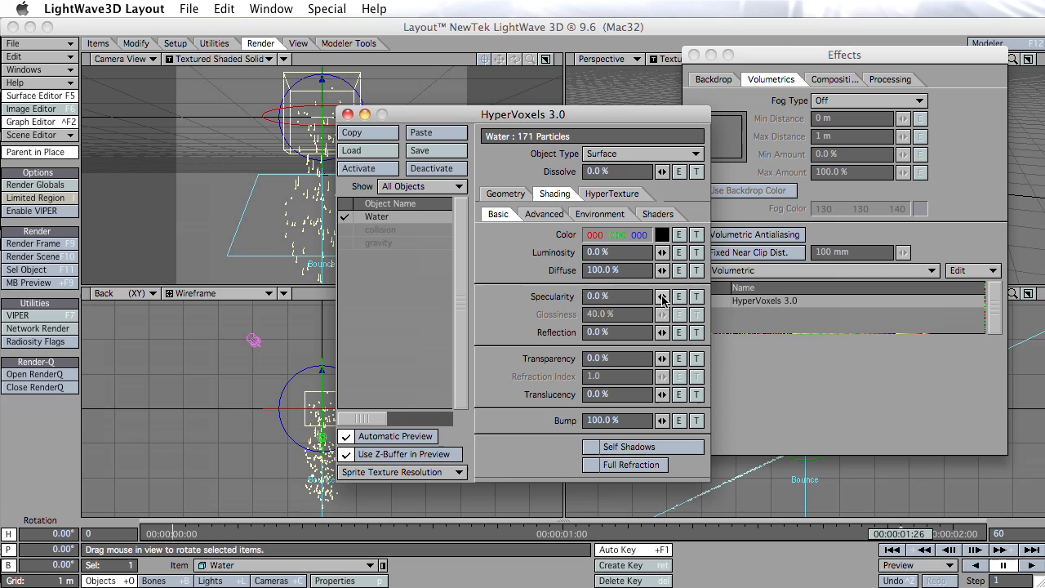
left_click(660, 292)
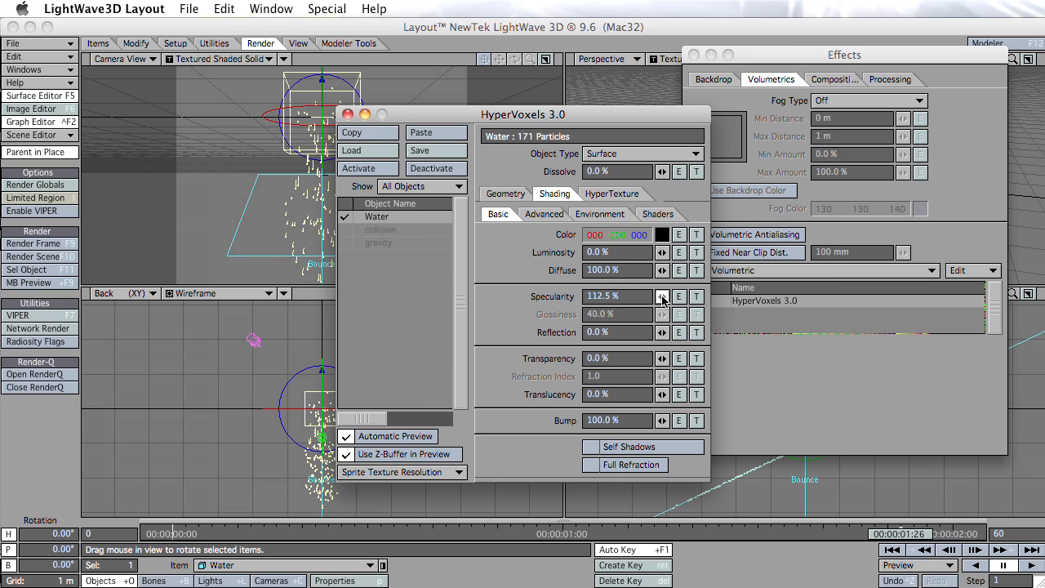
left_click(667, 296)
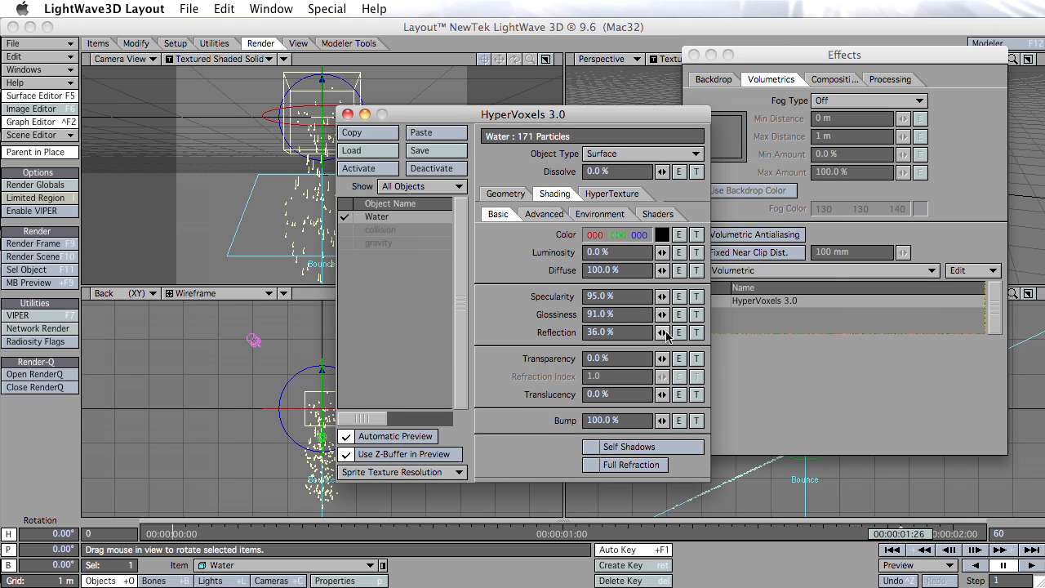
mouse_move(662, 358)
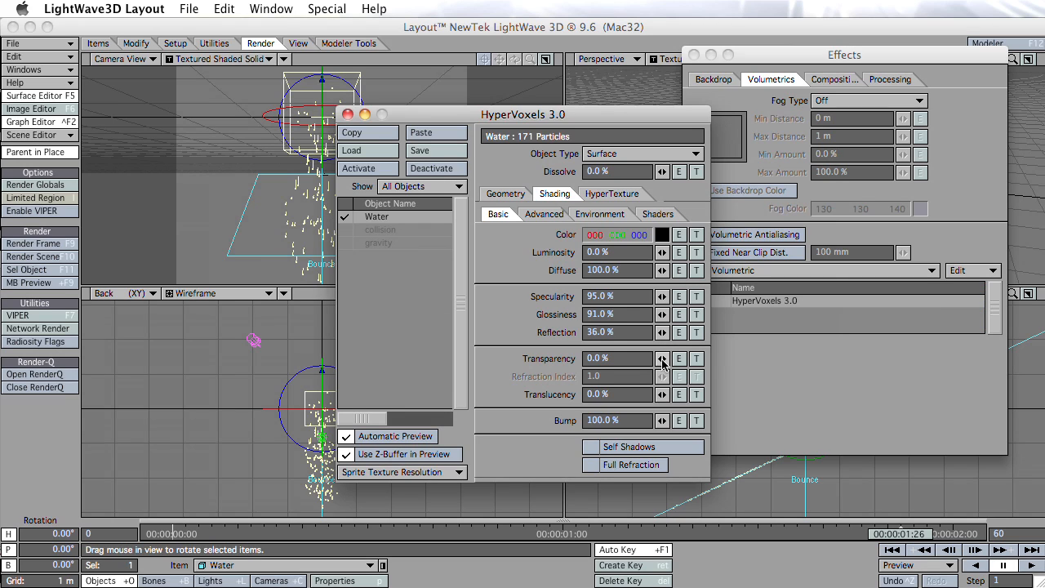
left_click(662, 354)
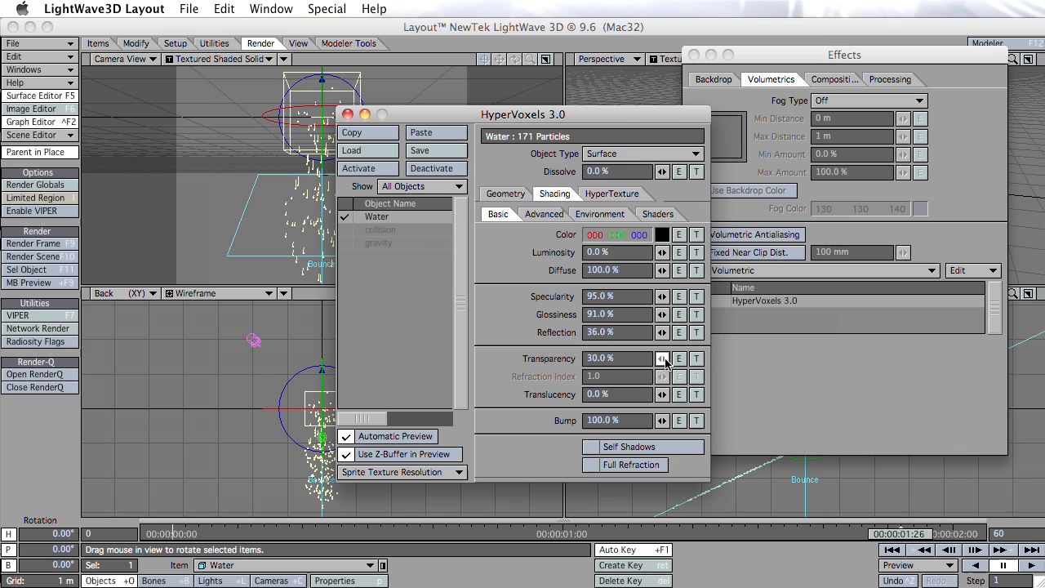
left_click(661, 358)
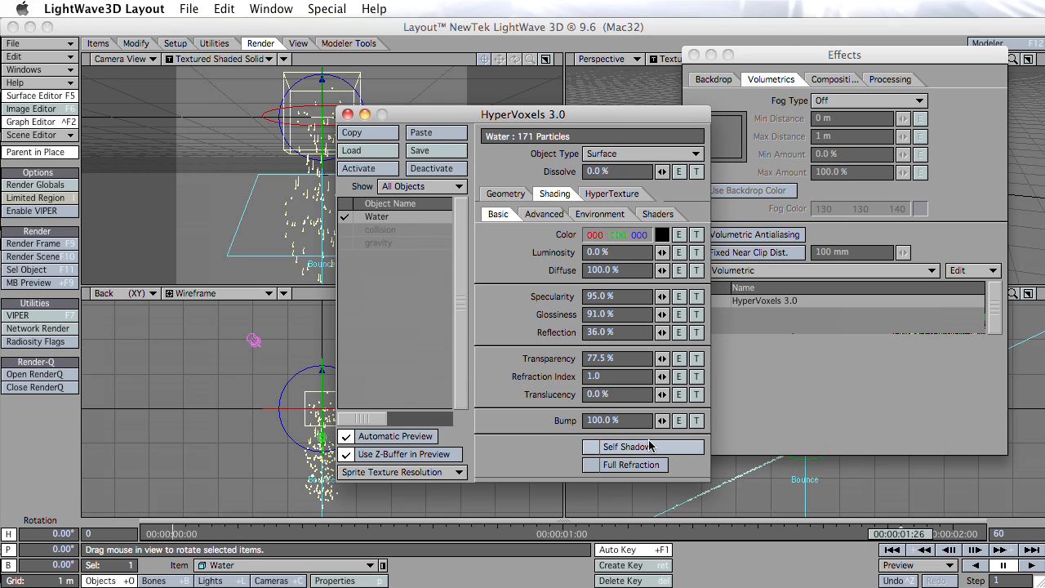
left_click(33, 243)
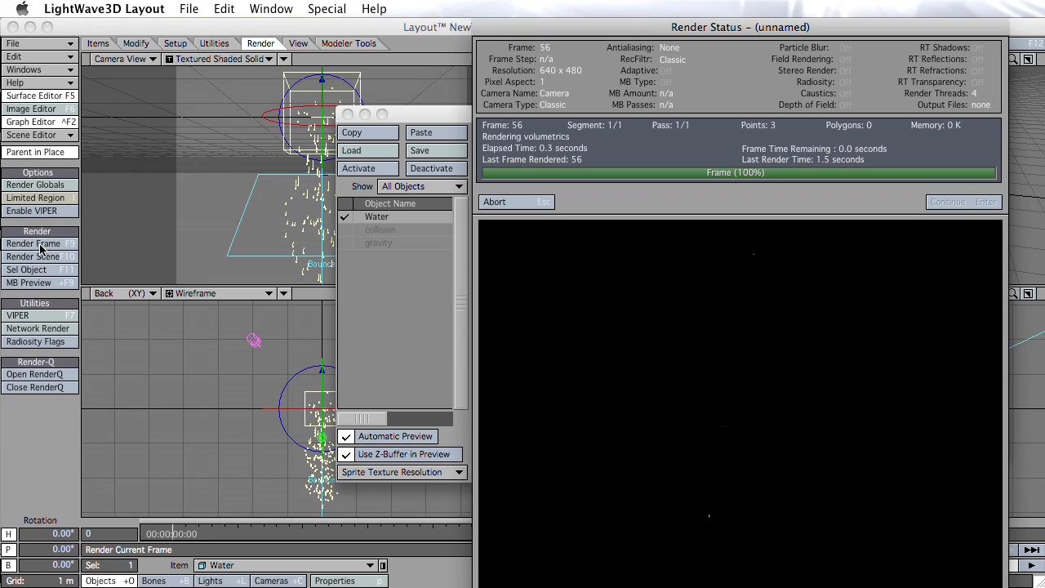
Step: Dismiss the HyperVoxels settings and bring up the Effects Backdrop settings
left_click(35, 243)
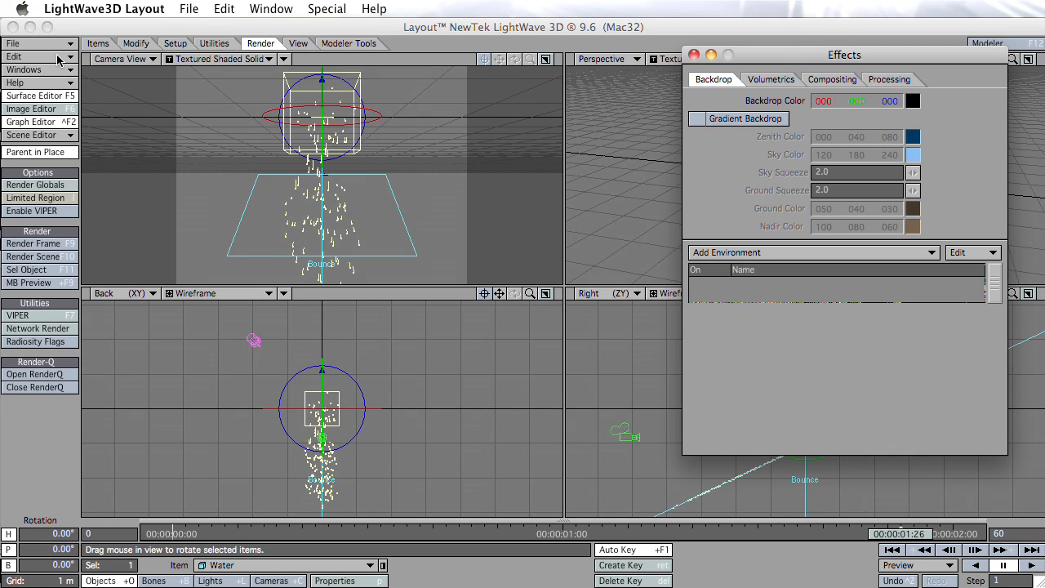
Step: Add a SkyTracer2 environment to the backdrop and test-render the water against the sky
left_click(813, 252)
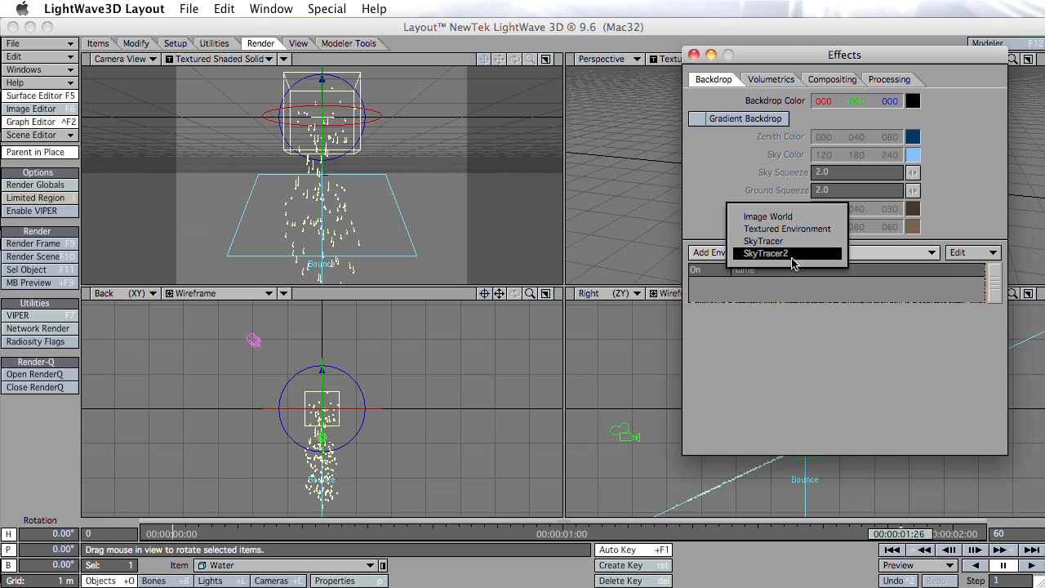
left_click(764, 253)
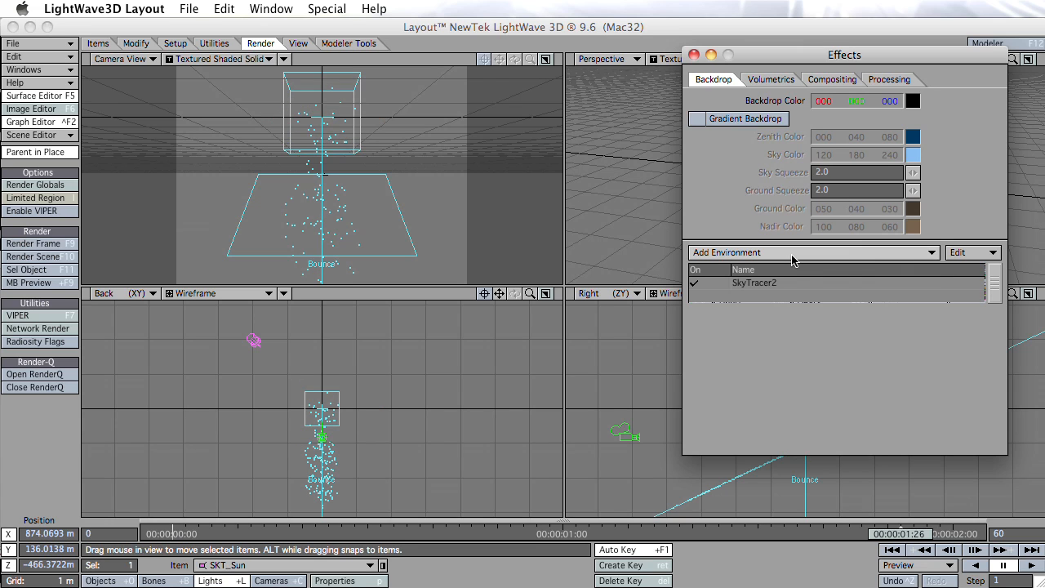
left_click(33, 244)
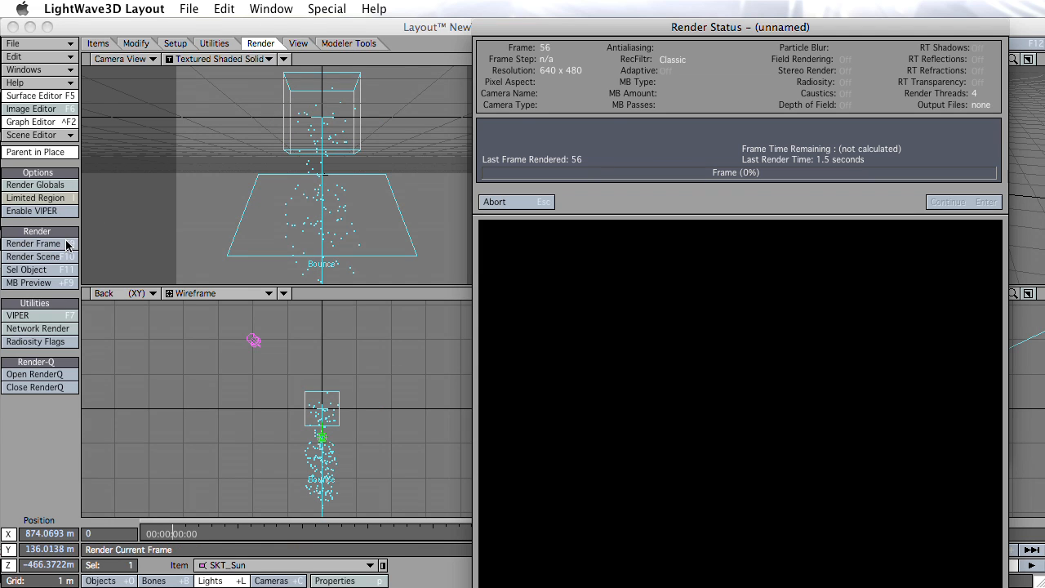
left_click(32, 243)
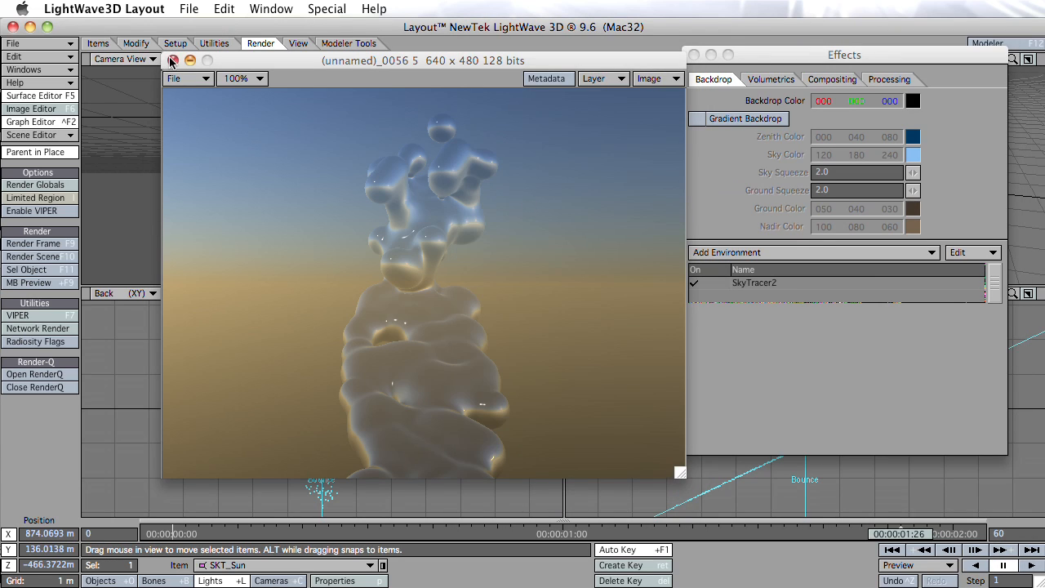
left_click(172, 59)
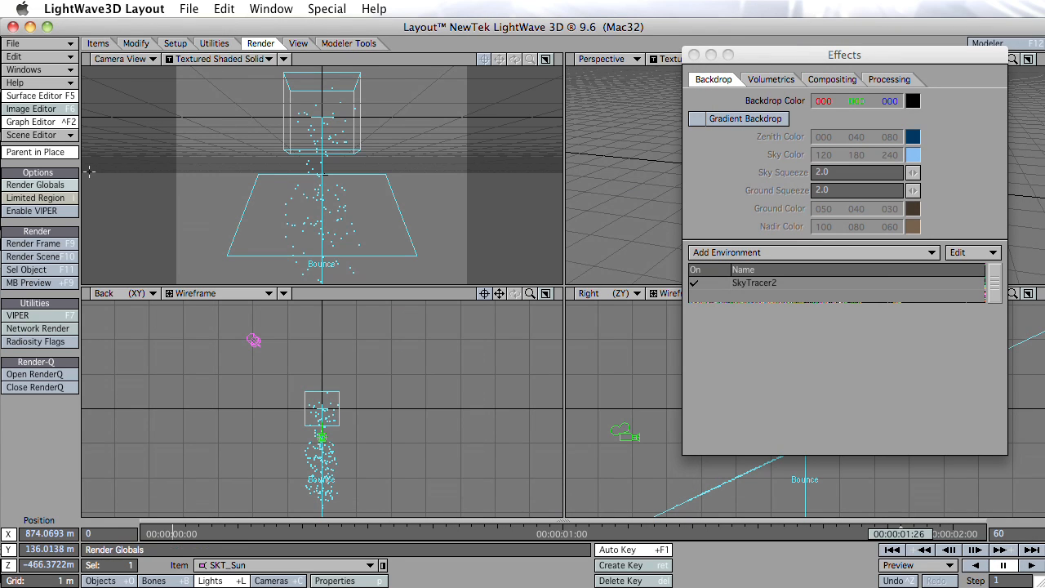
left_click(36, 184)
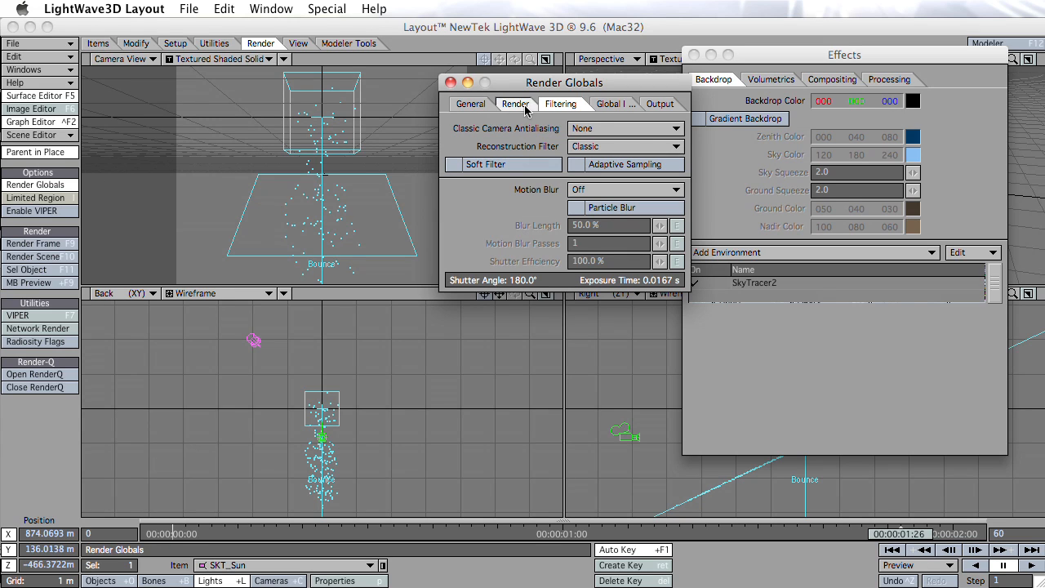
Step: In Render Globals, enable Raytrace Shadows, Transparency, Reflection and Refraction
left_click(514, 104)
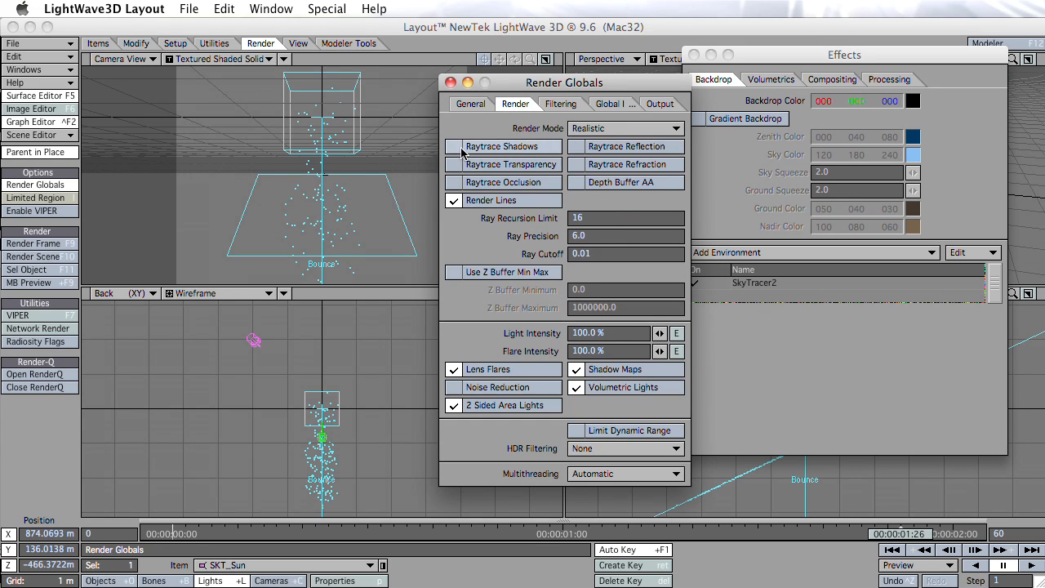
left_click(454, 146)
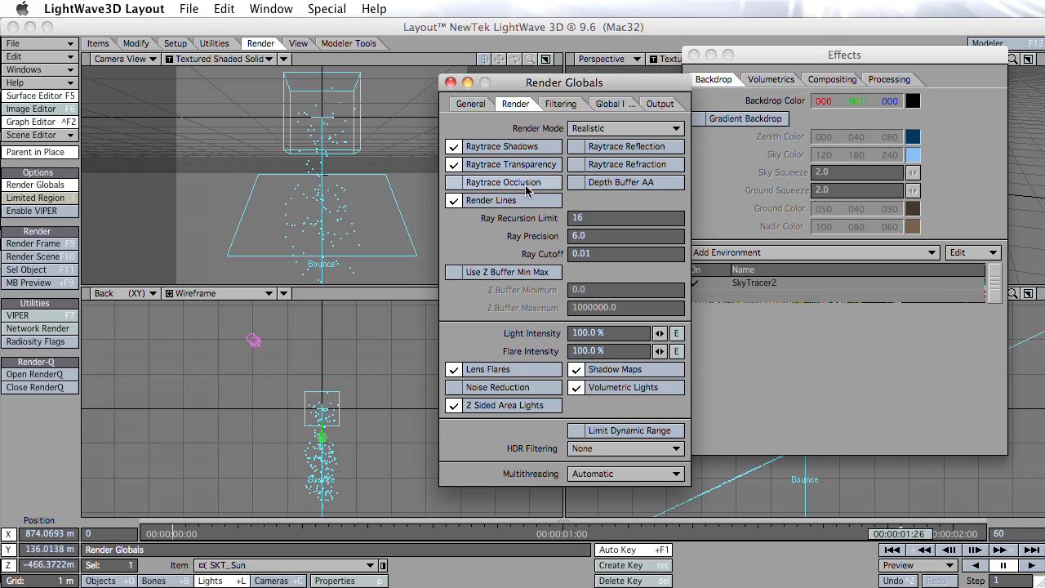
mouse_move(527, 191)
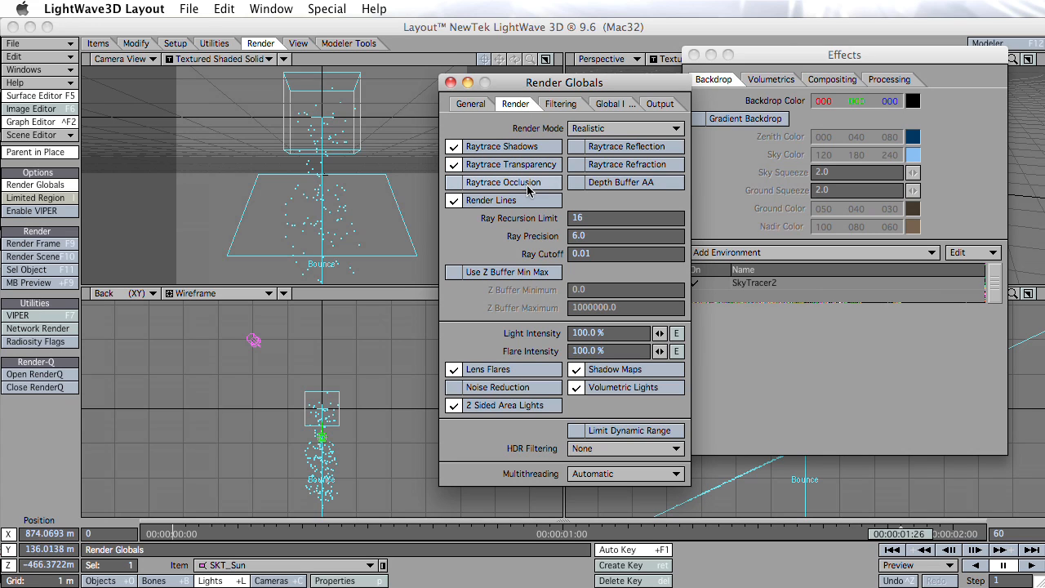
mouse_move(626, 147)
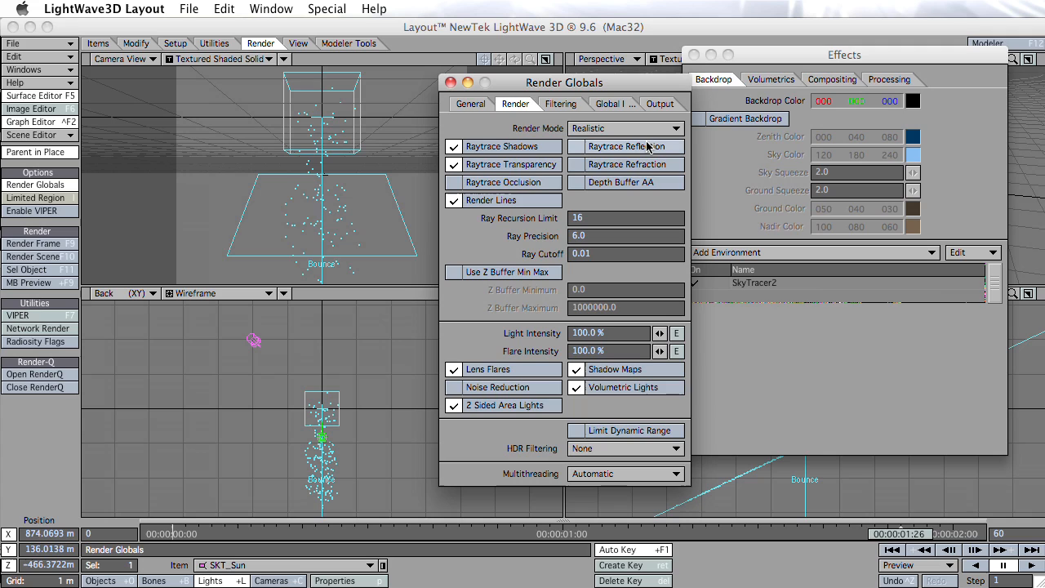
left_click(577, 146)
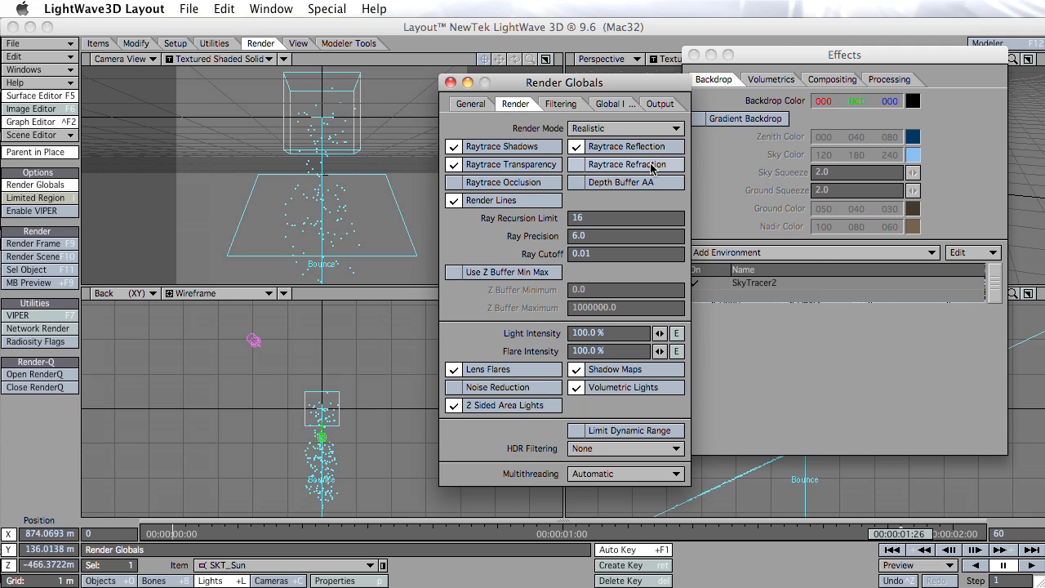
left_click(577, 164)
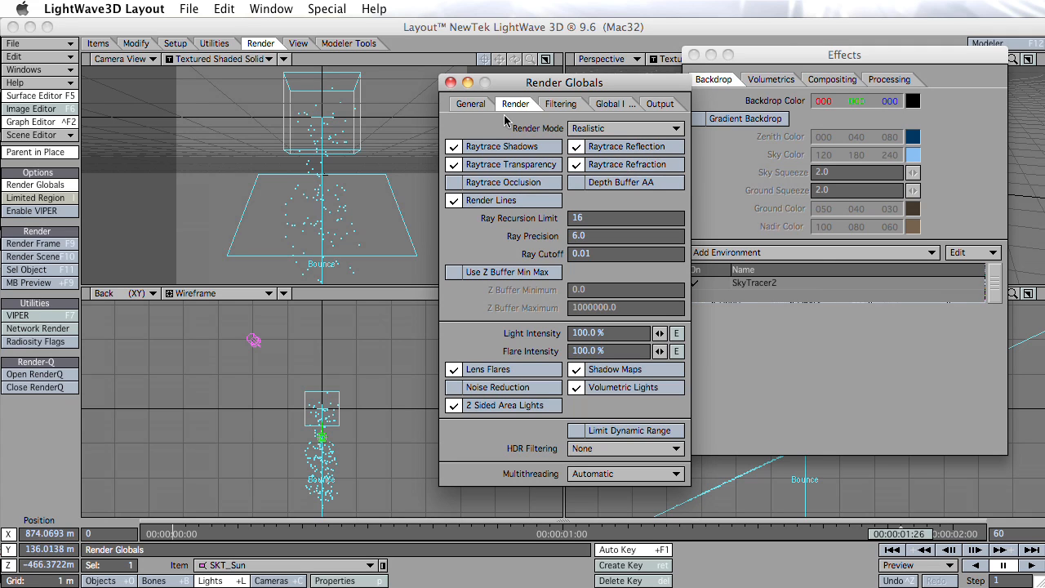
left_click(451, 83)
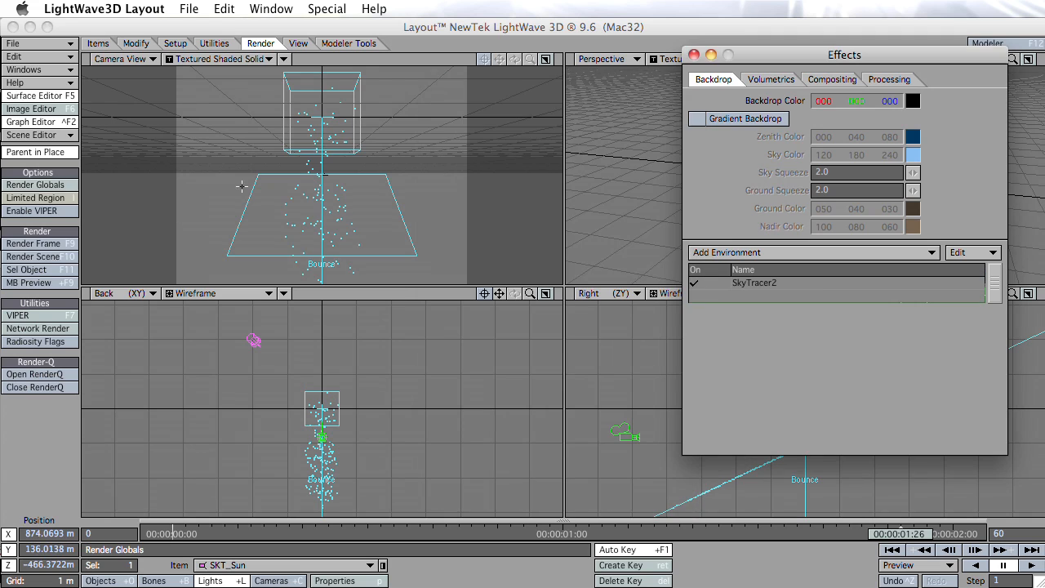
Step: Render a raytraced test frame of the glassy water against the sky and dismiss it
left_click(34, 243)
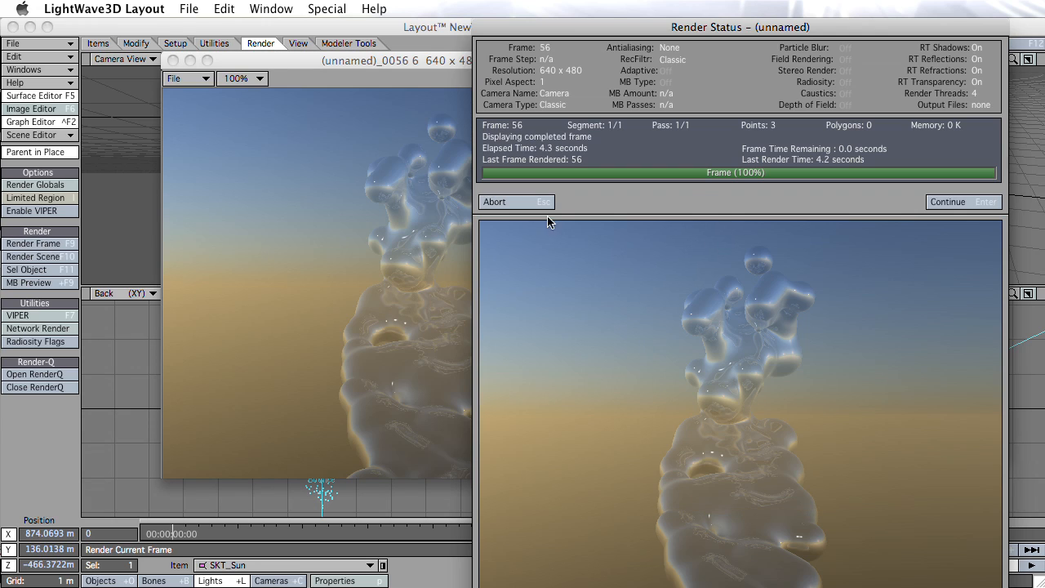
left_click(964, 202)
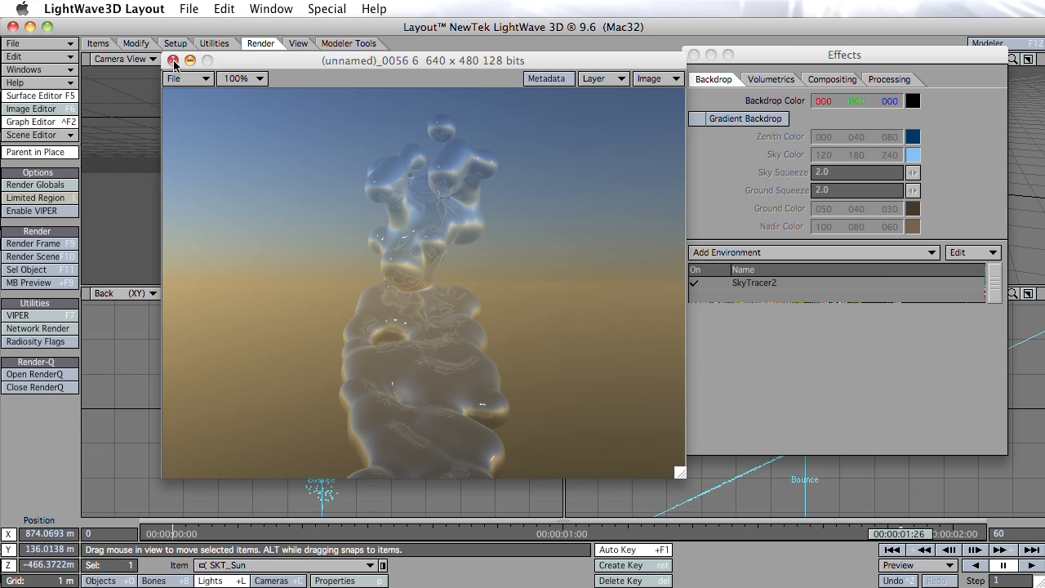
left_click(173, 60)
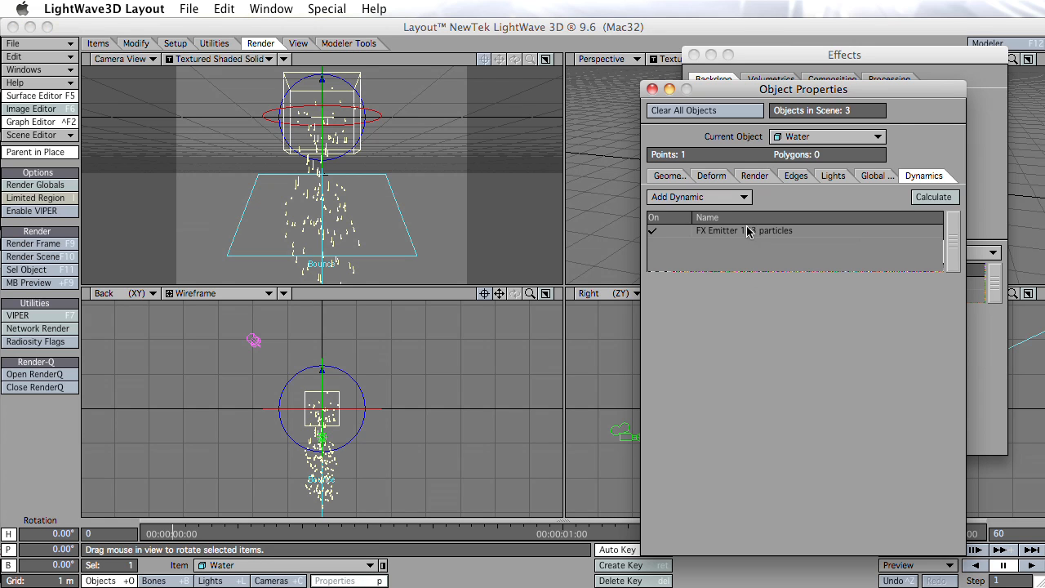
Step: Reopen the Water HyperVoxels shading and raise its Refraction Index from 1.0 to 1.18
double_click(743, 231)
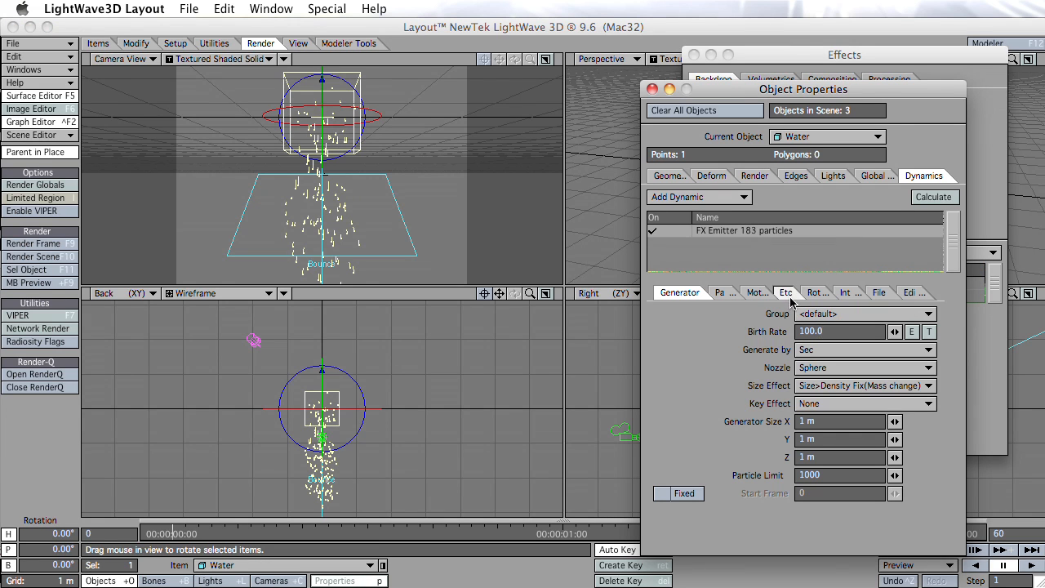
left_click(23, 69)
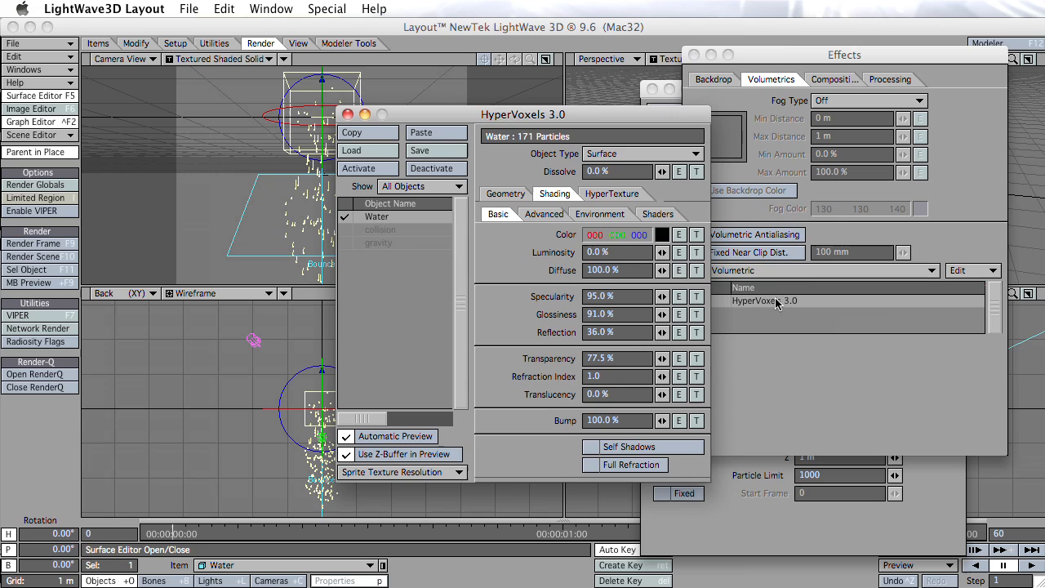
mouse_move(433, 214)
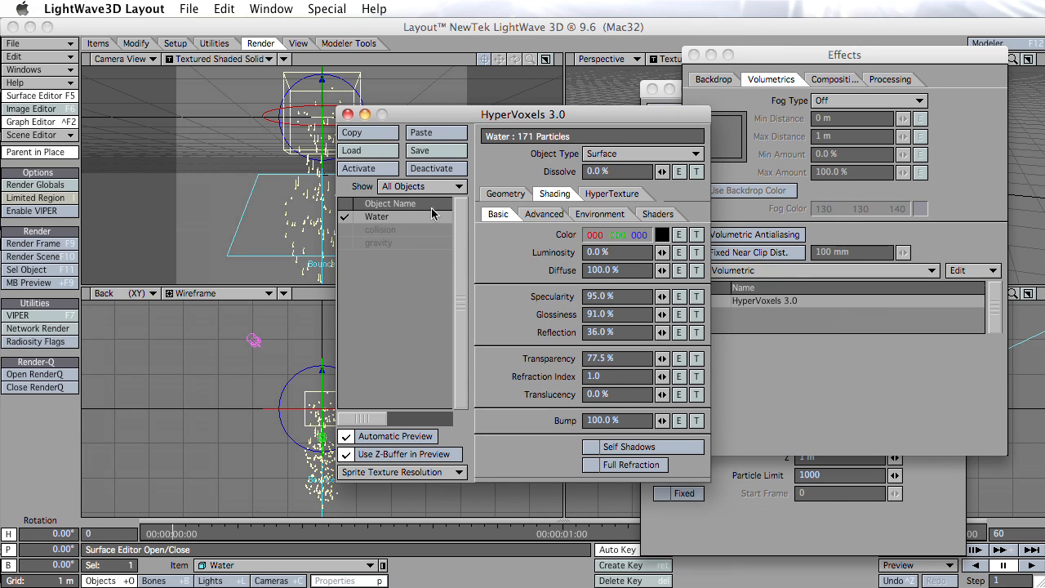
mouse_move(644, 287)
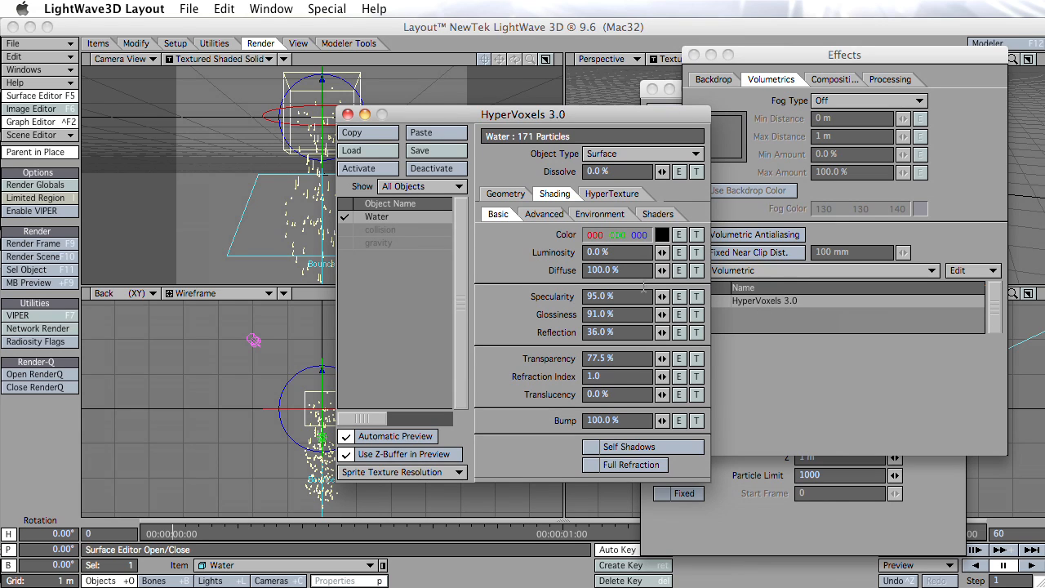
left_click(662, 376)
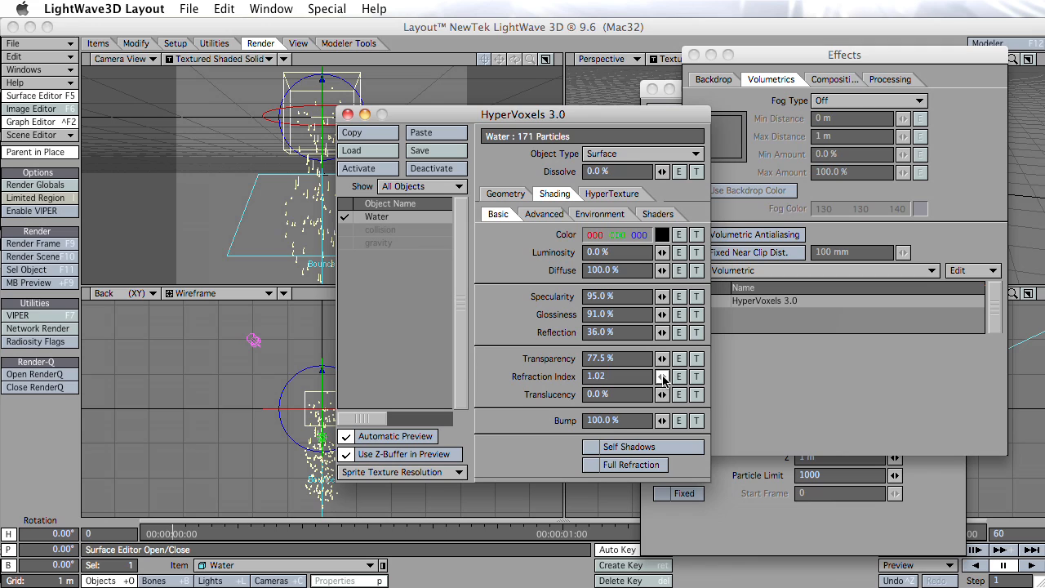
left_click(663, 376)
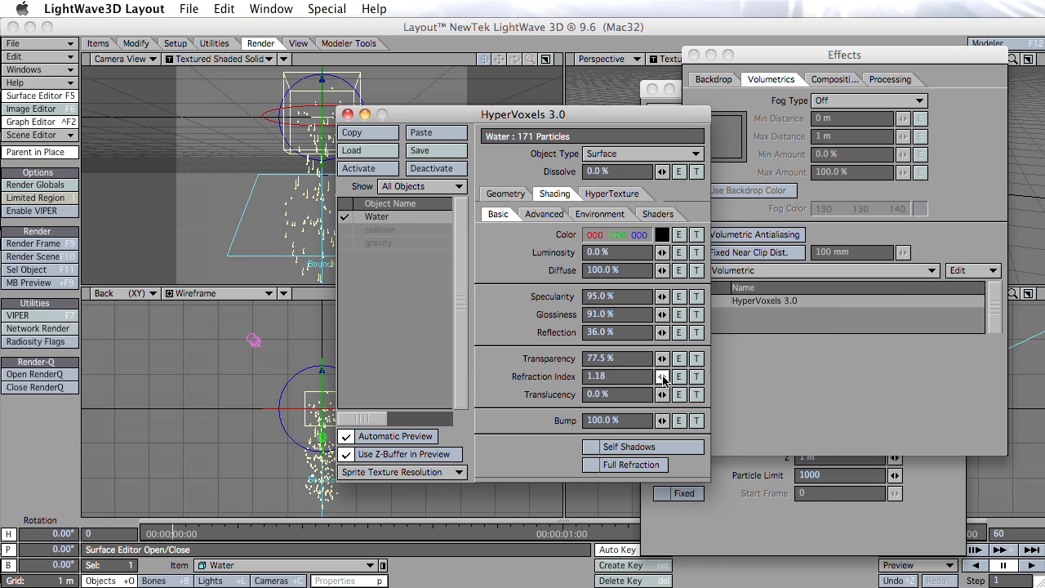
mouse_move(32, 243)
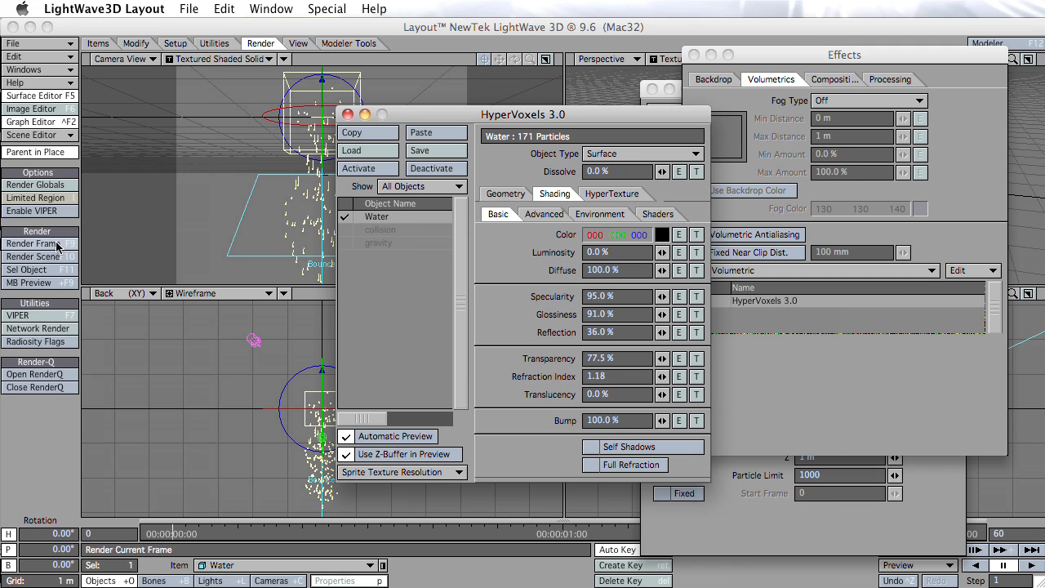
Step: Render a test frame (F9) of the more refractive glassy water and review it
left_click(33, 243)
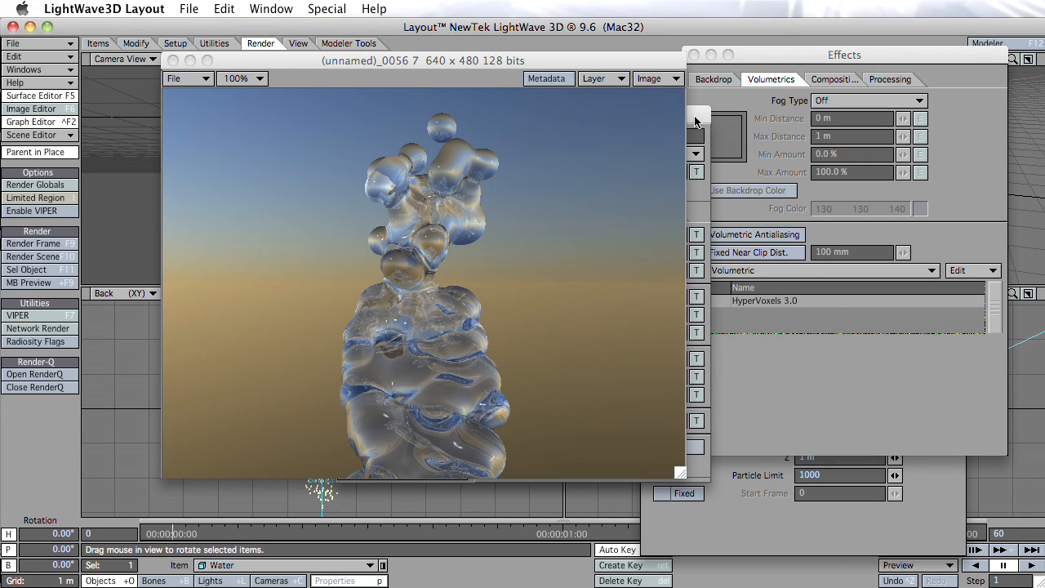
double_click(764, 301)
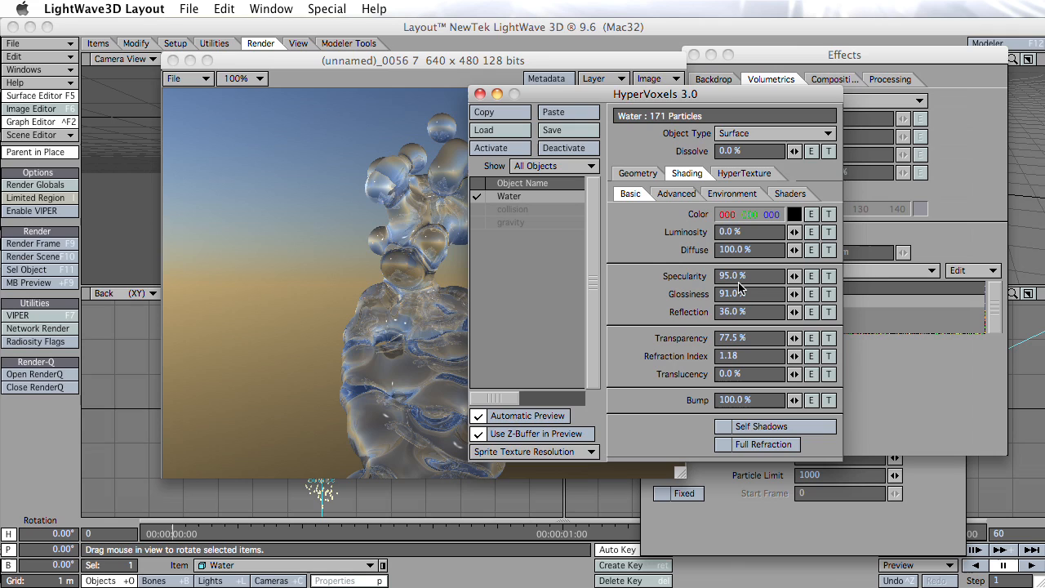
mouse_move(705, 272)
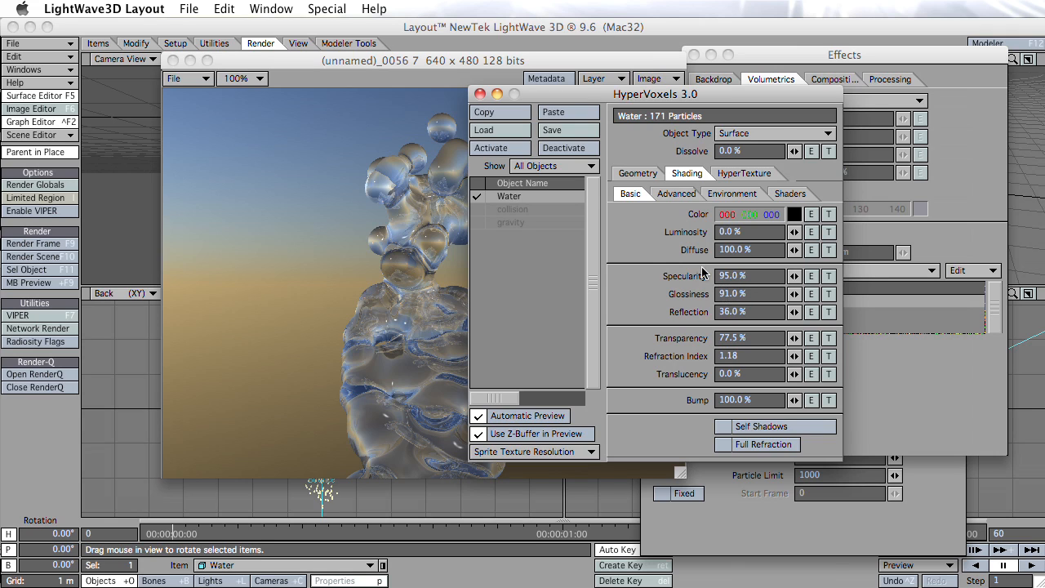
Step: Close the HyperVoxels settings, the rendered image and the Effects panel
left_click(481, 93)
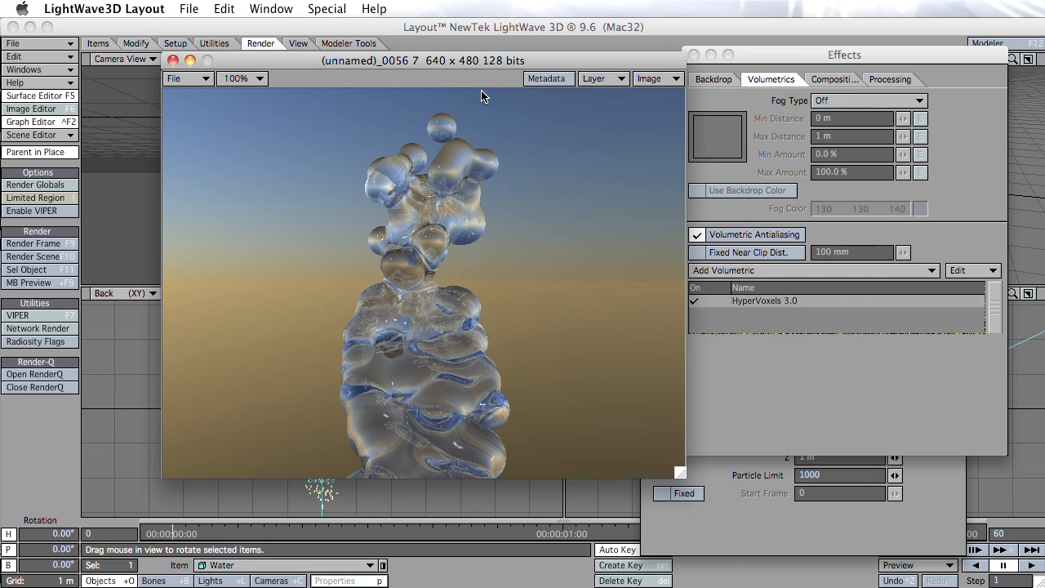
left_click(173, 59)
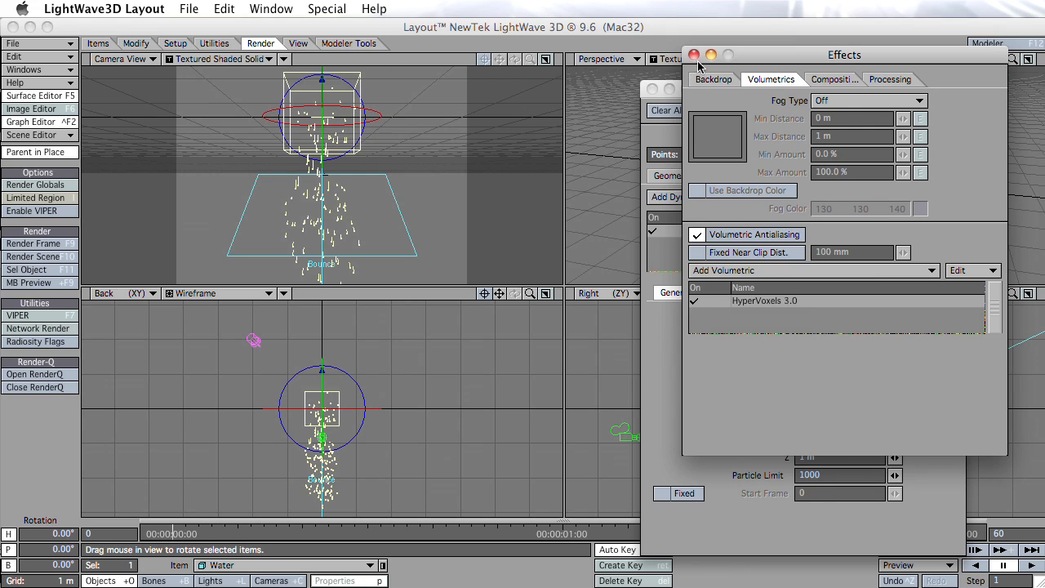
left_click(693, 55)
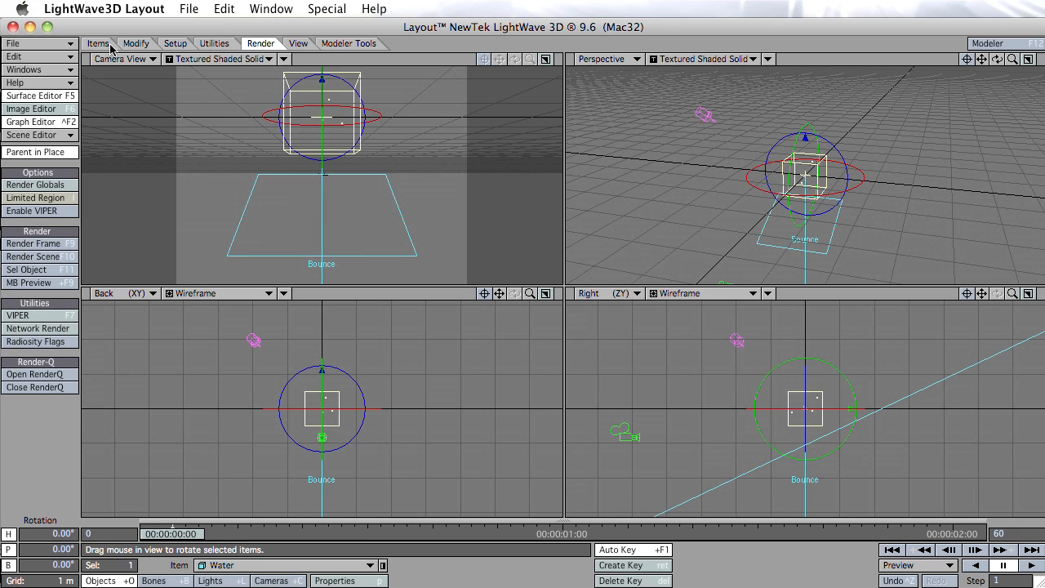
Step: Add a Collision dynamic object to the scene with its default name
left_click(98, 44)
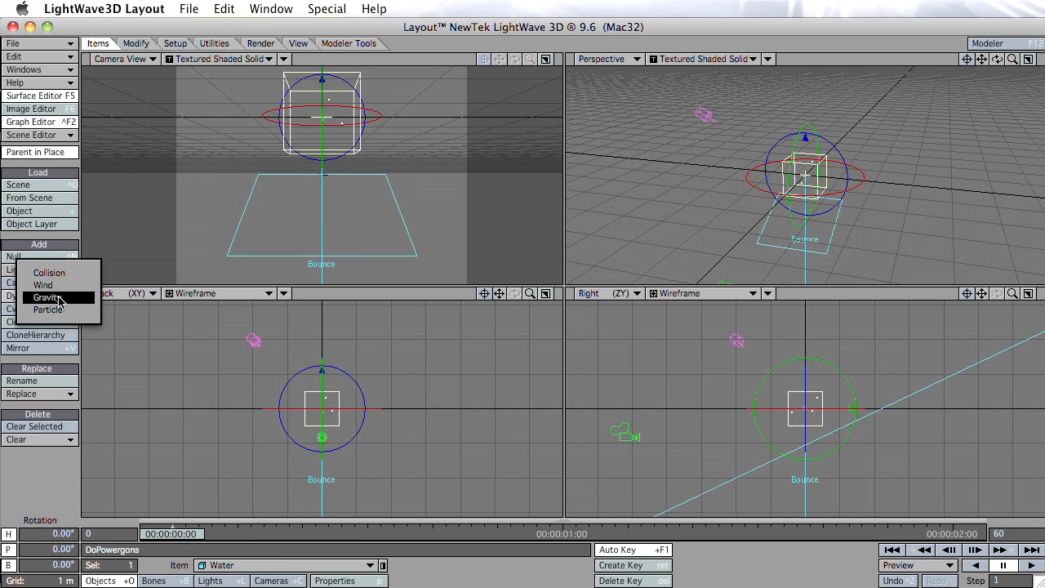
left_click(49, 273)
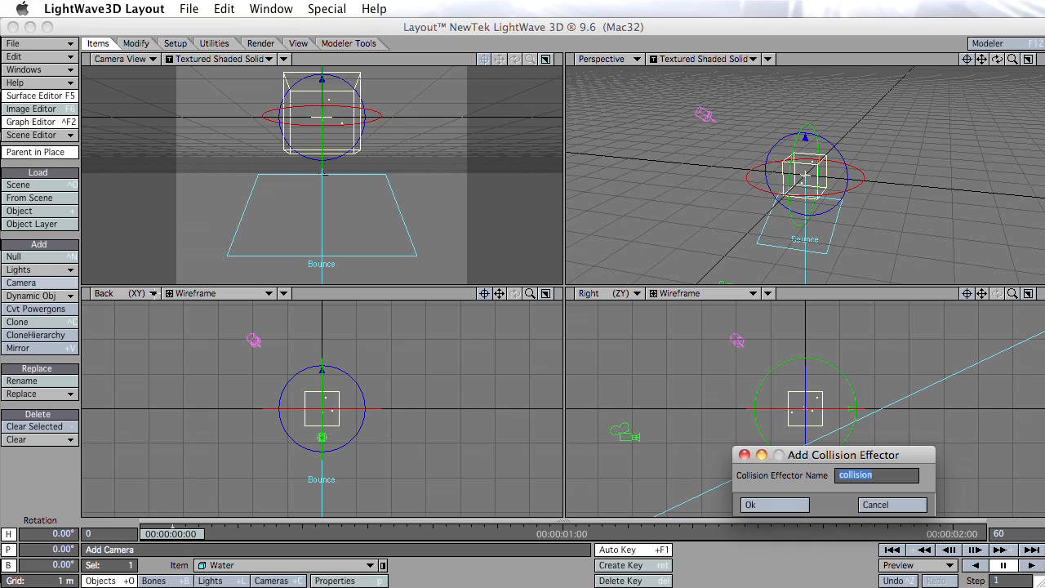
left_click(750, 504)
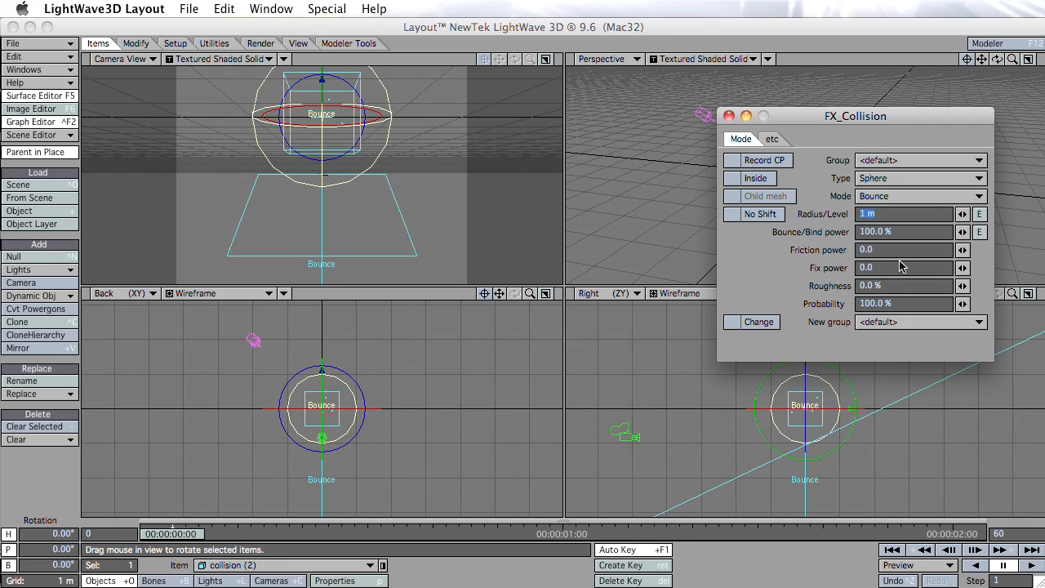
Step: Shrink the collision sphere to about 319 mm radius and lower it onto the Bounce plane
left_click(963, 218)
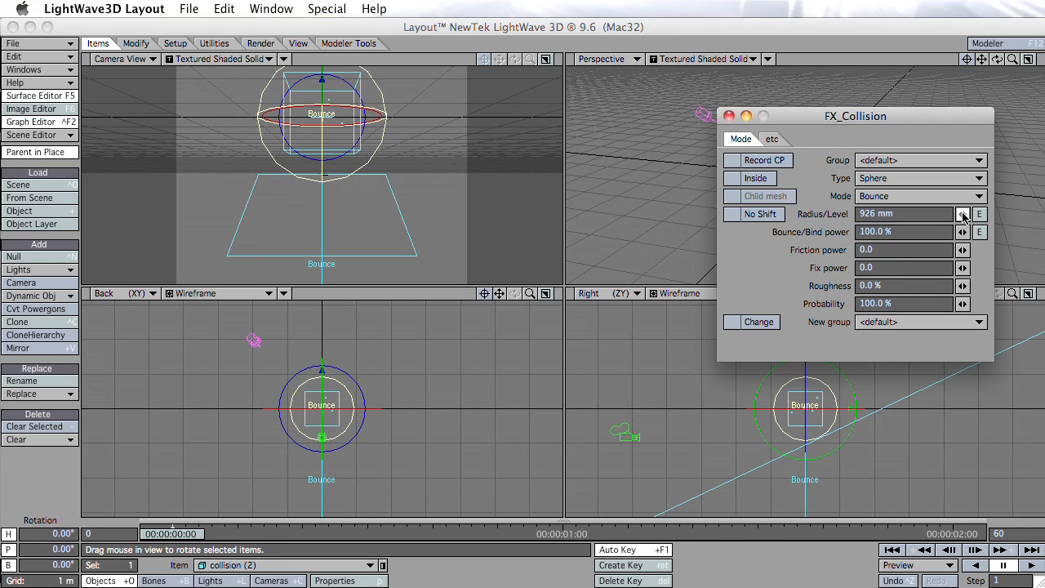
left_click(963, 217)
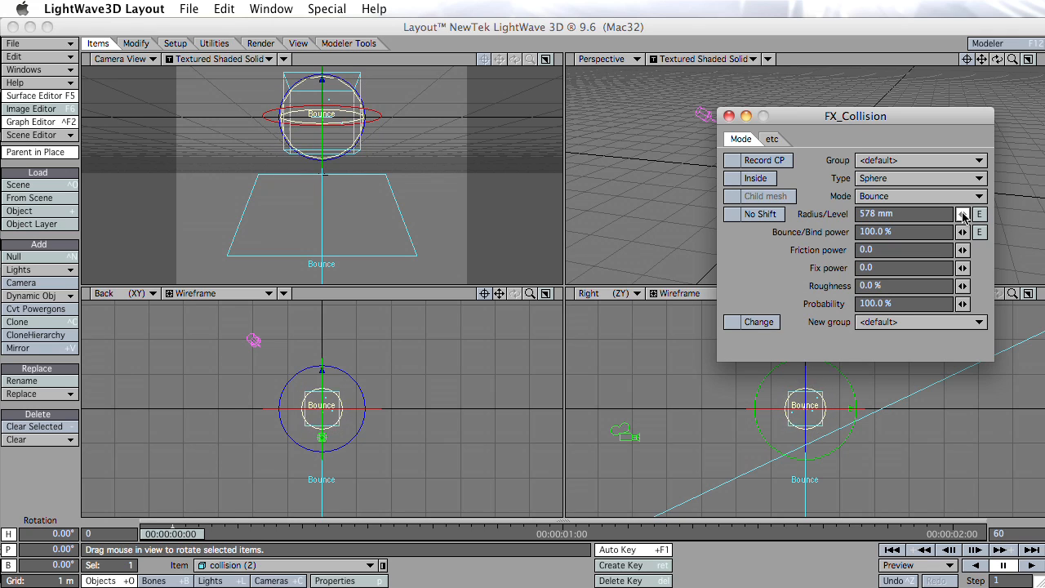
left_click(963, 214)
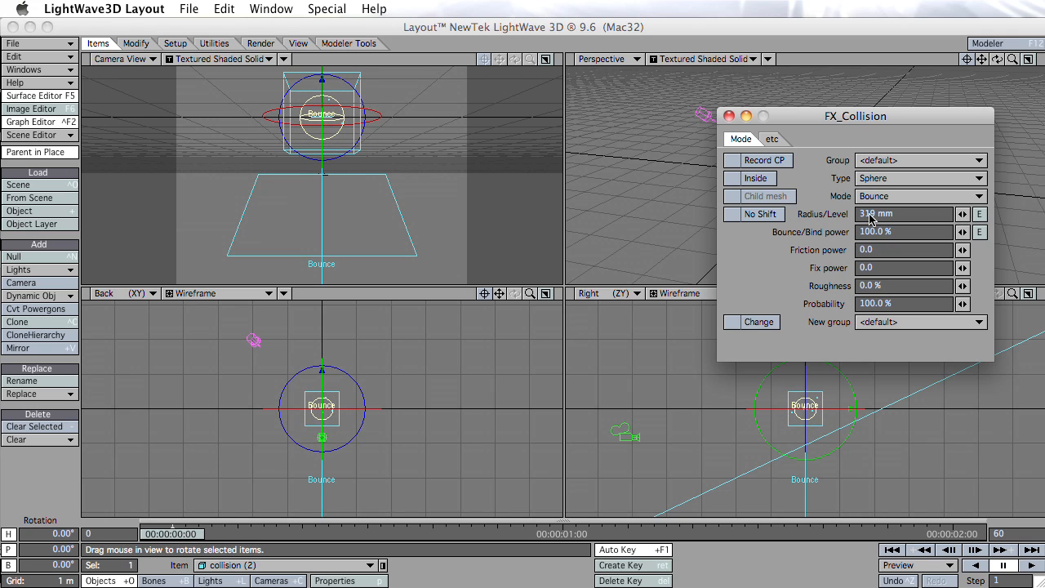
left_click(728, 115)
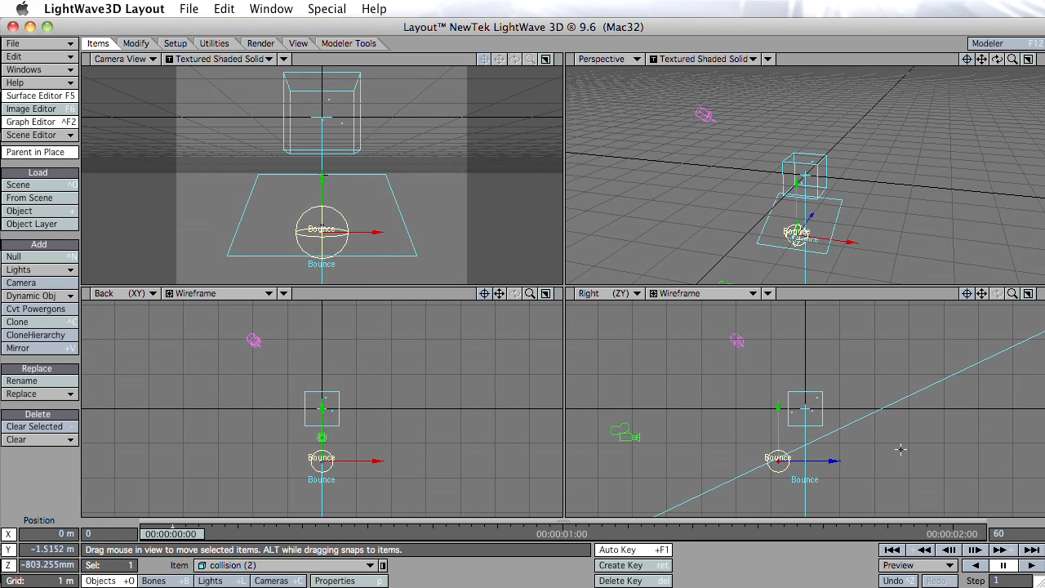
left_click_drag(322, 231, 322, 244)
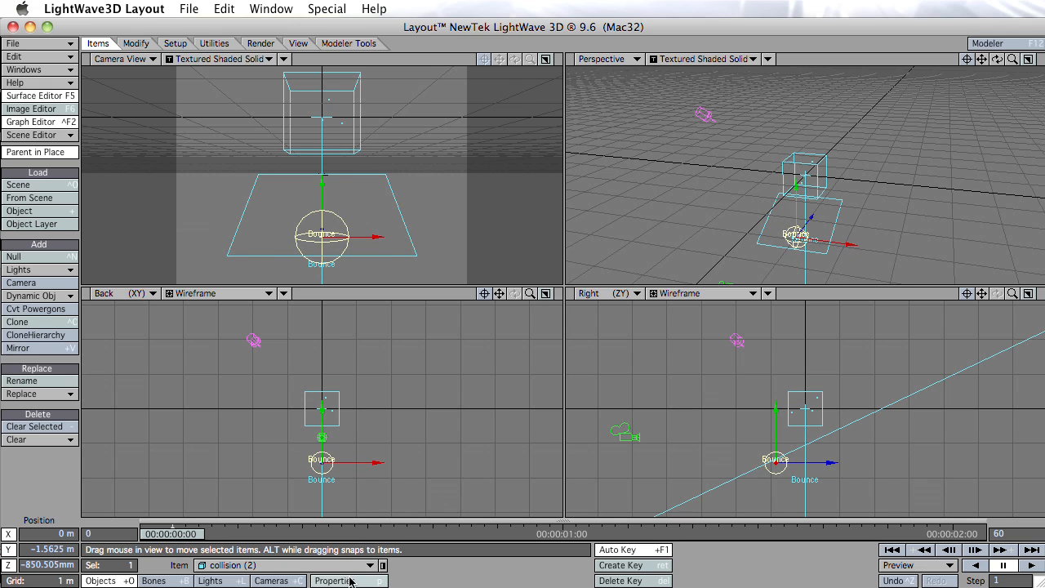
Step: Recalculate the particle dynamics and render a frame of the water splashing around the sphere
left_click(935, 196)
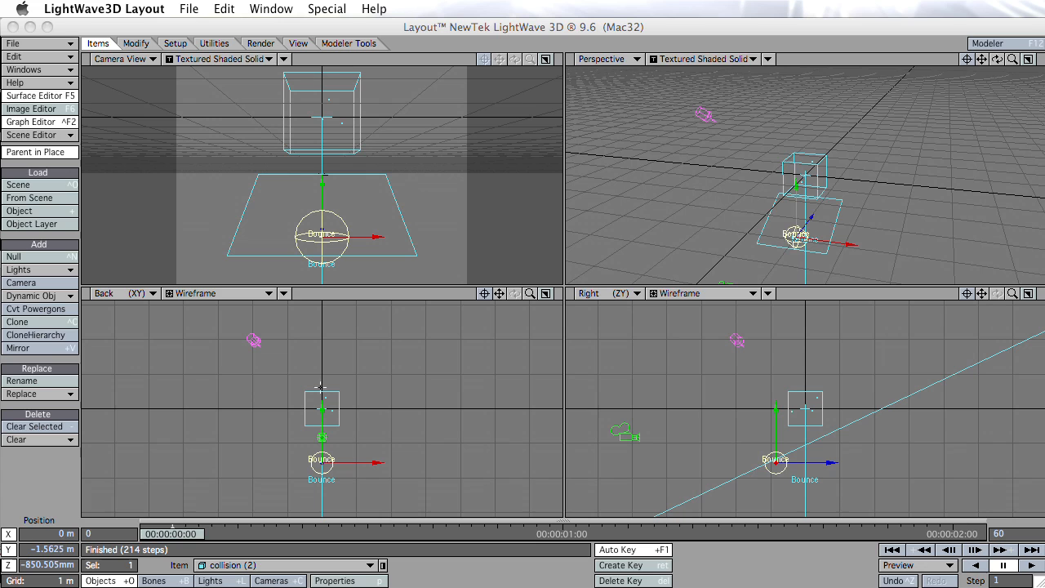
left_click(184, 534)
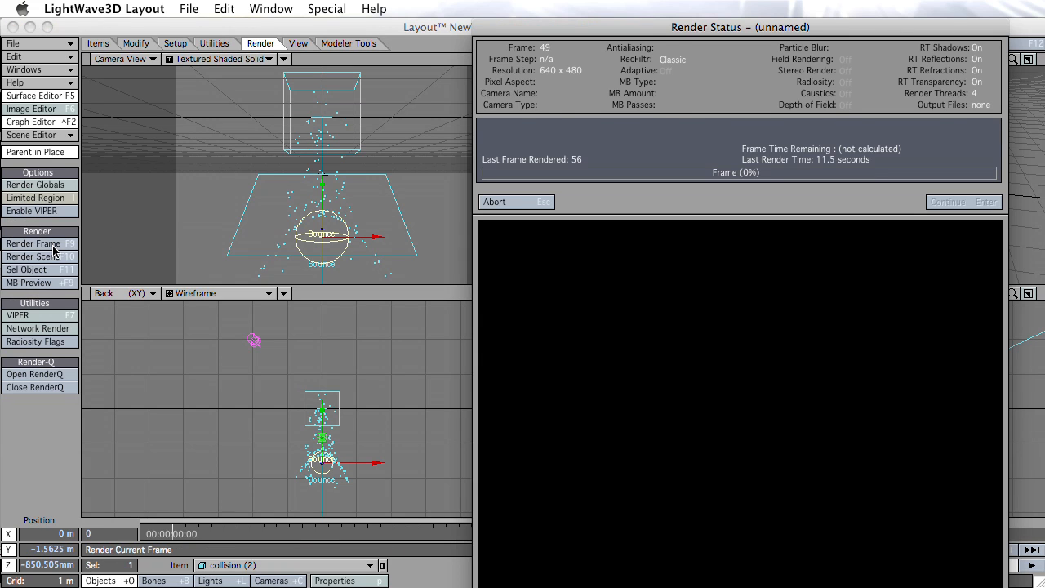
left_click(33, 244)
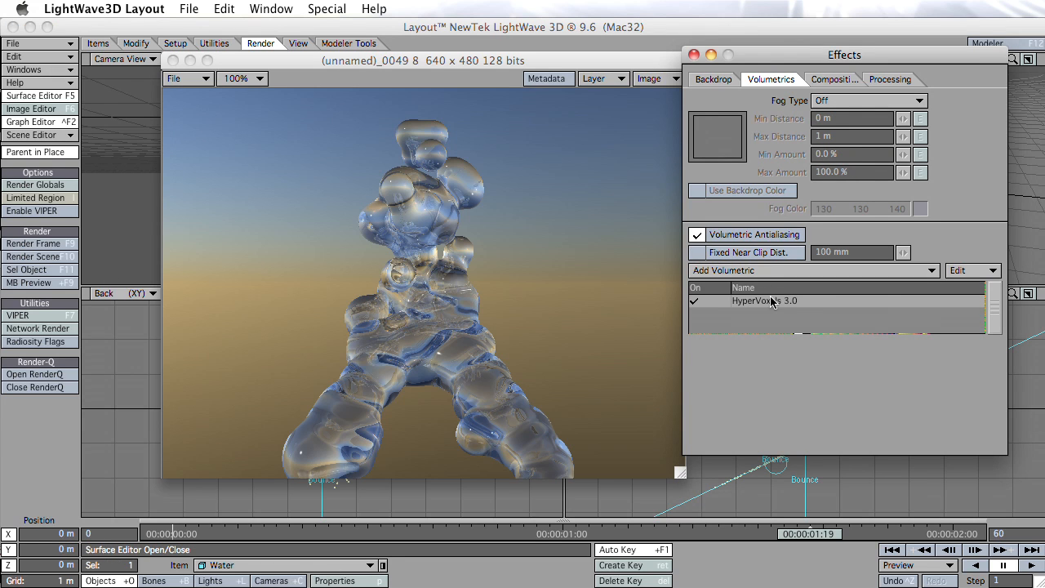
Step: Set the Water HyperVoxels particle size to 59.5277 mm and re-render to get separate droplets
double_click(765, 301)
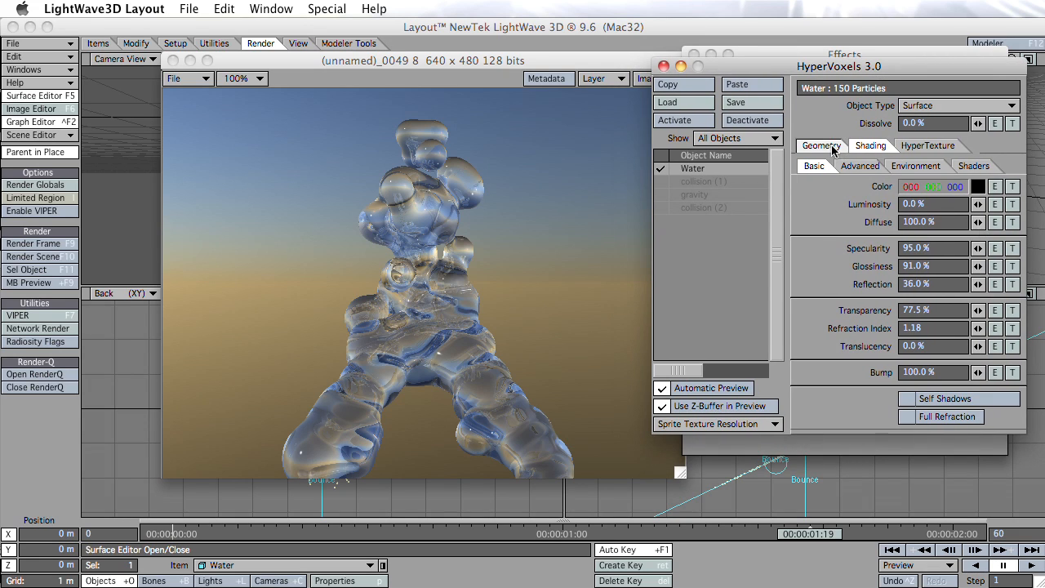
left_click(820, 145)
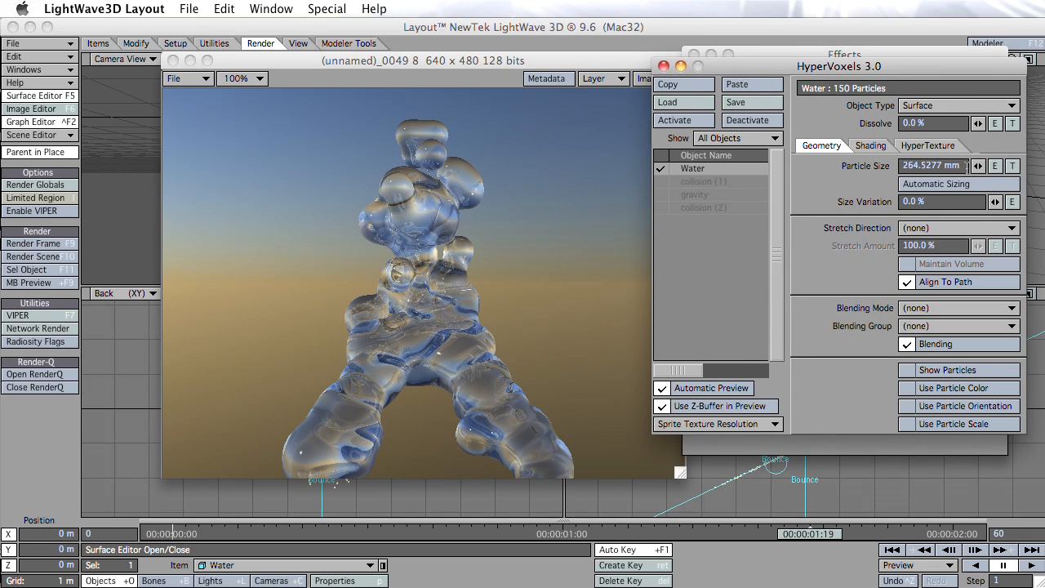
left_click(978, 166)
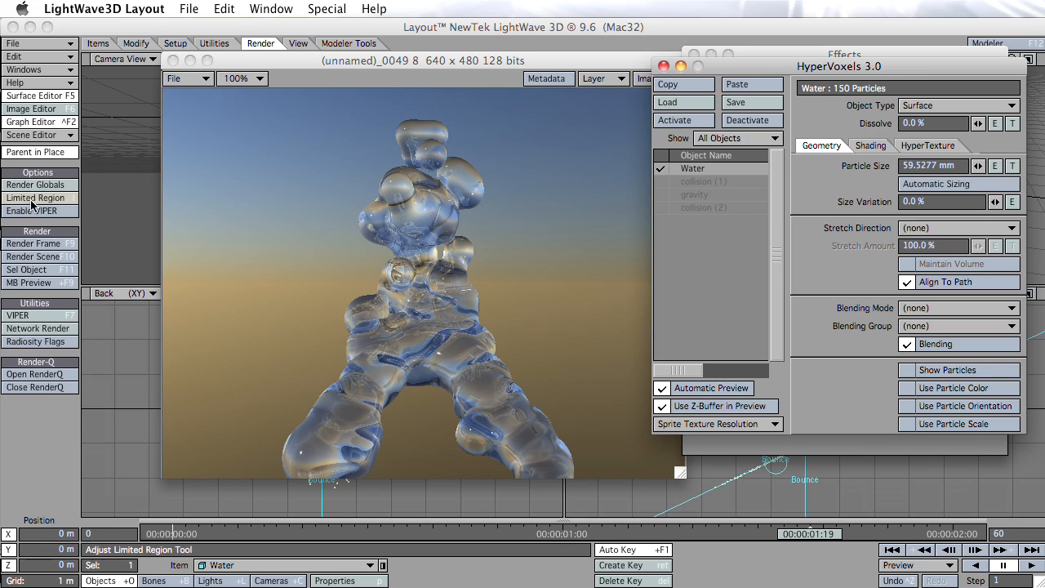
left_click(32, 243)
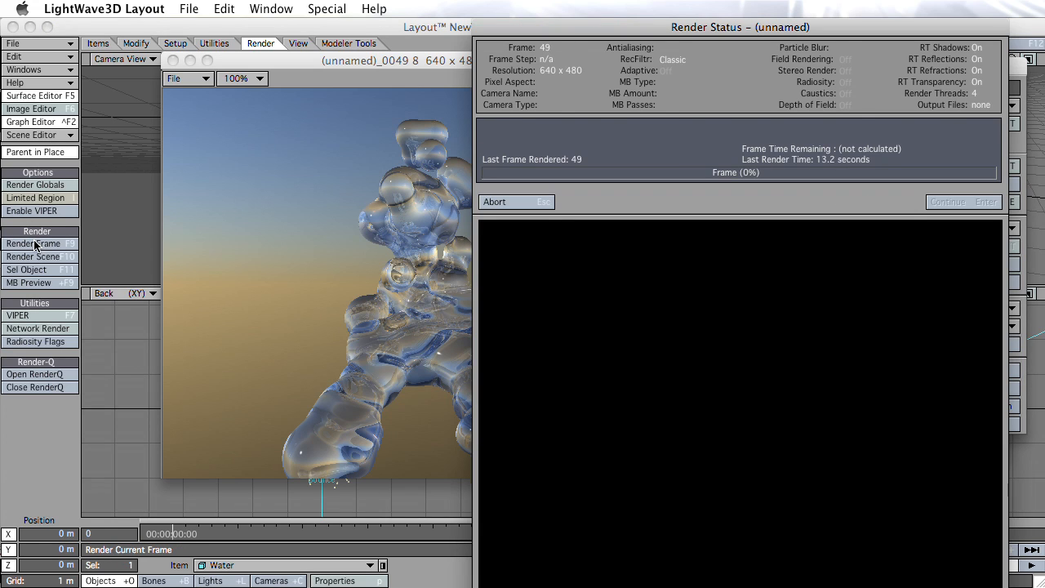
left_click(33, 244)
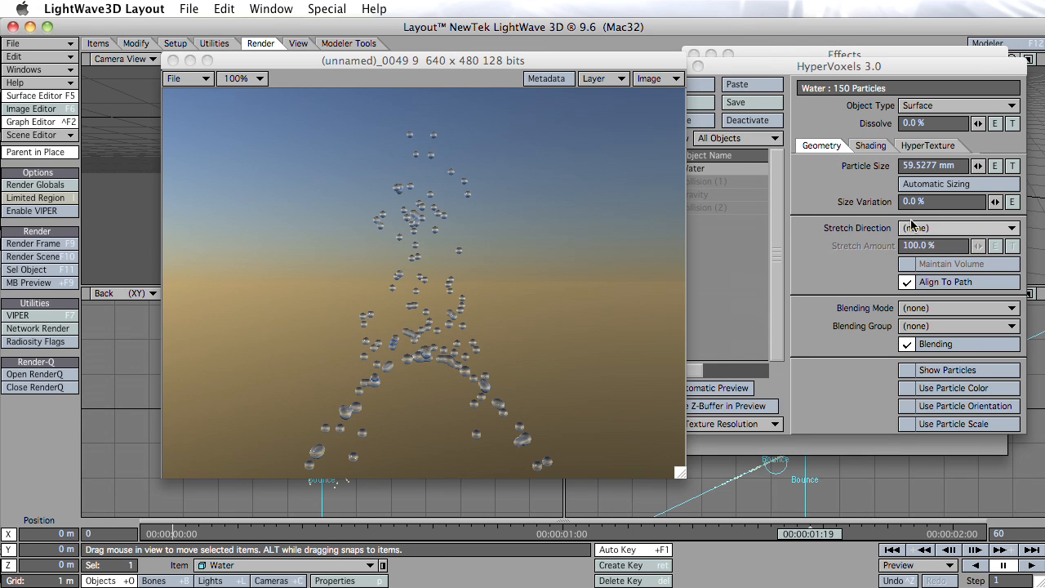
mouse_move(943, 234)
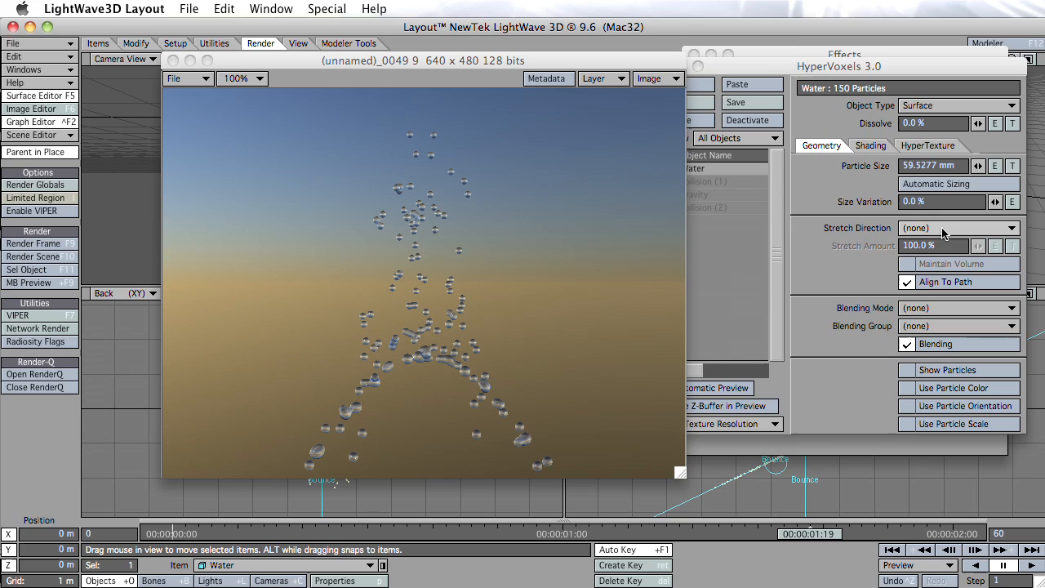
Step: Stretch the droplets along Velocity at 75% and render the streaking drops
left_click(955, 228)
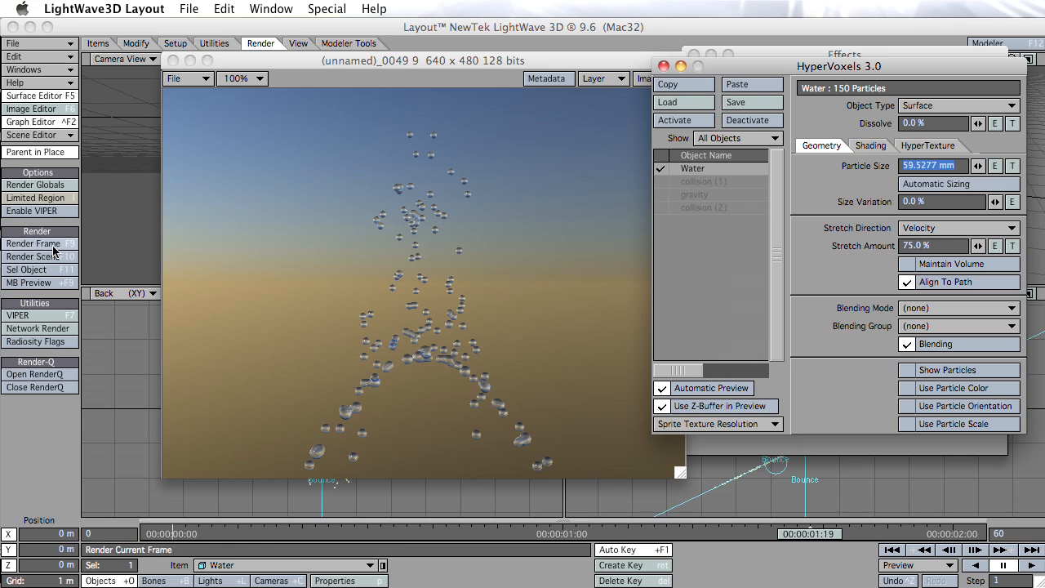
left_click(34, 243)
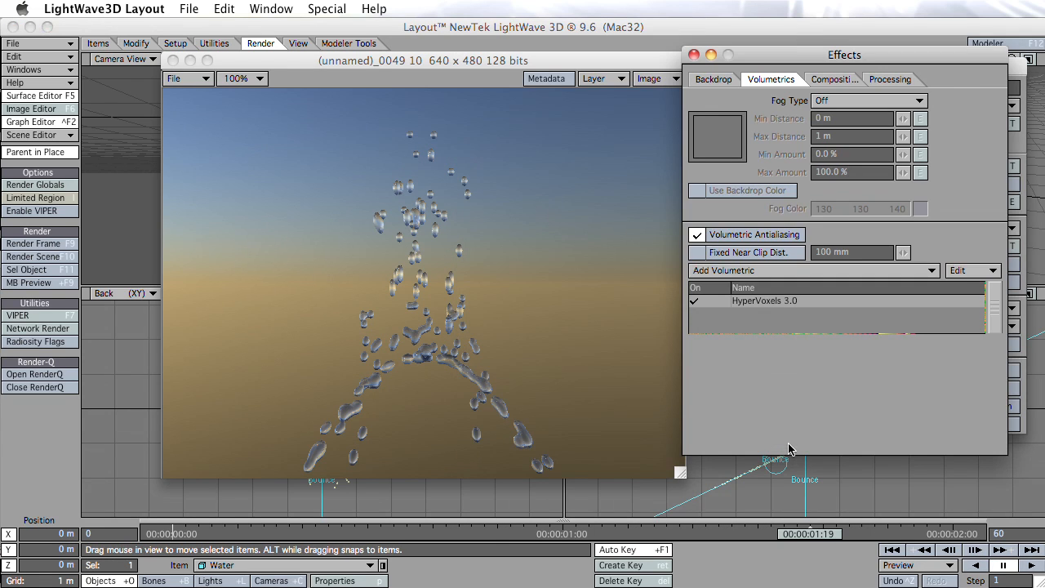
Step: Close the HyperVoxels settings and bring up the Water object's properties
double_click(765, 300)
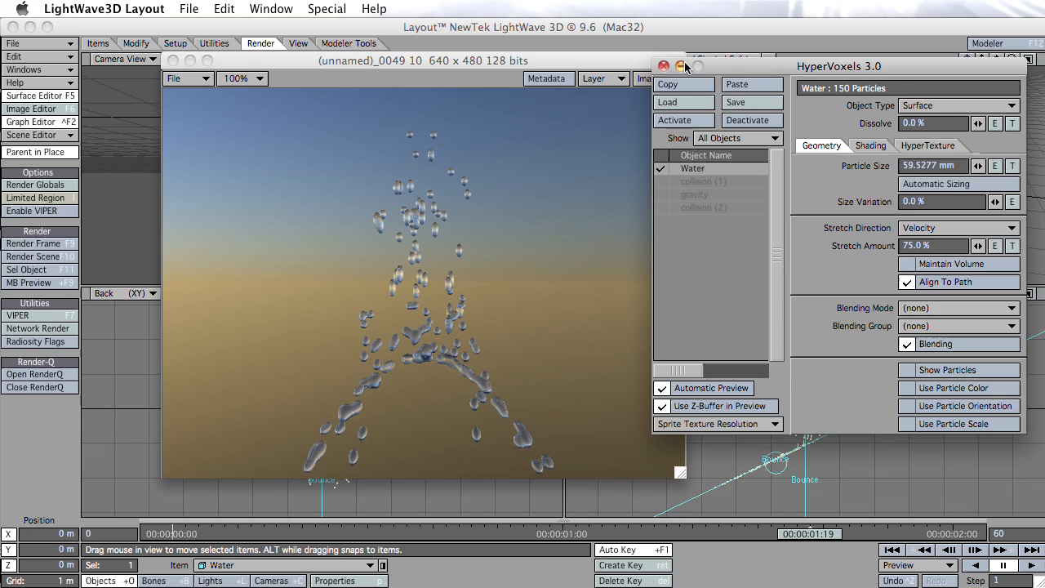
left_click(664, 67)
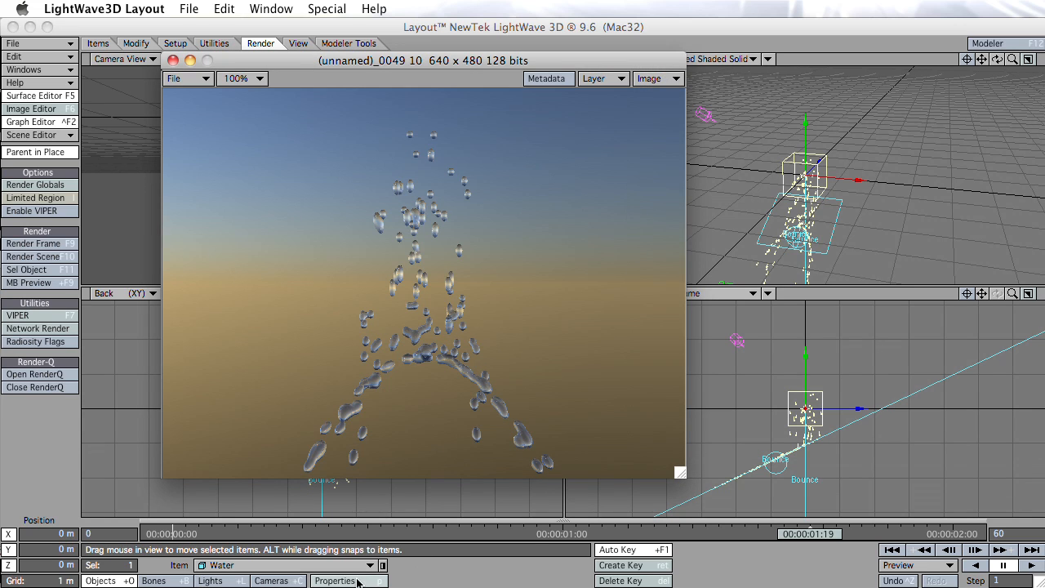
left_click(335, 581)
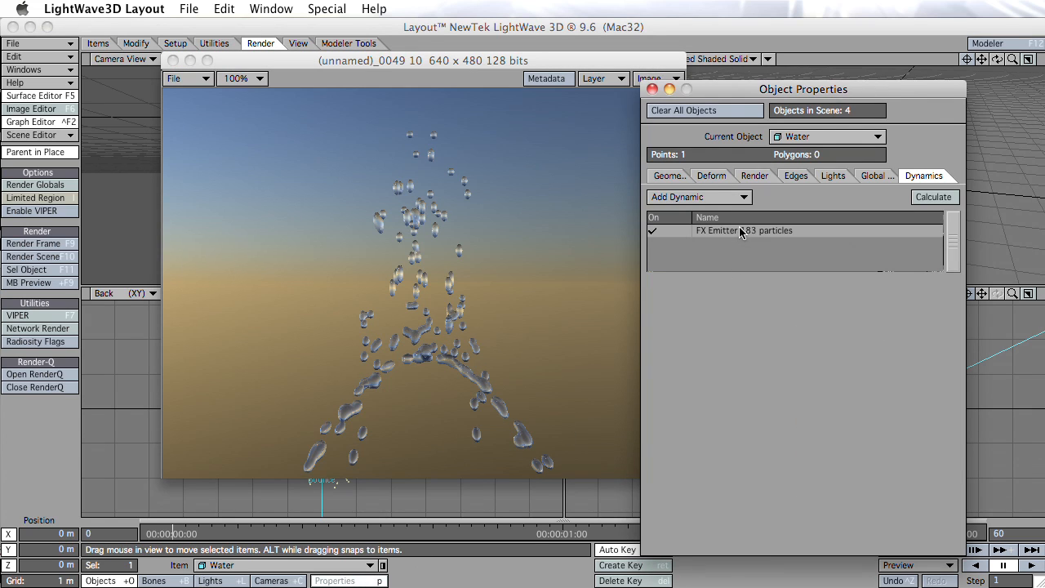
Step: Raise the FX Emitter birth rate to 315 per second and render the result
double_click(743, 230)
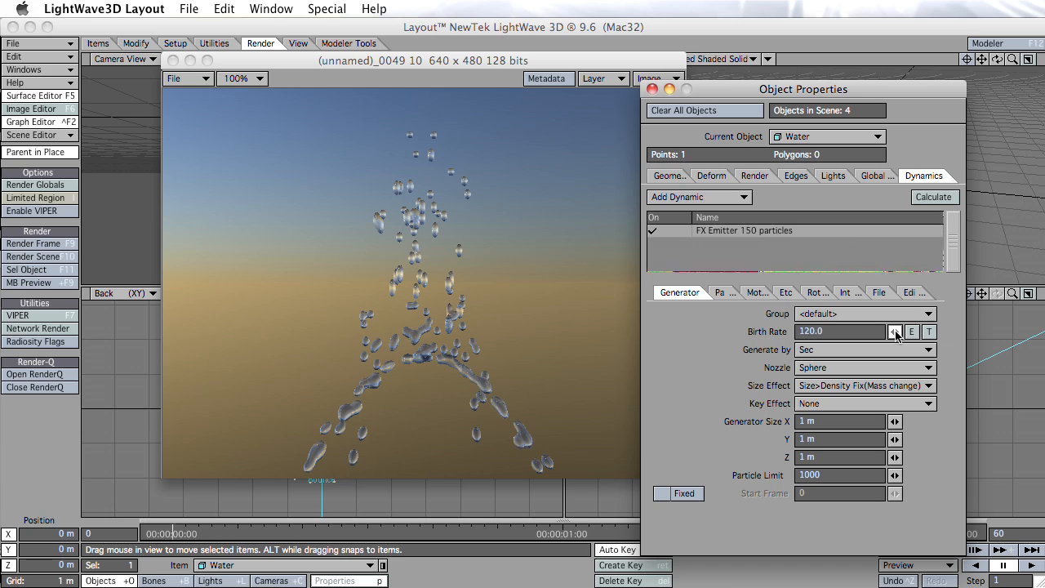
left_click(894, 328)
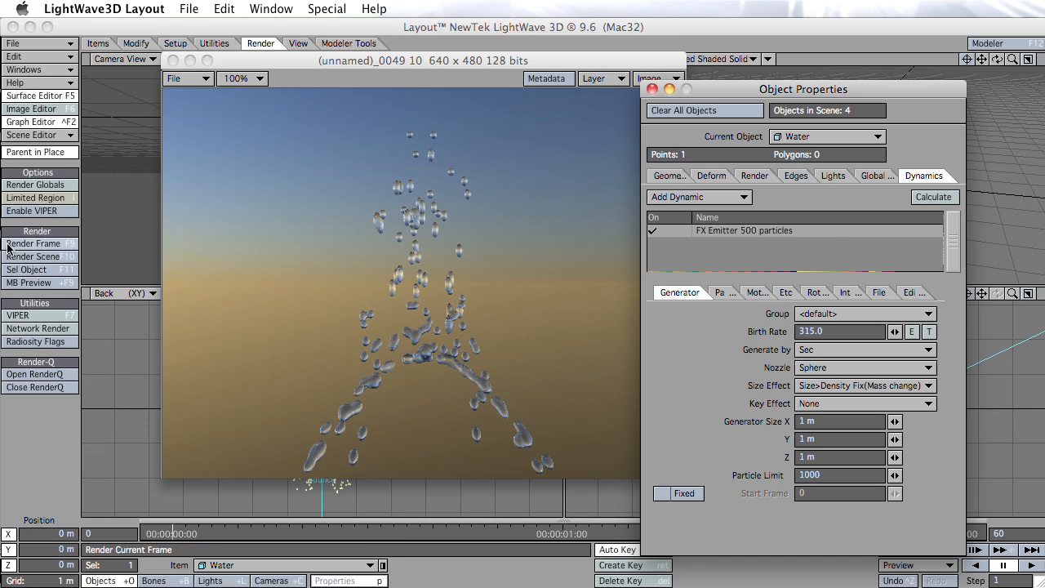
left_click(35, 243)
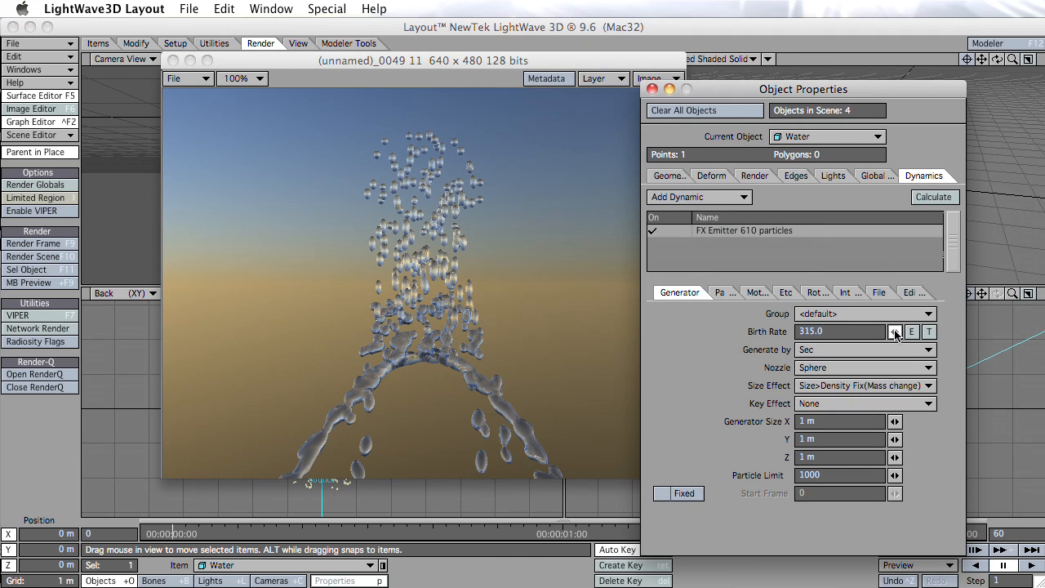
Step: Raise the birth rate further to 590 per second and render the denser spray
left_click(894, 328)
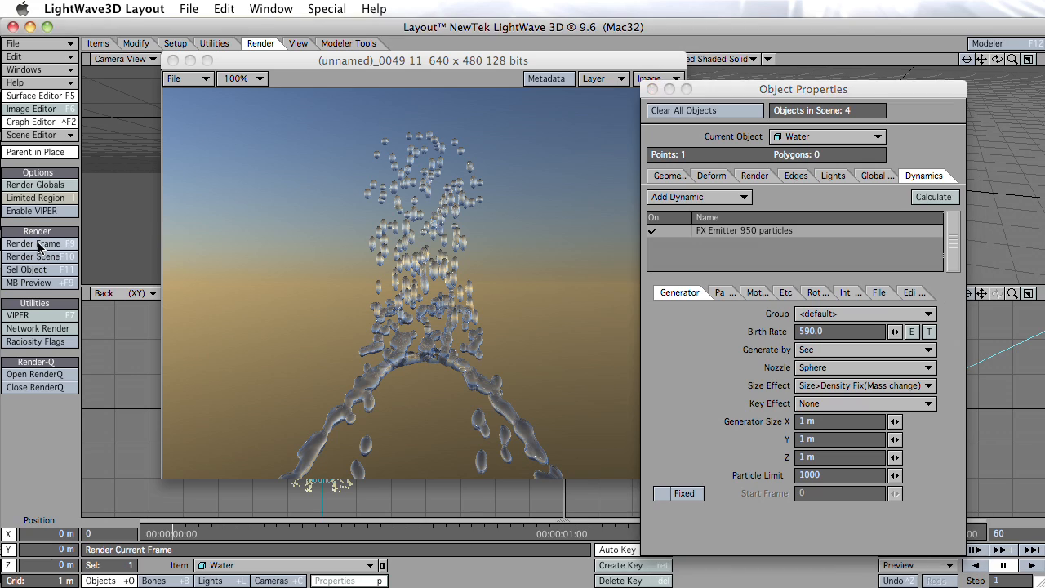
left_click(32, 244)
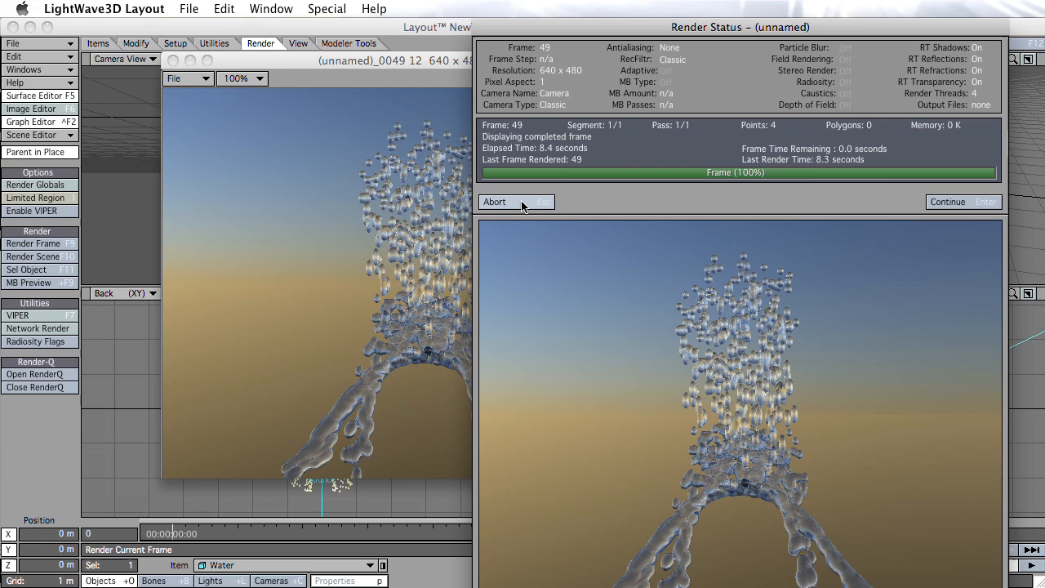
left_click(964, 202)
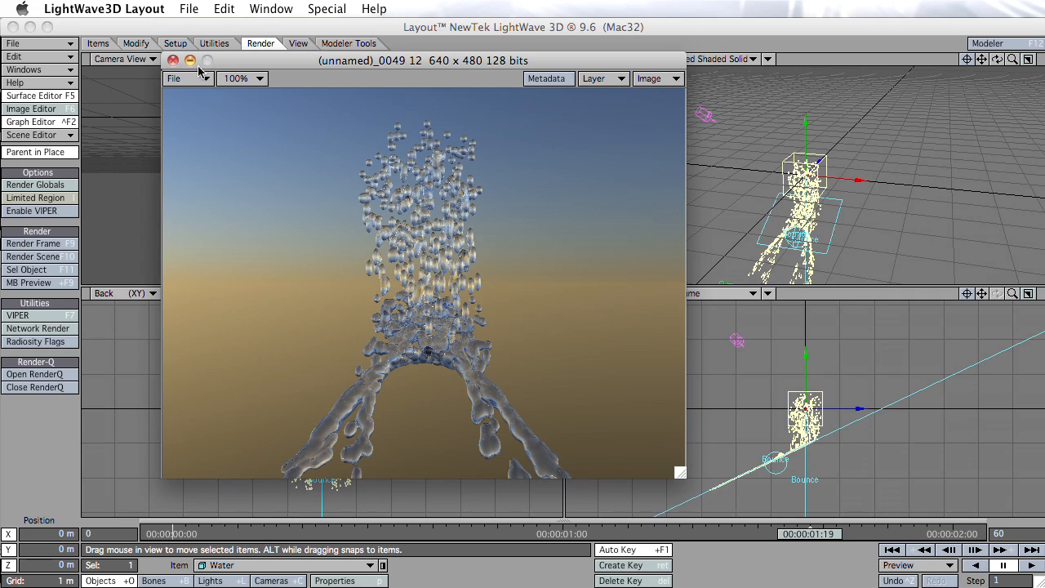
mouse_move(596, 461)
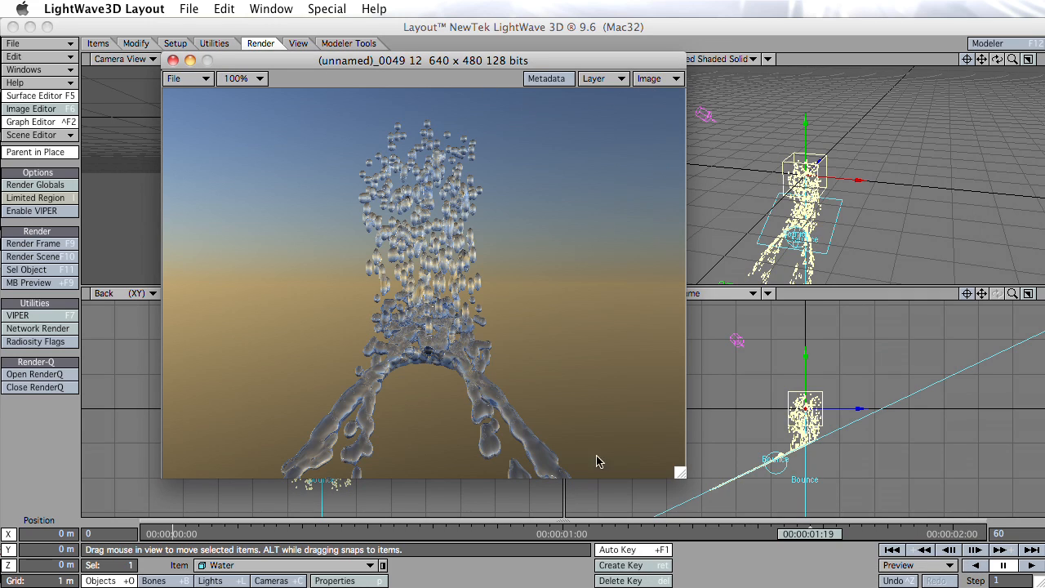
Step: Set the Water emitter's Generator Size to 500 mm on X, Y and Z
left_click(339, 580)
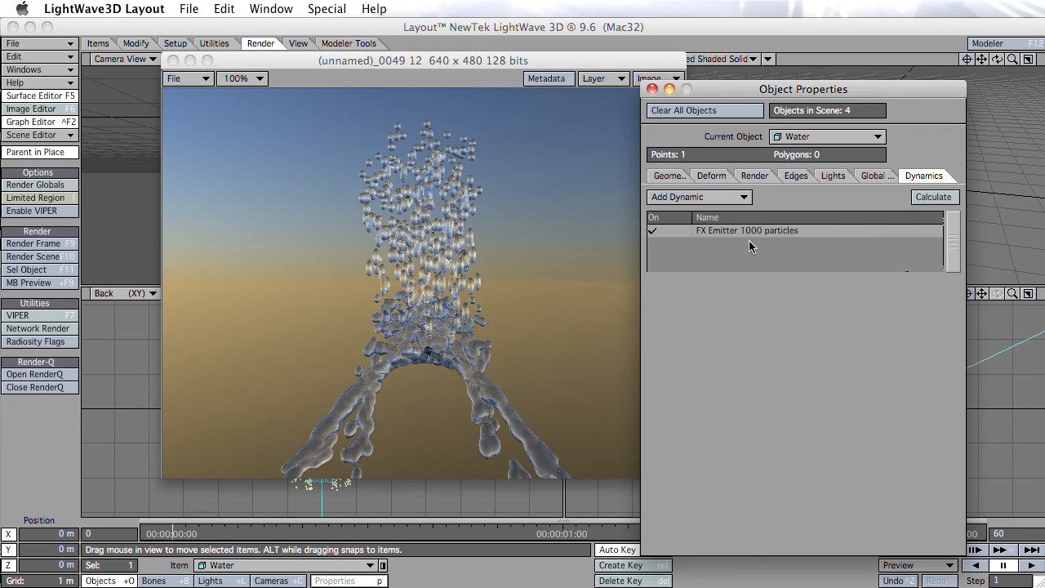
double_click(746, 230)
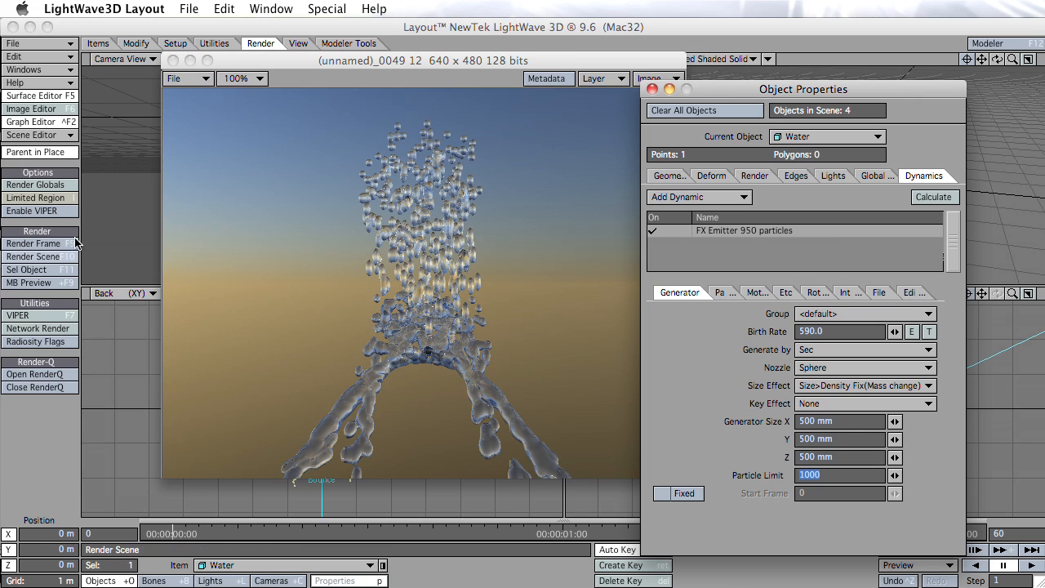
left_click(653, 89)
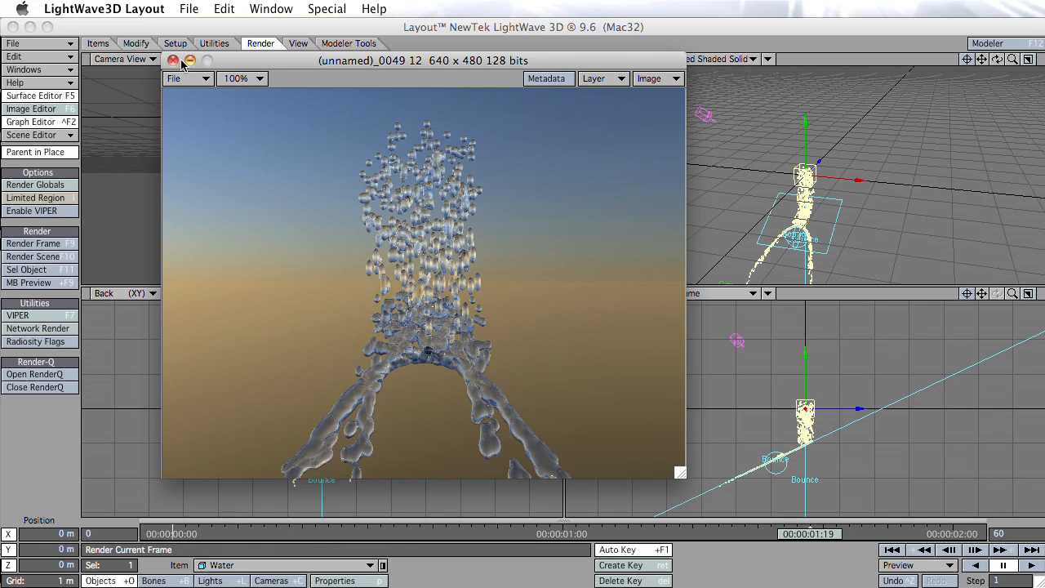
Step: Clear the old render and render a frame of the narrower water column
left_click(172, 61)
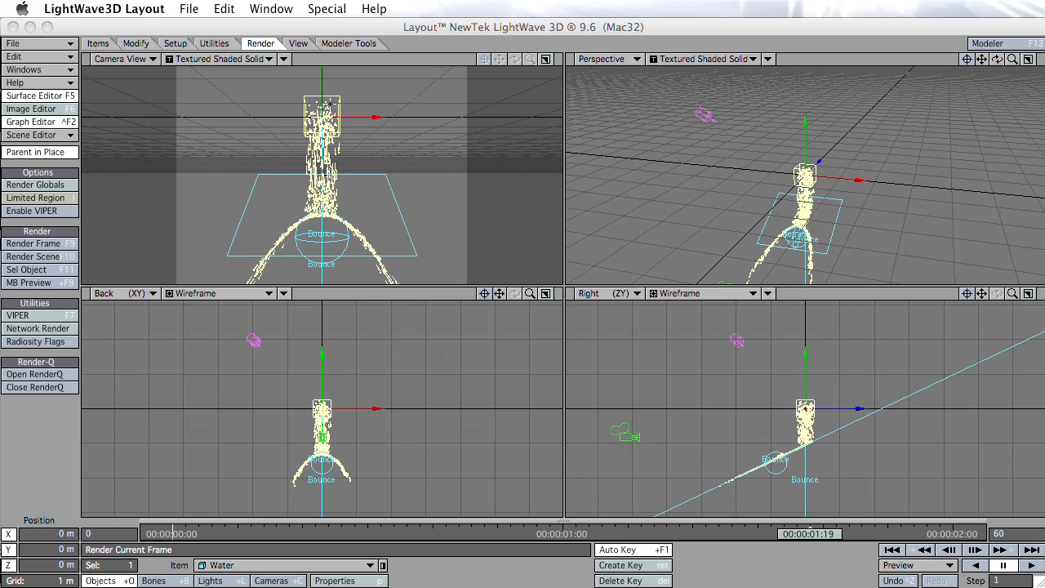
mouse_move(32, 243)
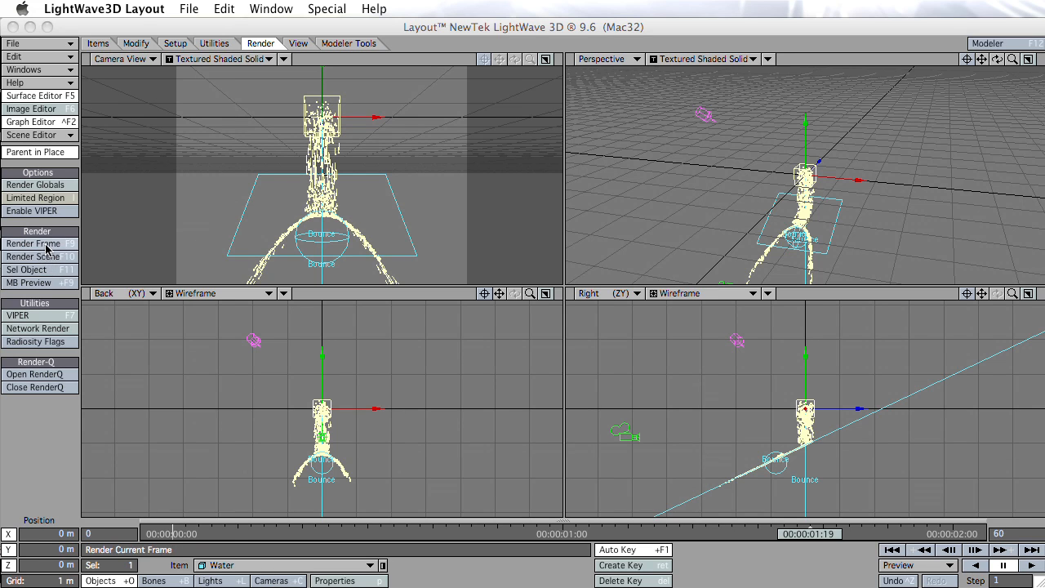
left_click(32, 244)
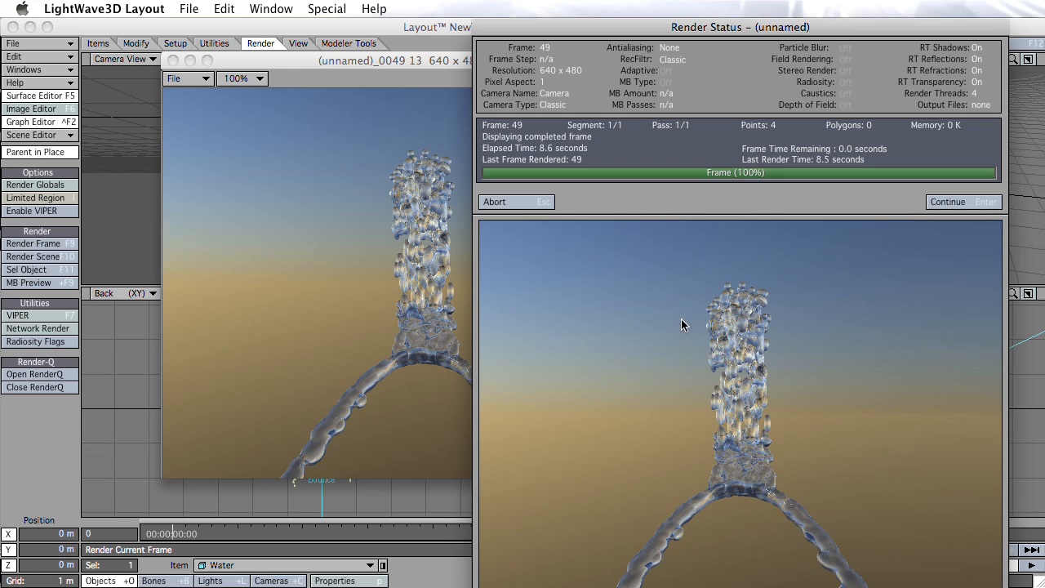
mouse_move(764, 347)
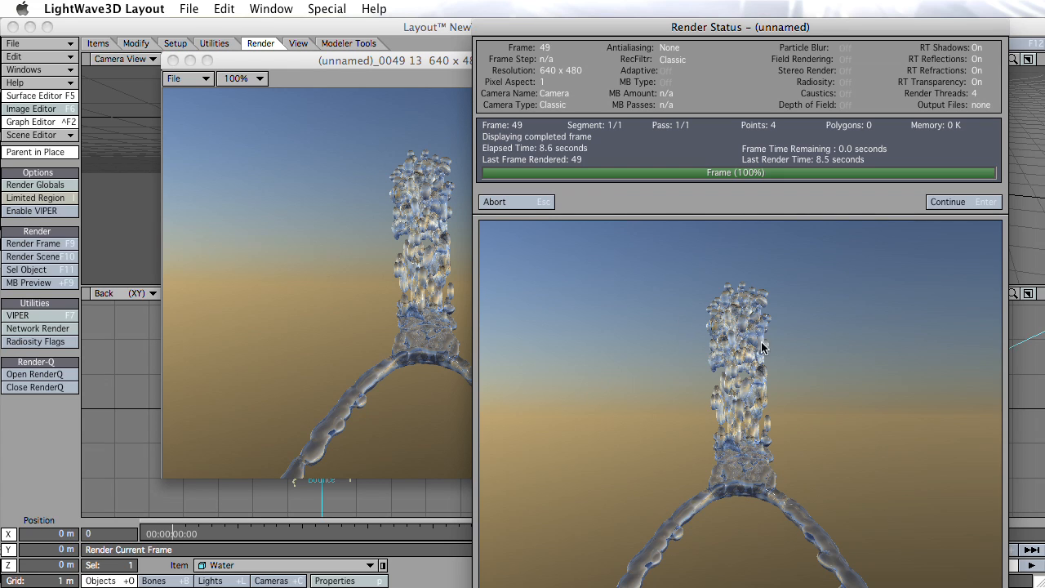
mouse_move(547, 180)
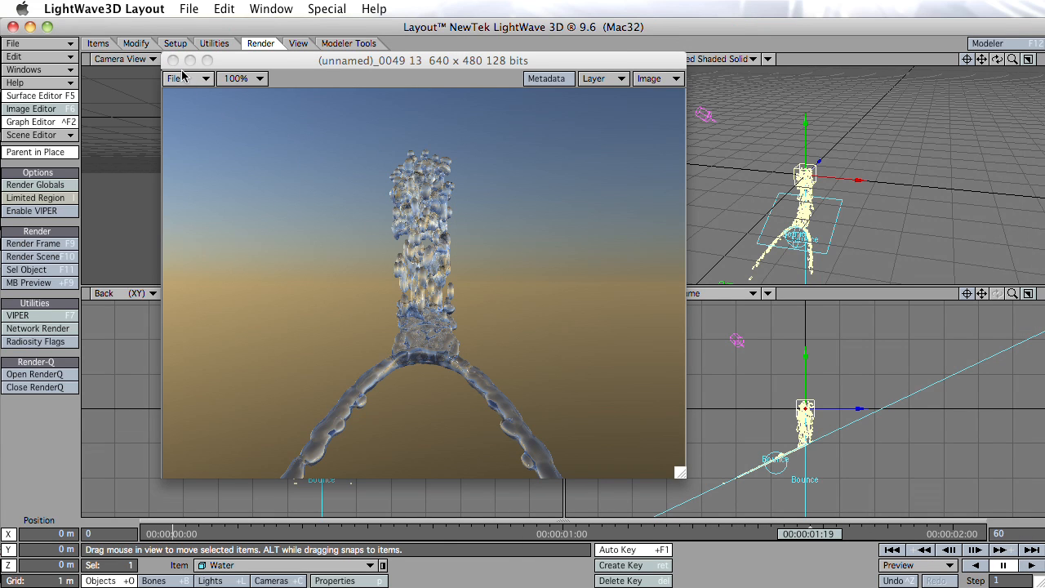
mouse_move(454, 205)
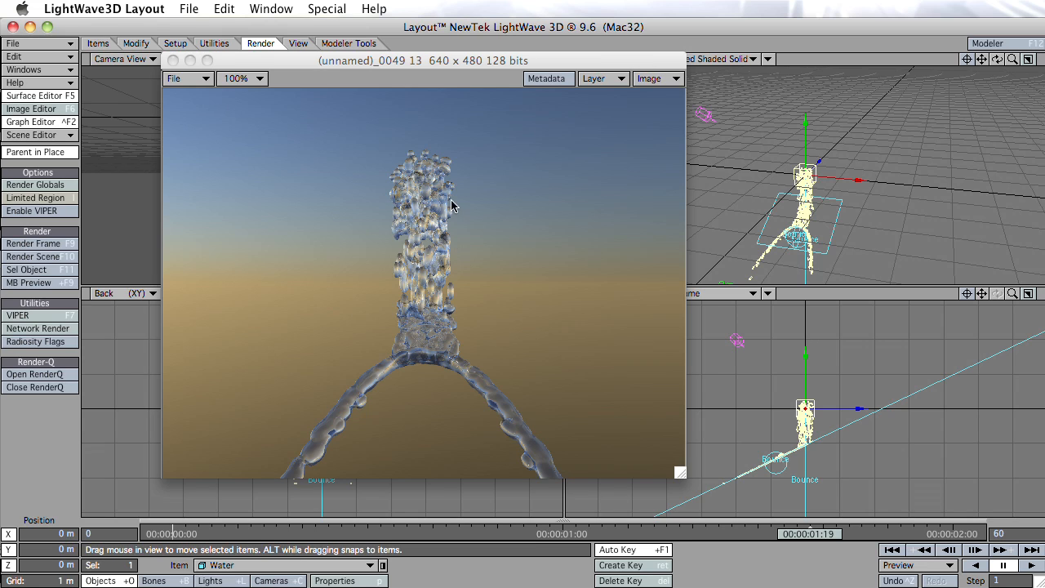
mouse_move(324, 189)
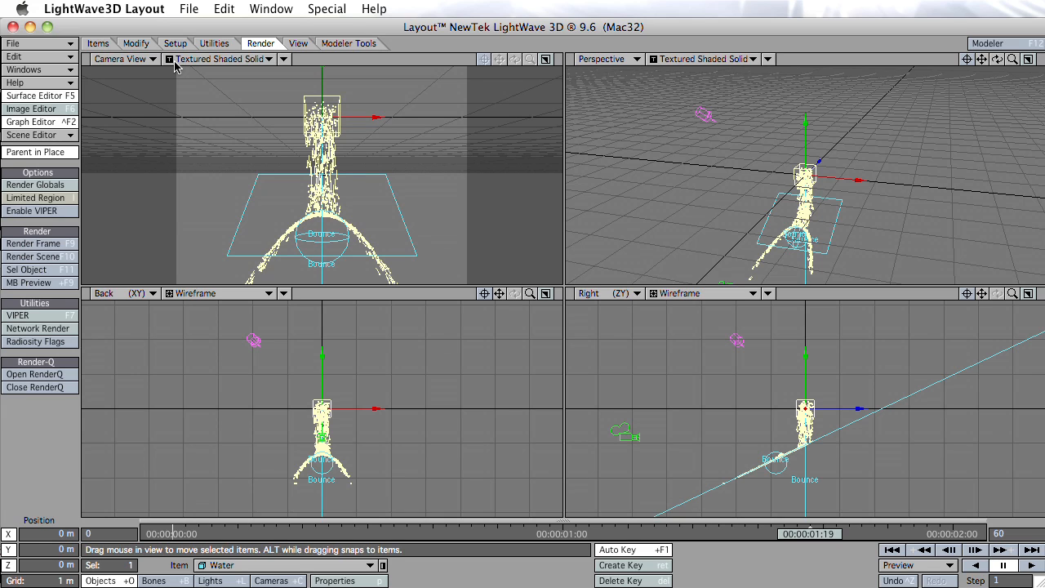
mouse_move(456, 152)
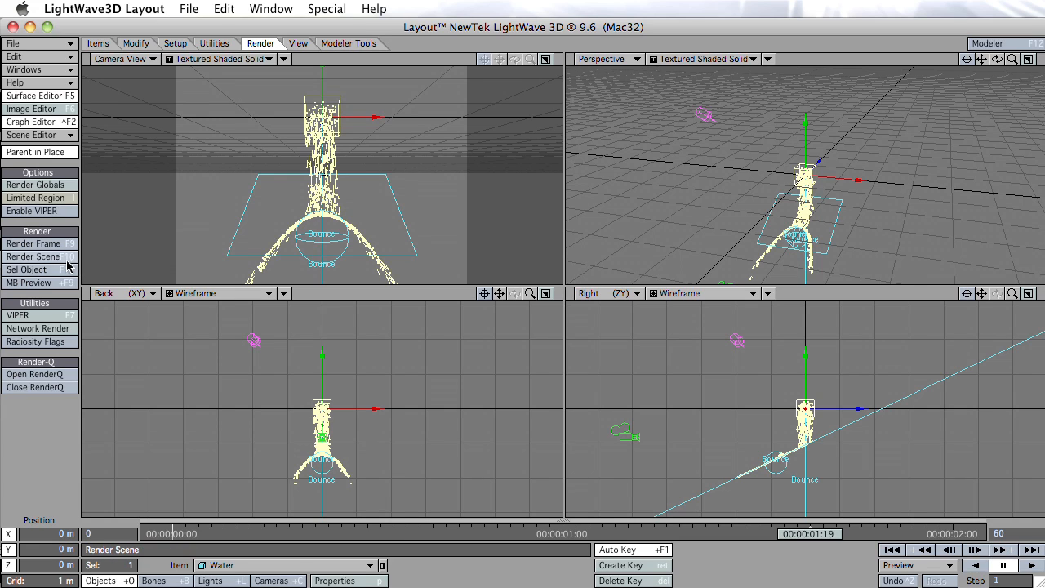
mouse_move(59, 262)
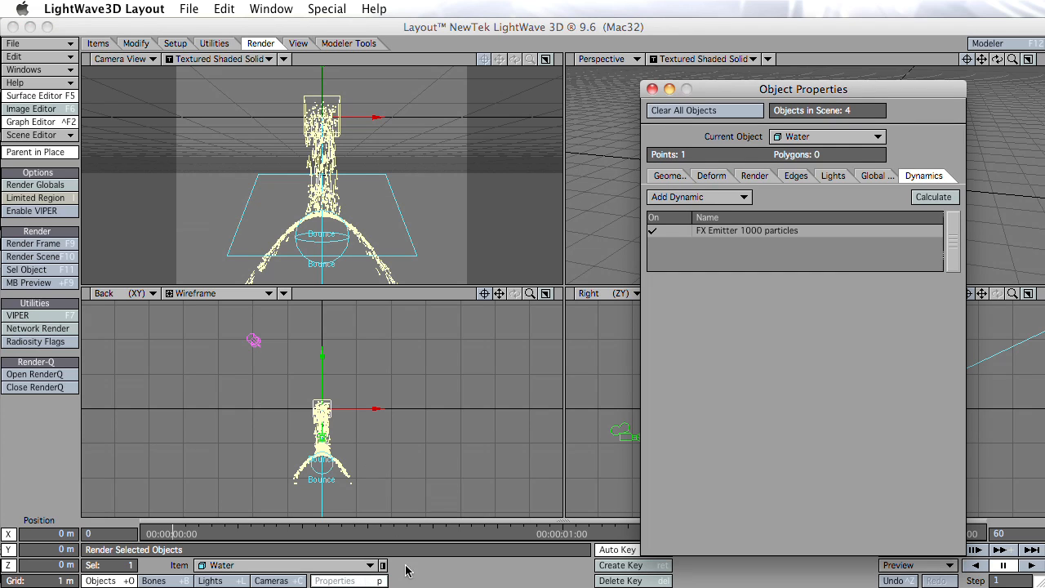
Step: Check the emitter's 200 mm generator settings, render a test frame of the stream and close it
double_click(747, 230)
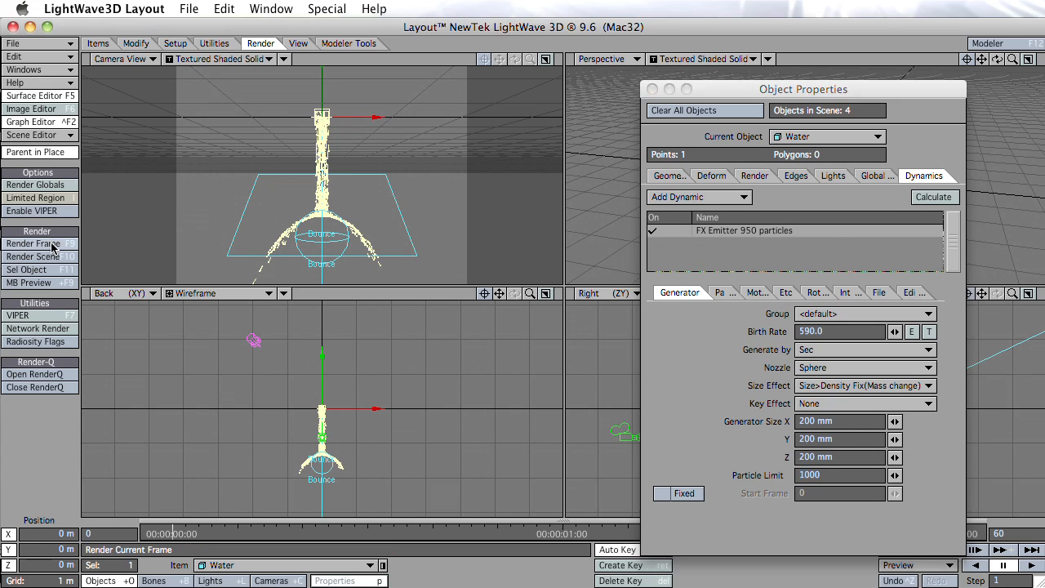
left_click(34, 243)
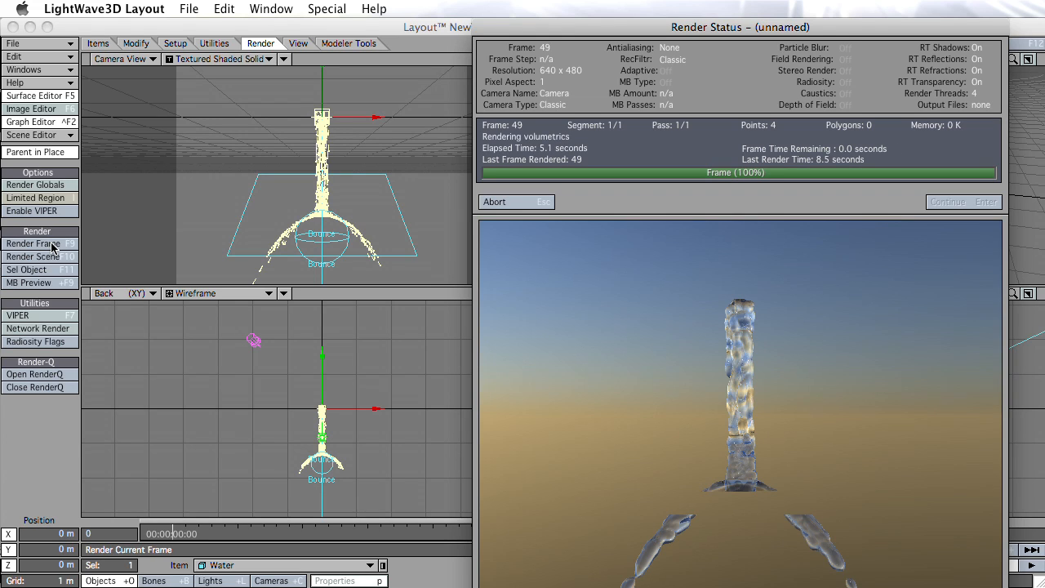
left_click(36, 243)
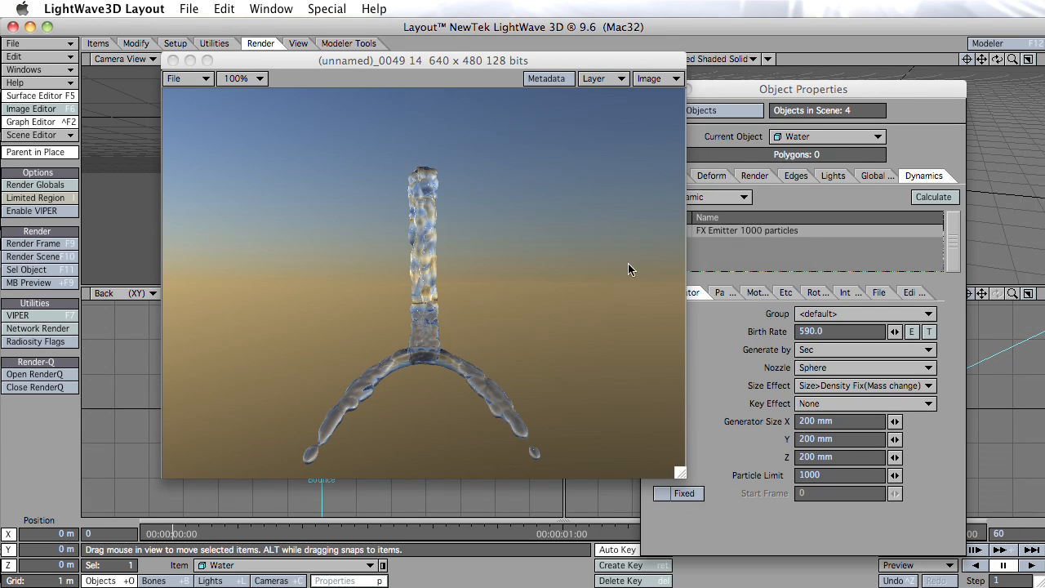
mouse_move(690, 292)
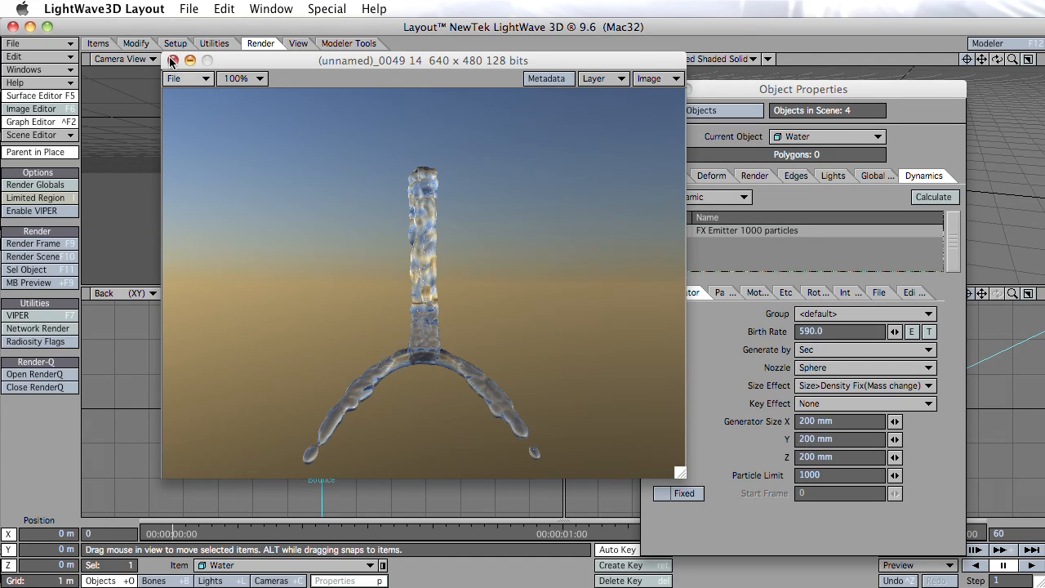
left_click(173, 60)
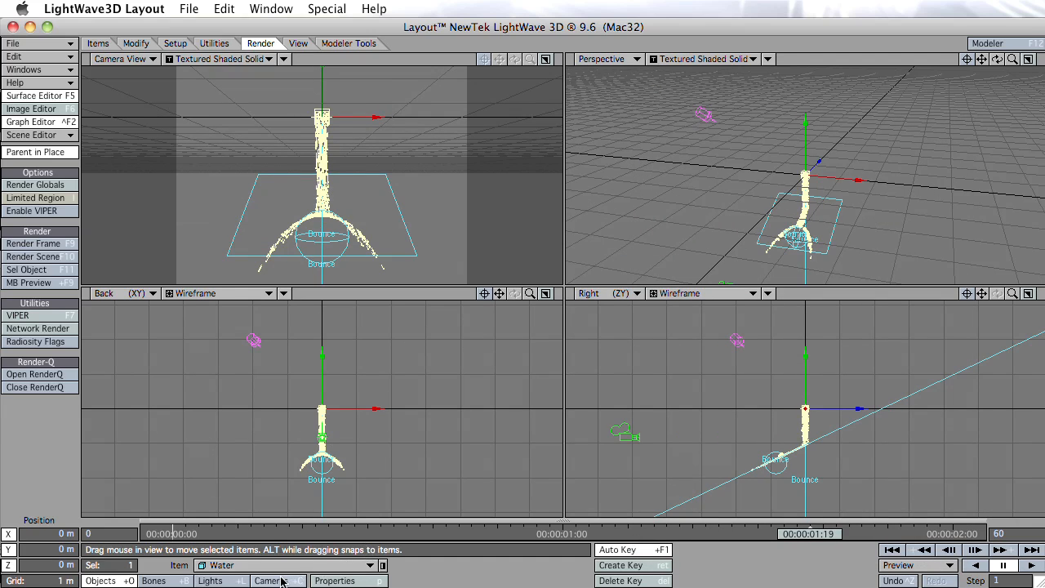
Step: Set the Camera's Motion Blur to Dither, then bring up Render Globals
left_click(270, 581)
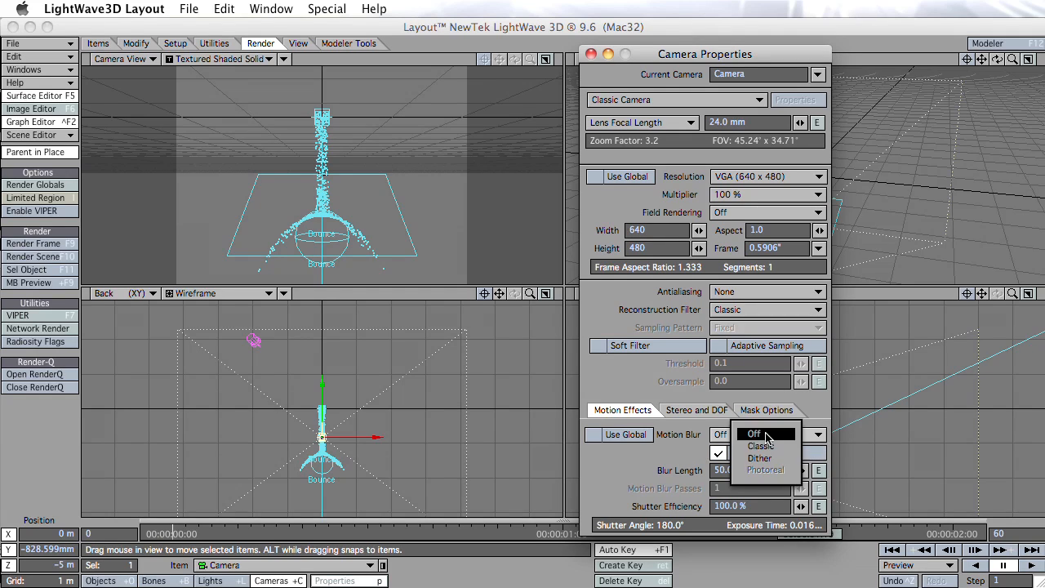
left_click(760, 458)
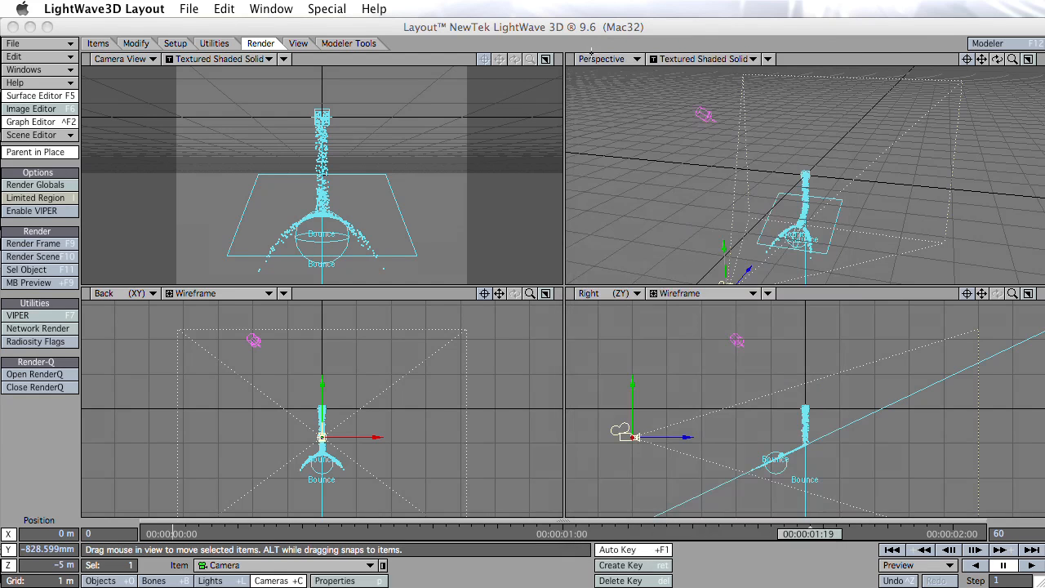
left_click(36, 183)
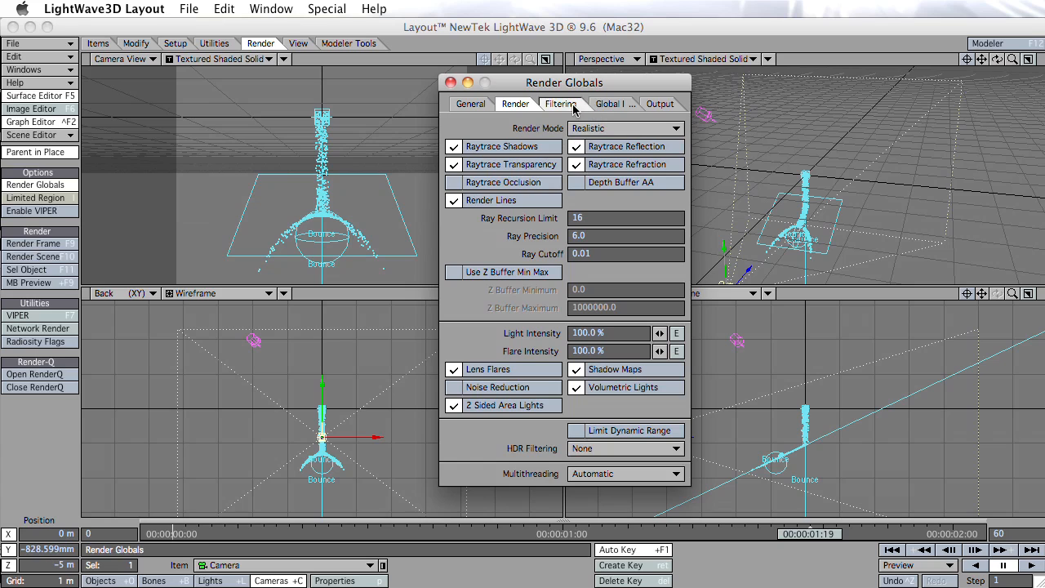
Step: Set the output animation type to QuickTime (.mov) at Millions of Colors
left_click(659, 104)
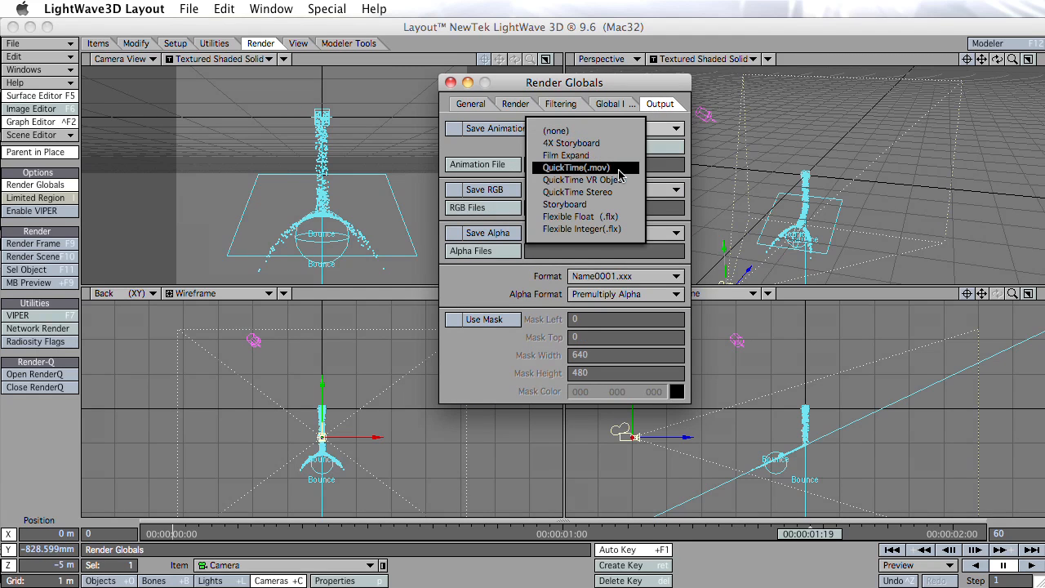
left_click(577, 168)
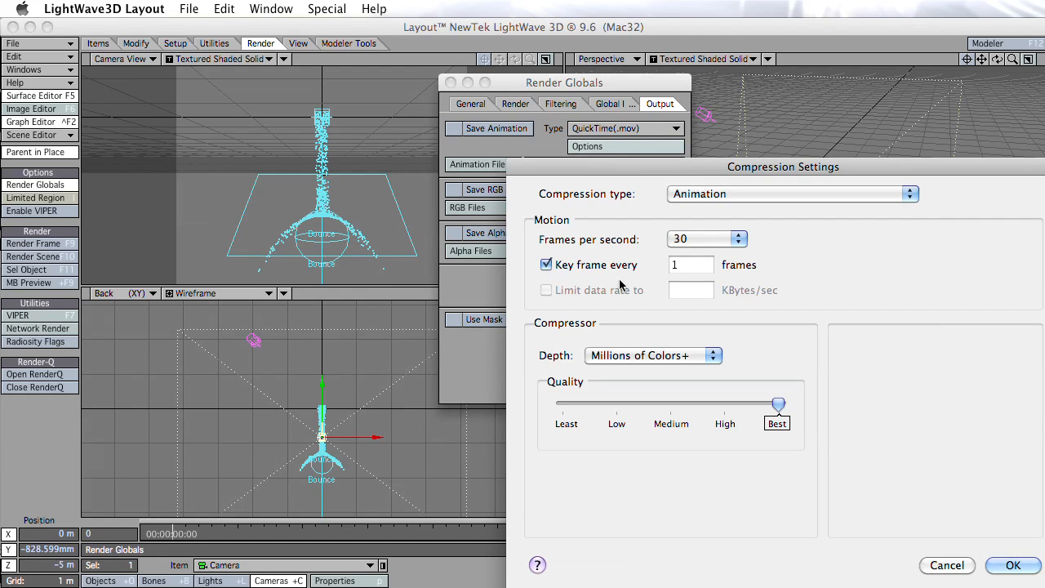
mouse_move(674, 370)
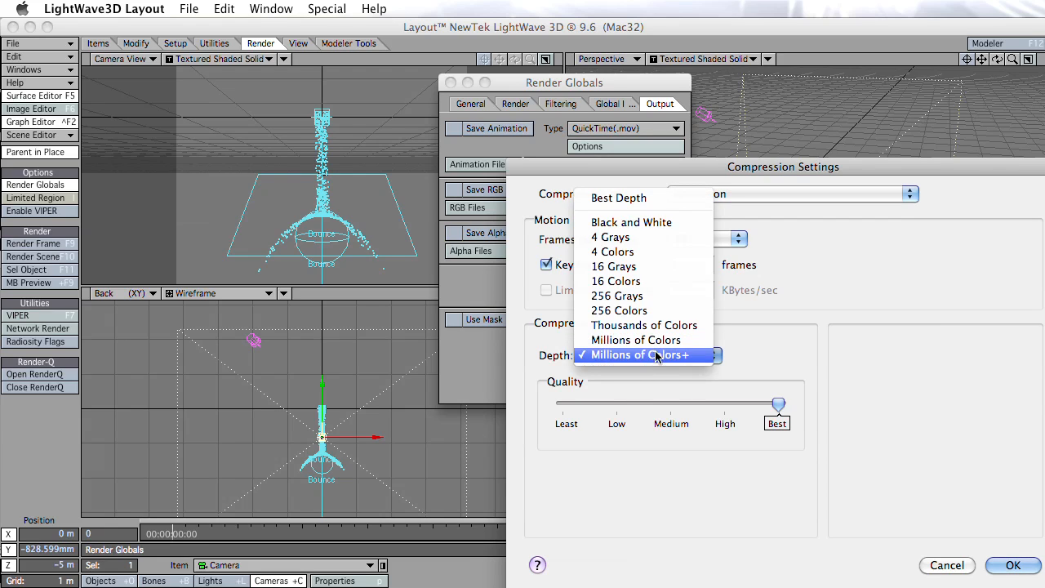
mouse_move(660, 365)
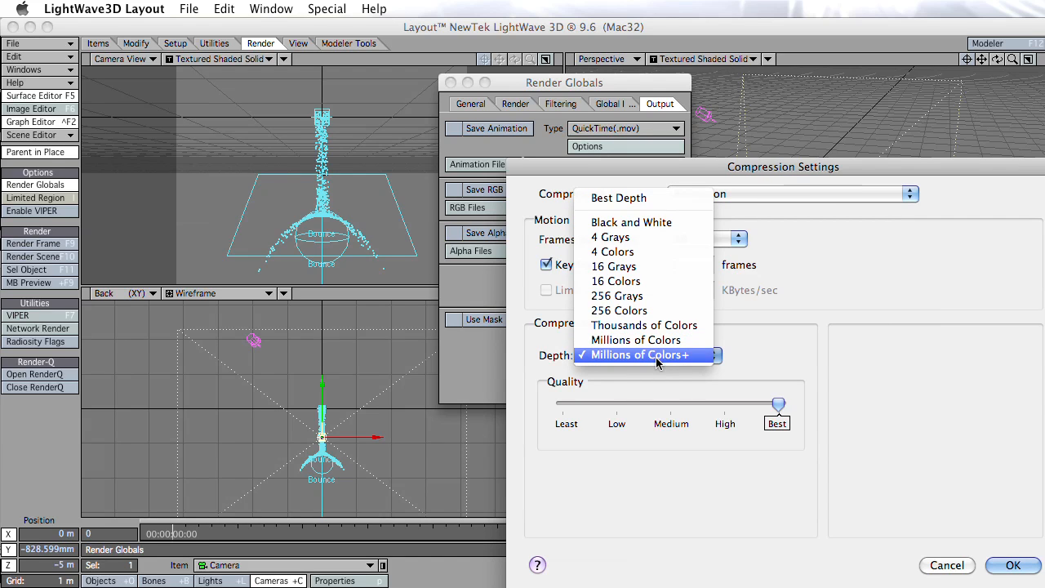
mouse_move(670, 364)
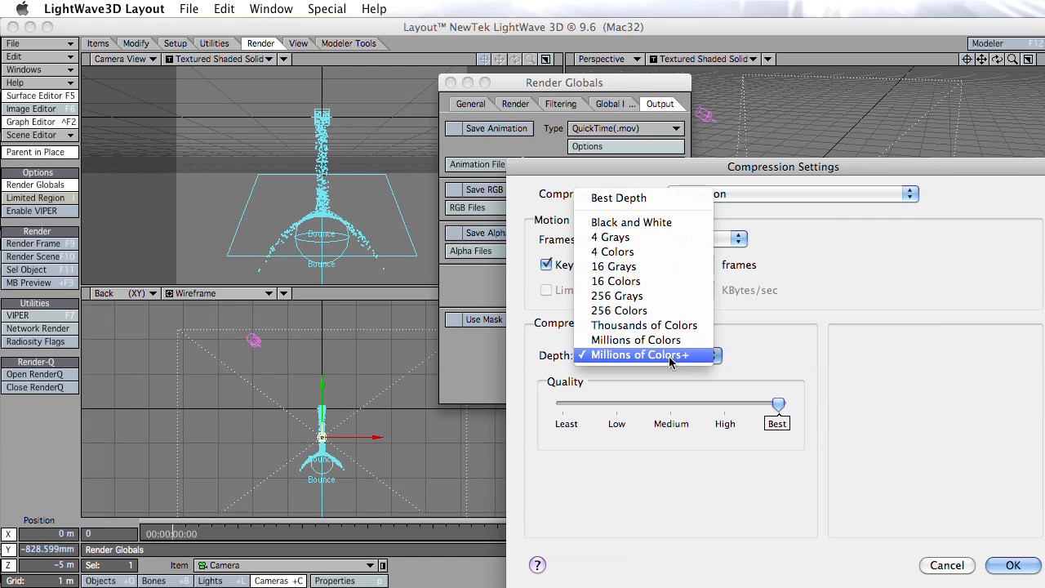
mouse_move(690, 365)
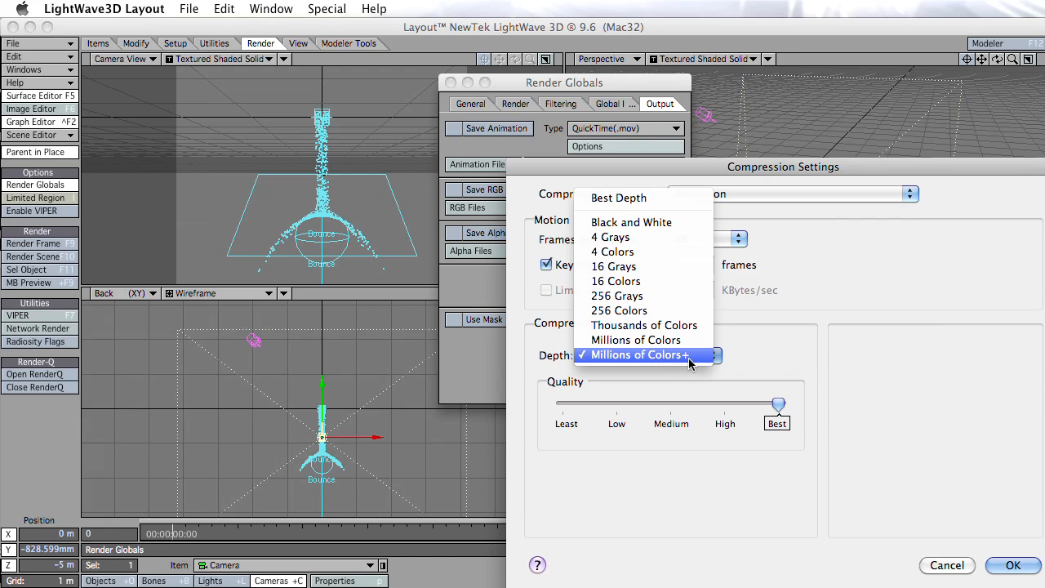
mouse_move(644, 340)
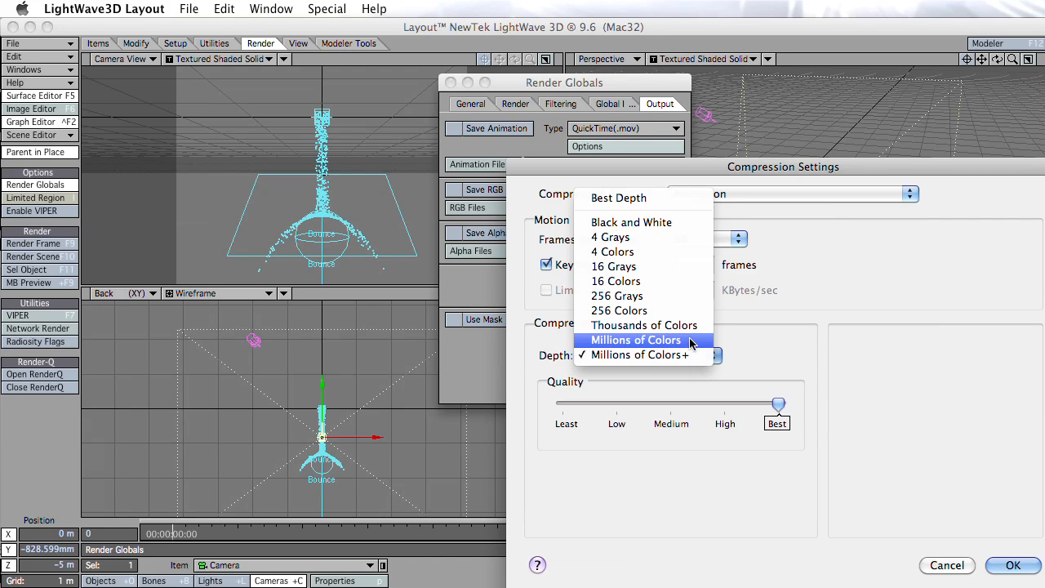
left_click(635, 340)
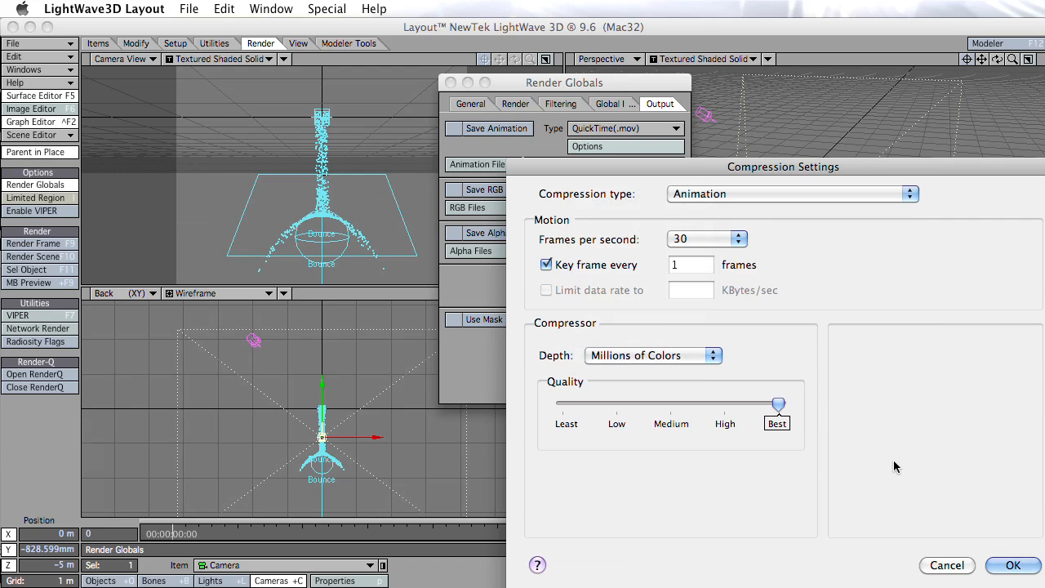
left_click(1013, 565)
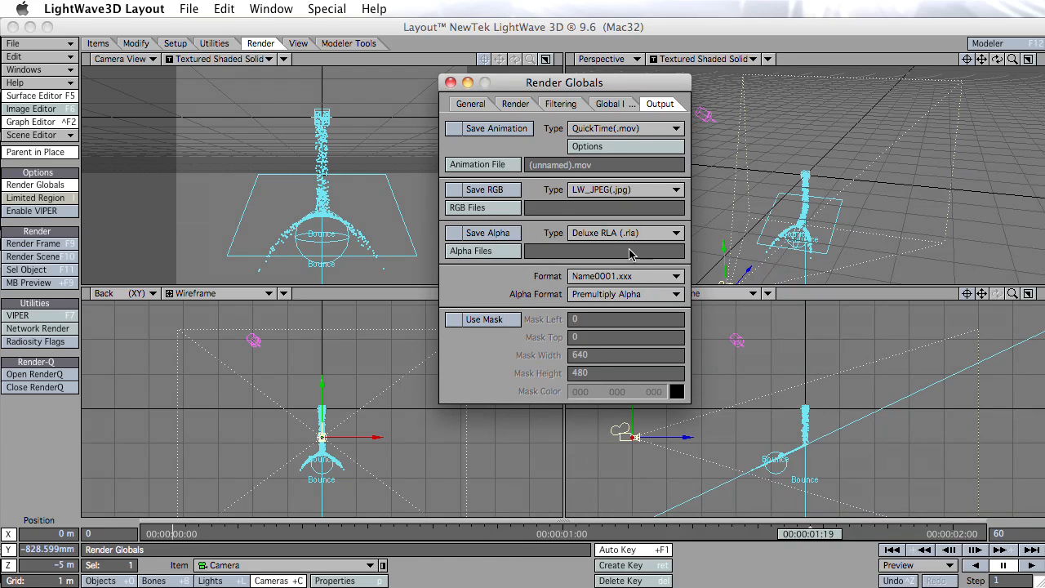
Step: Name the saved animation Render003.mov and review the General frame-range settings
left_click(481, 164)
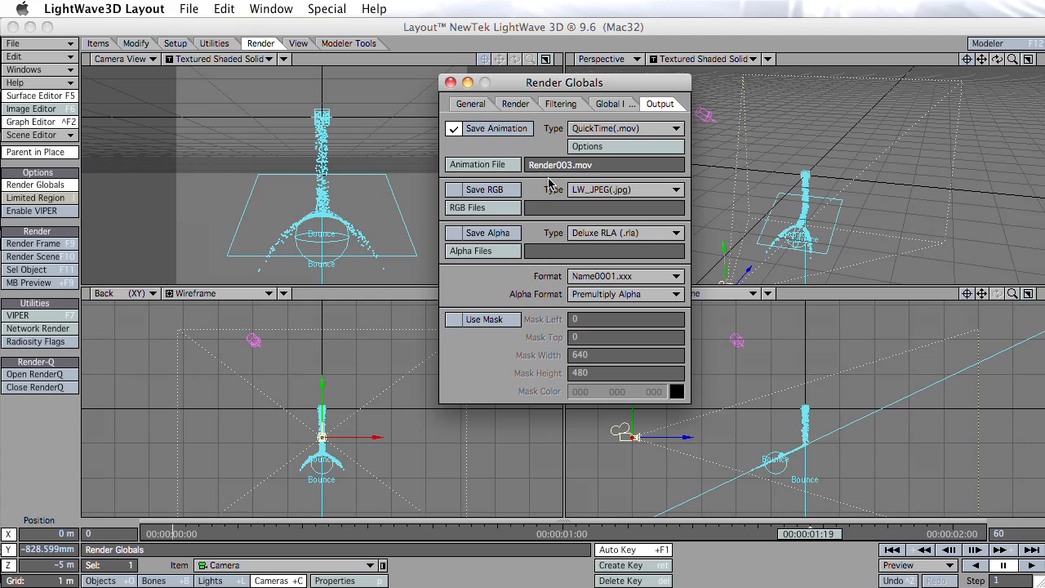
left_click(470, 103)
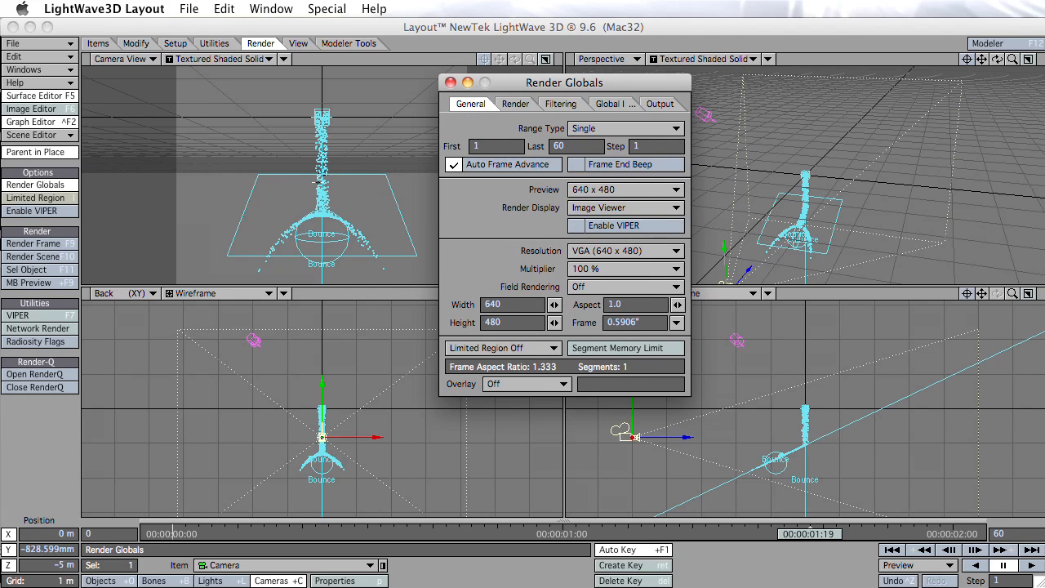
mouse_move(66, 243)
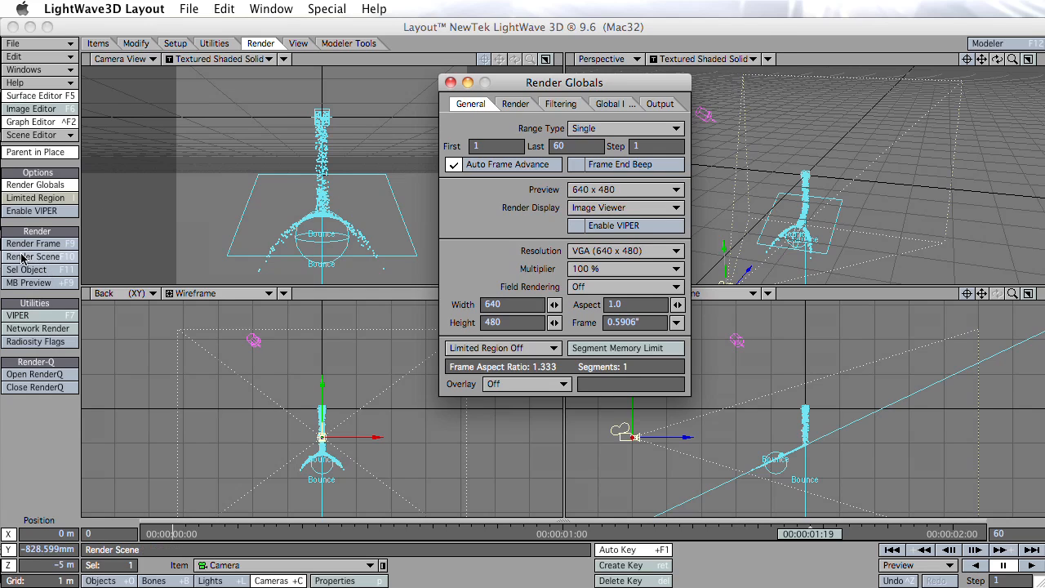
Step: Render the whole 60-frame animation, then open the finished Render003.mov in QuickTime Player
left_click(33, 243)
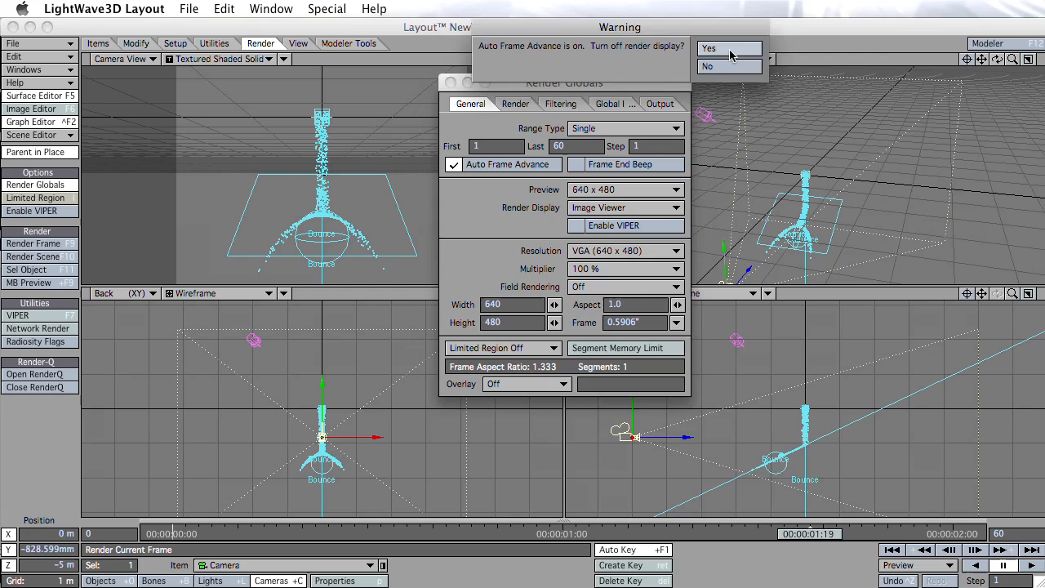
left_click(709, 48)
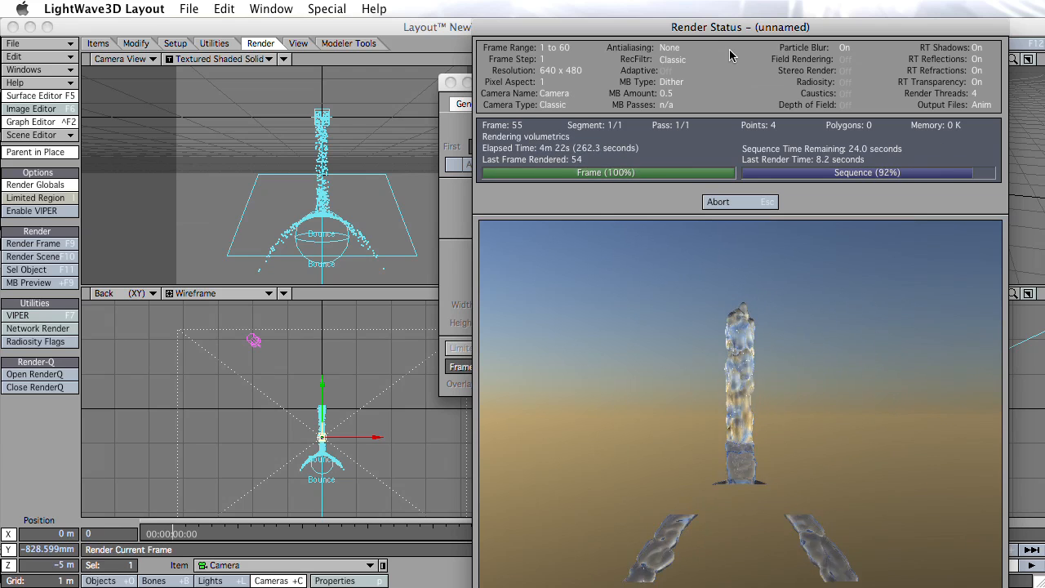
left_click(36, 185)
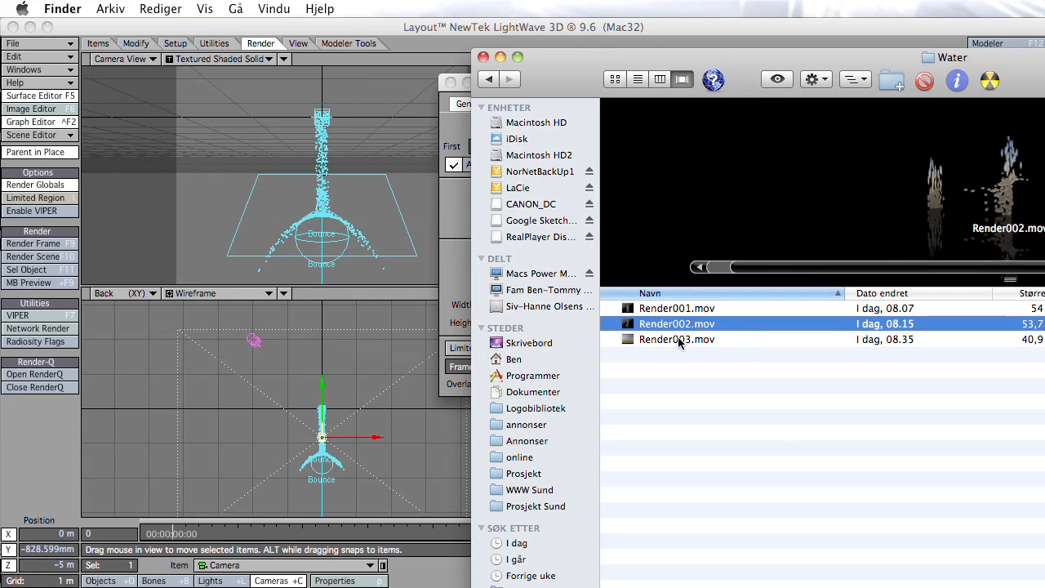
double_click(676, 339)
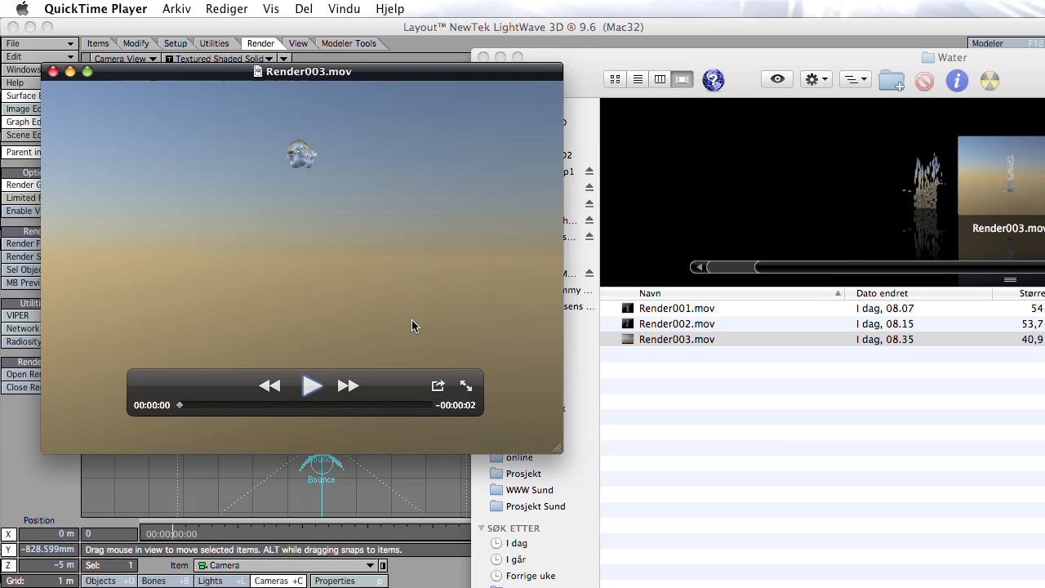